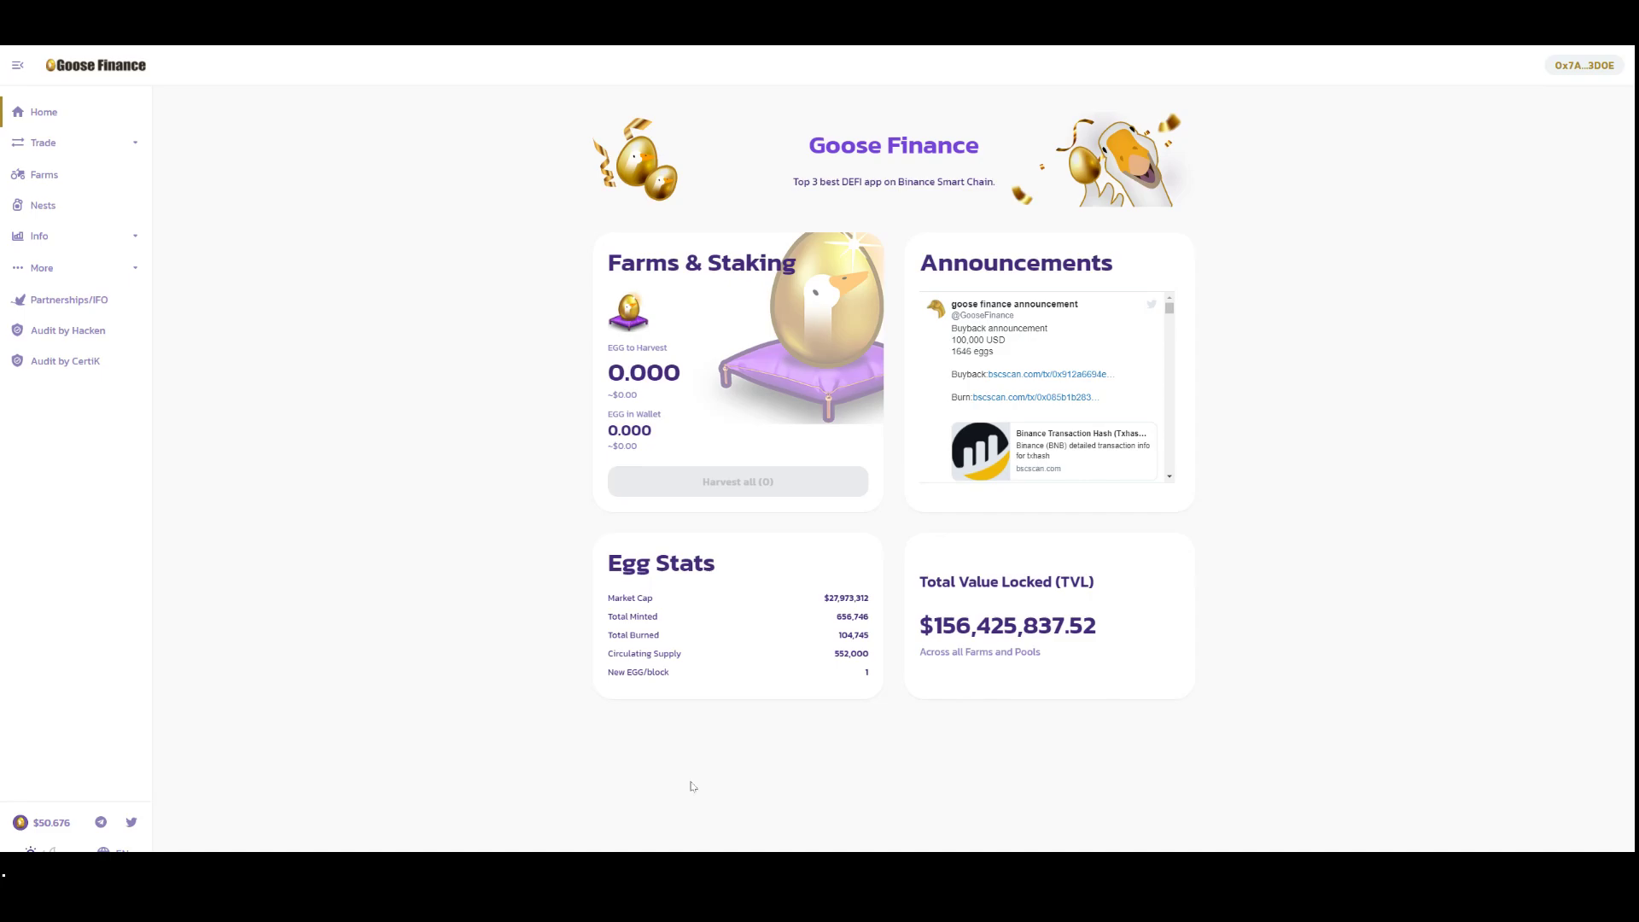
mouse_move(504, 301)
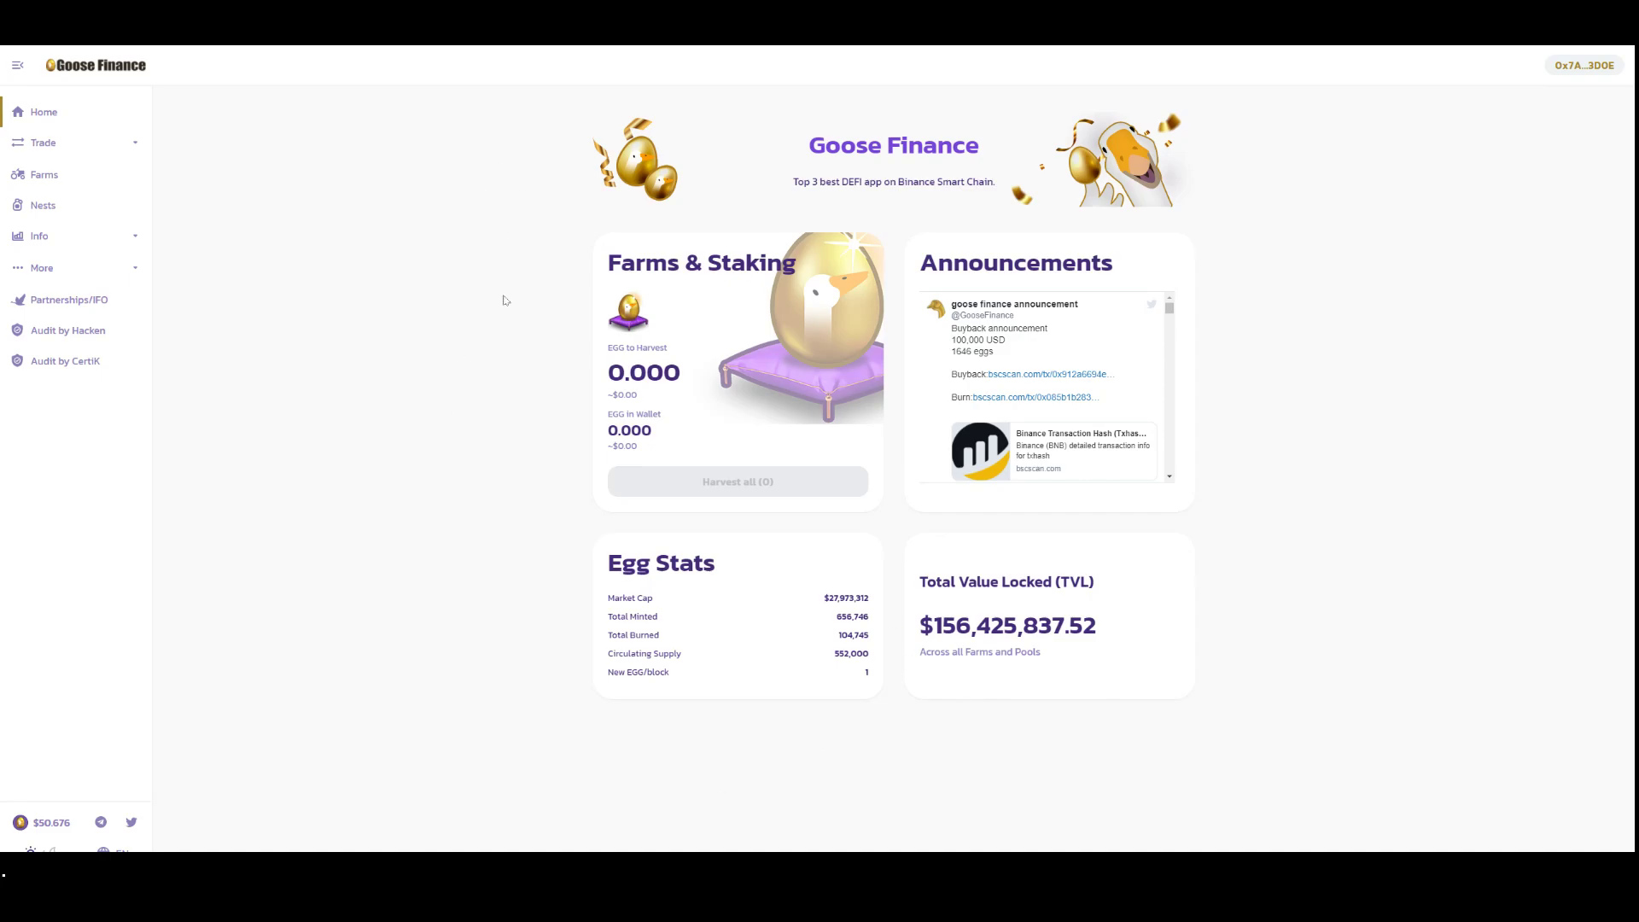
mouse_move(241, 173)
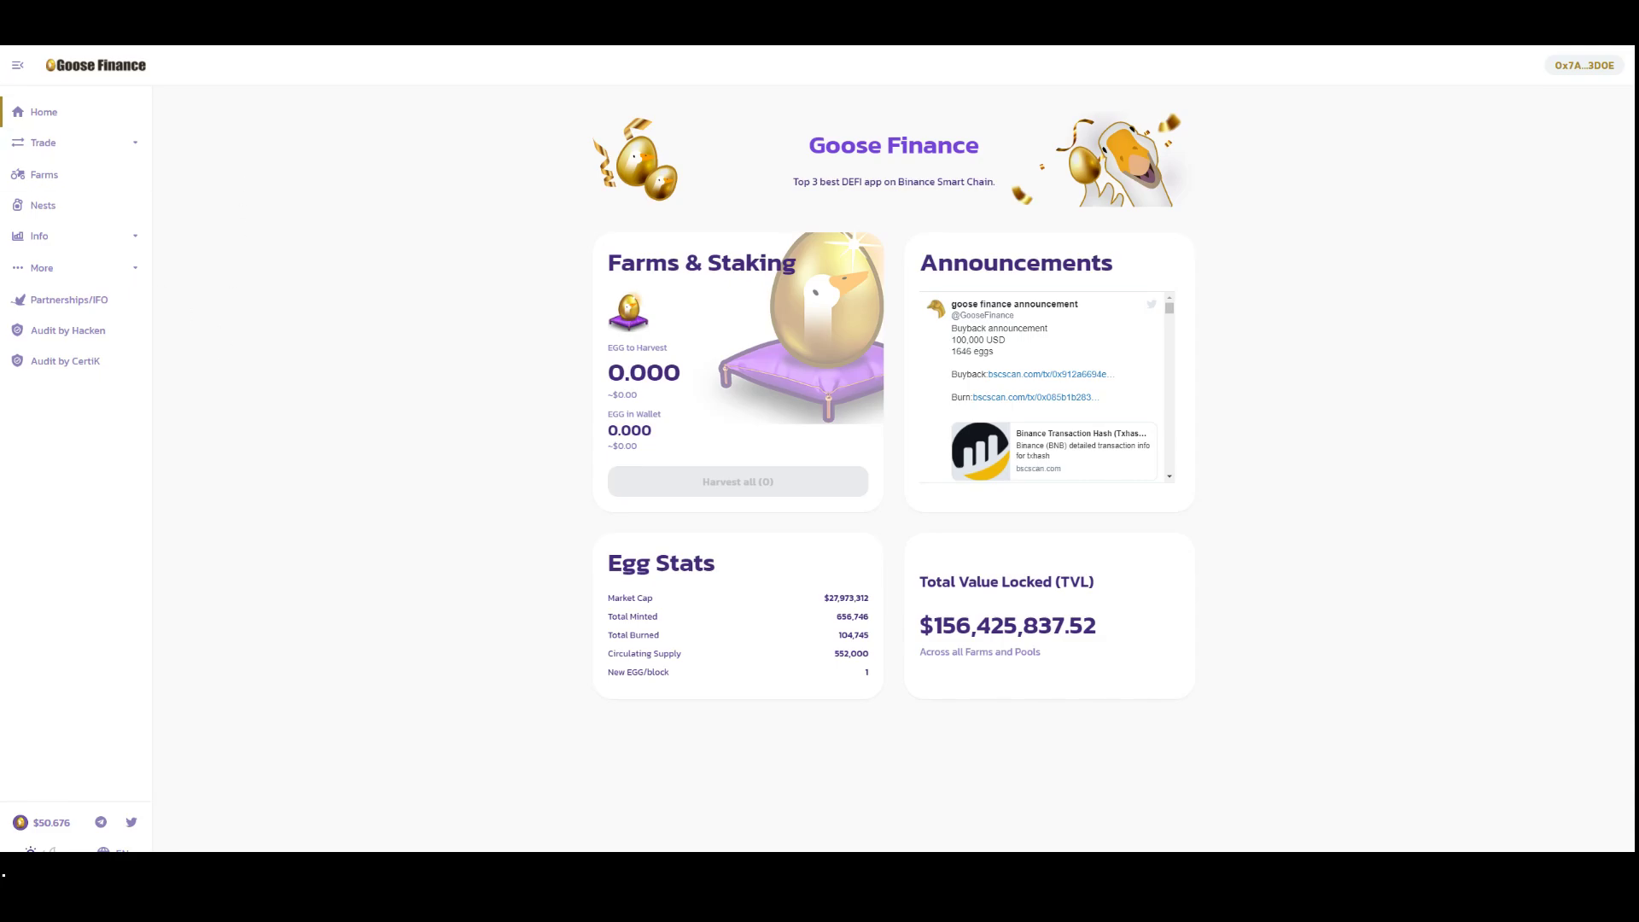
mouse_move(255, 218)
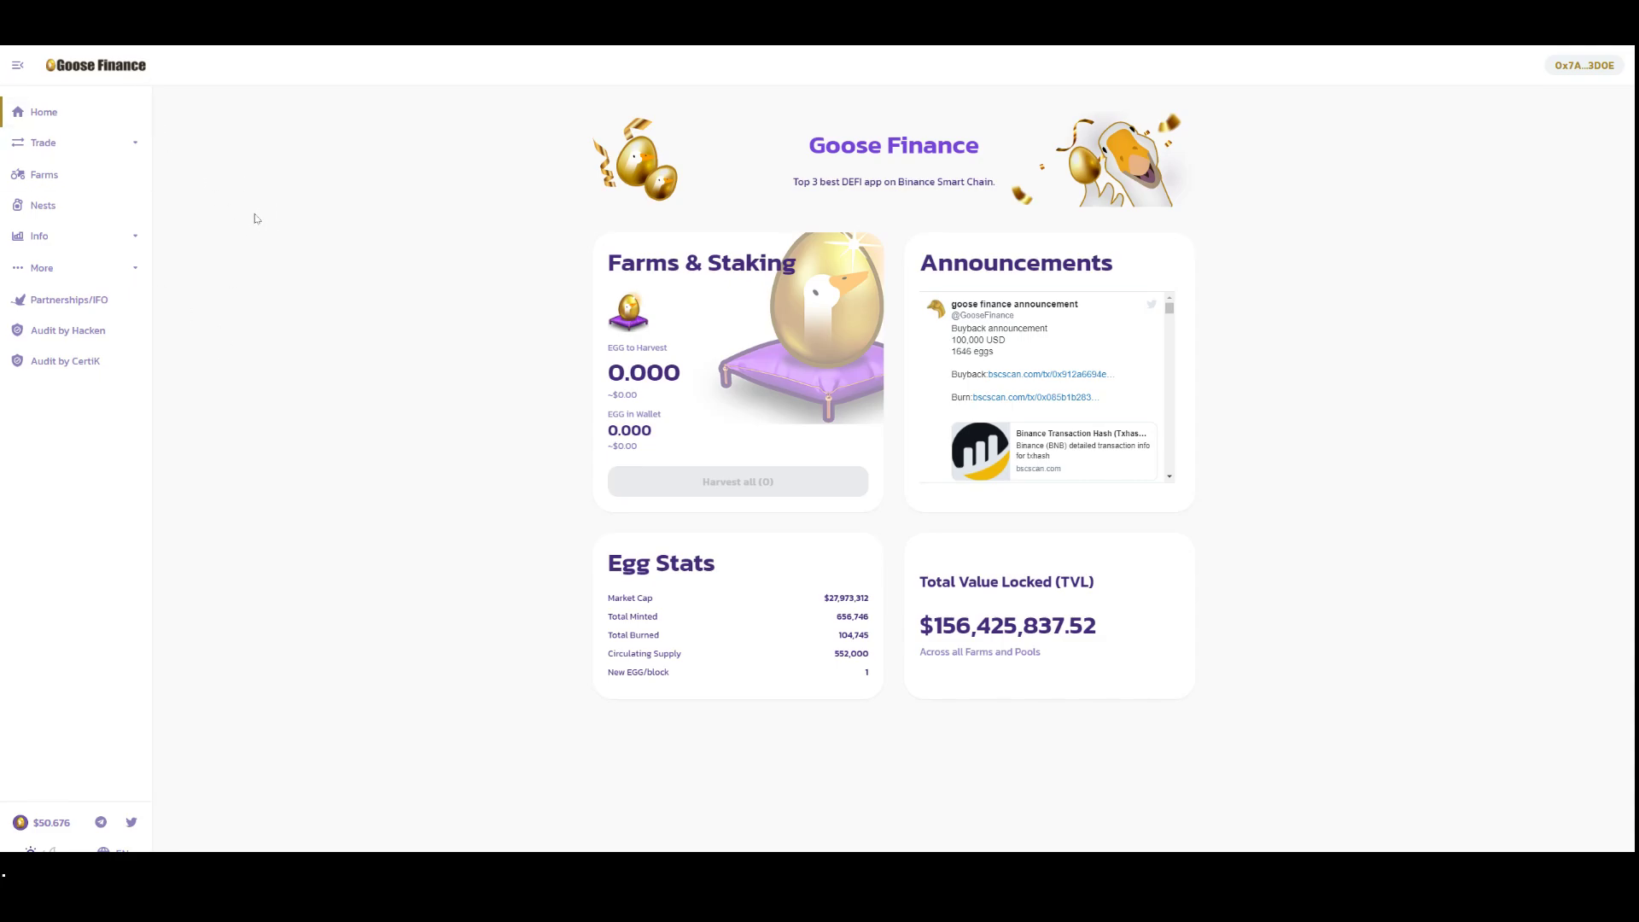
mouse_move(252, 204)
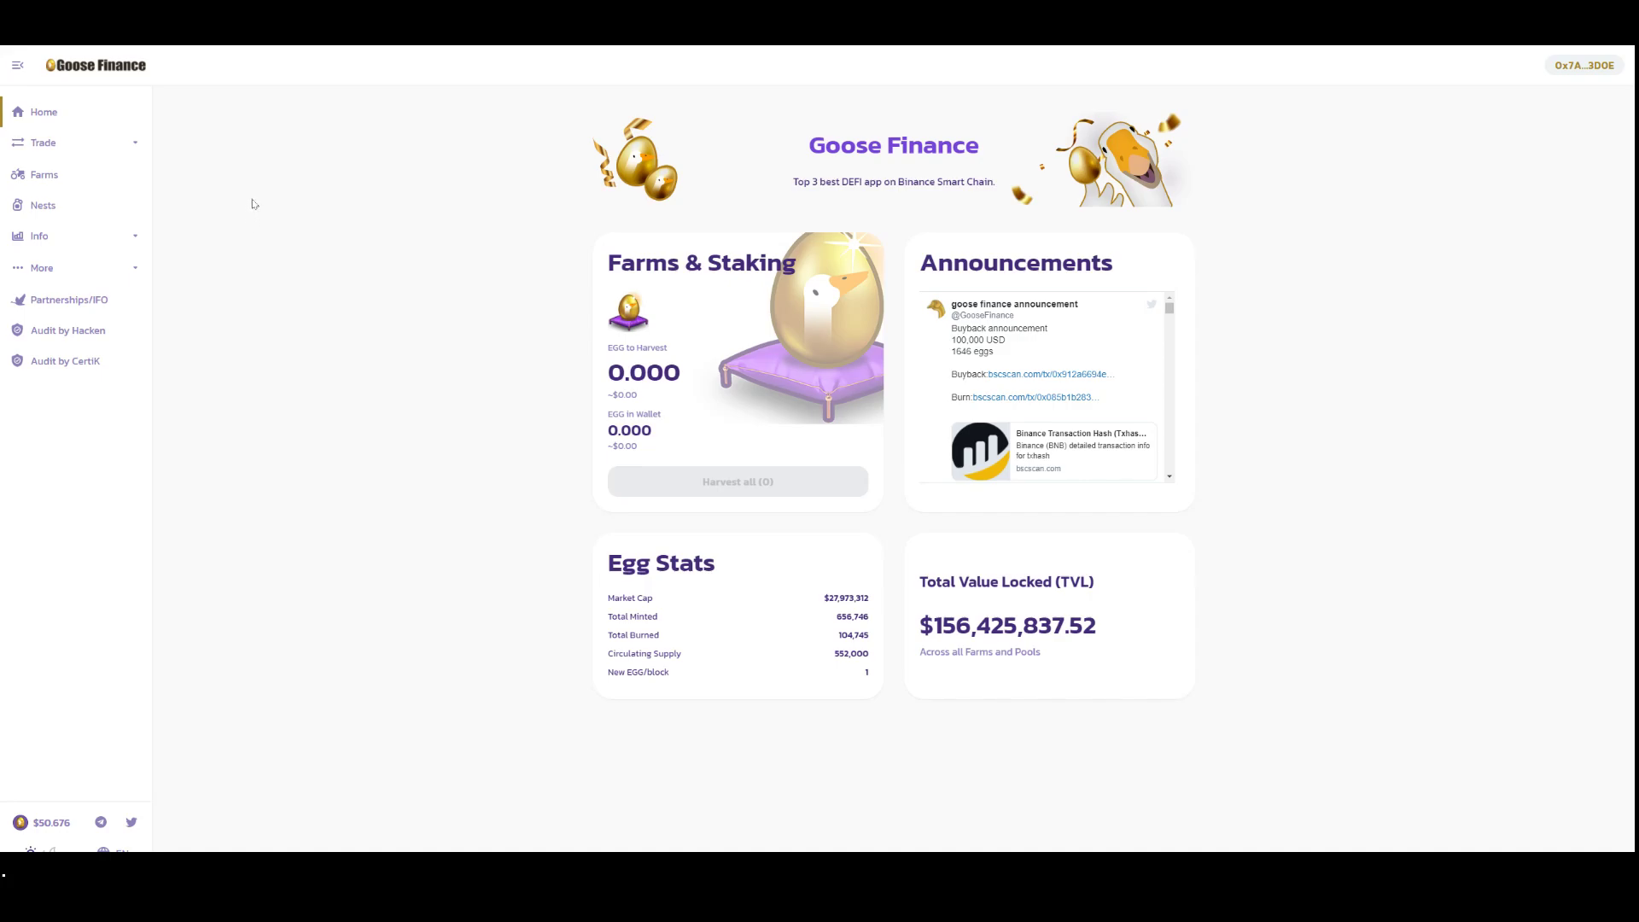
mouse_move(385, 167)
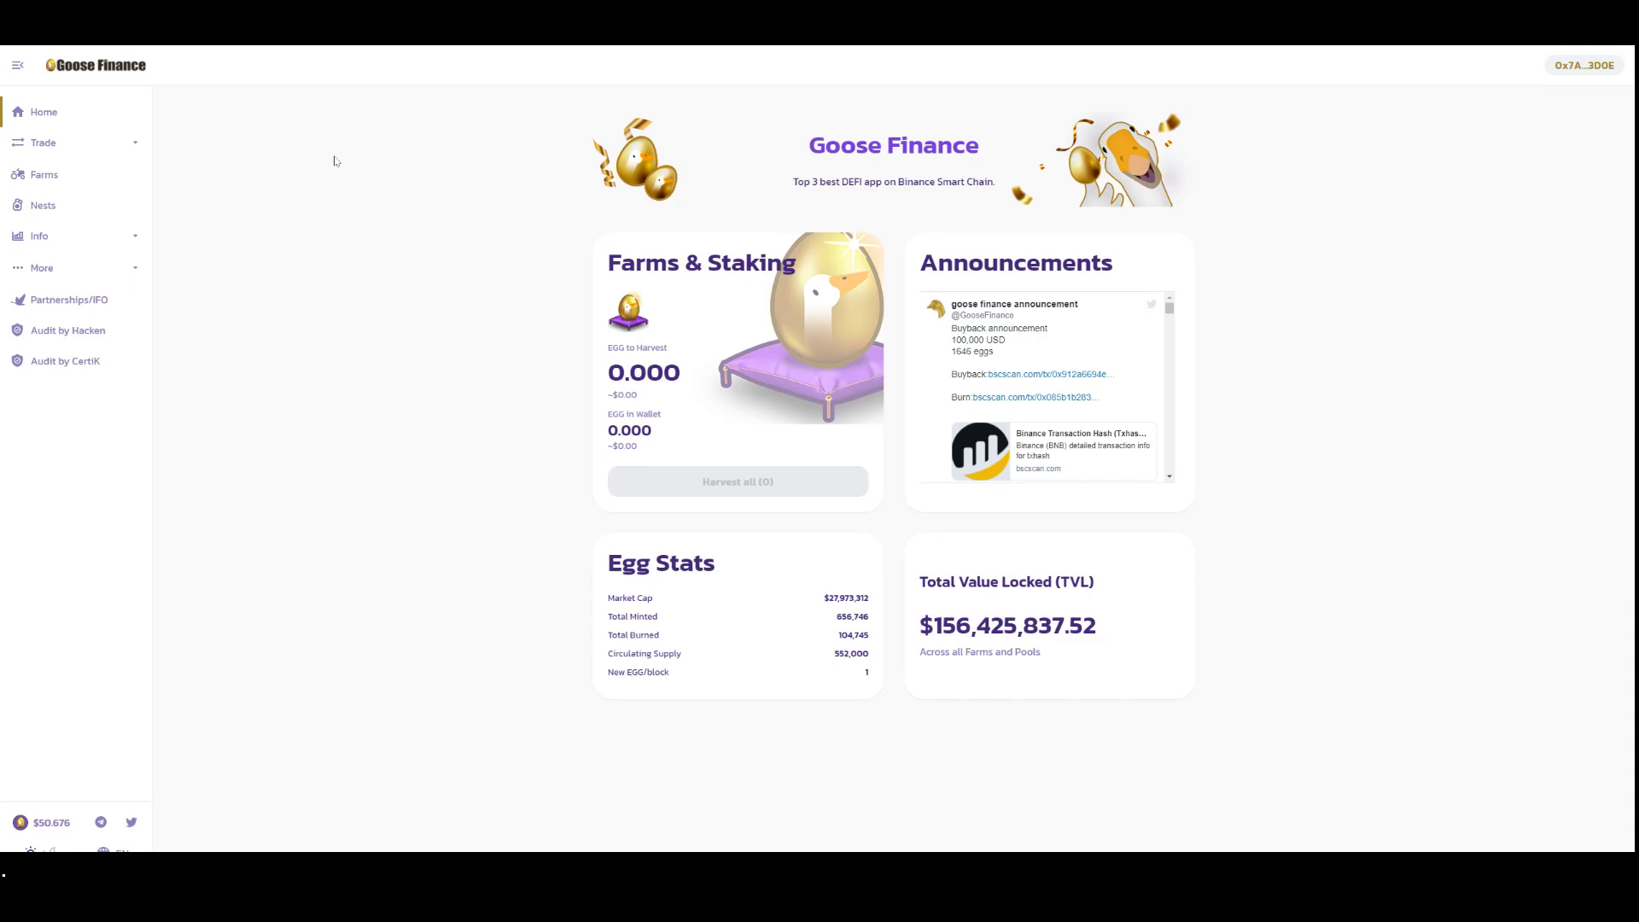
mouse_move(334, 161)
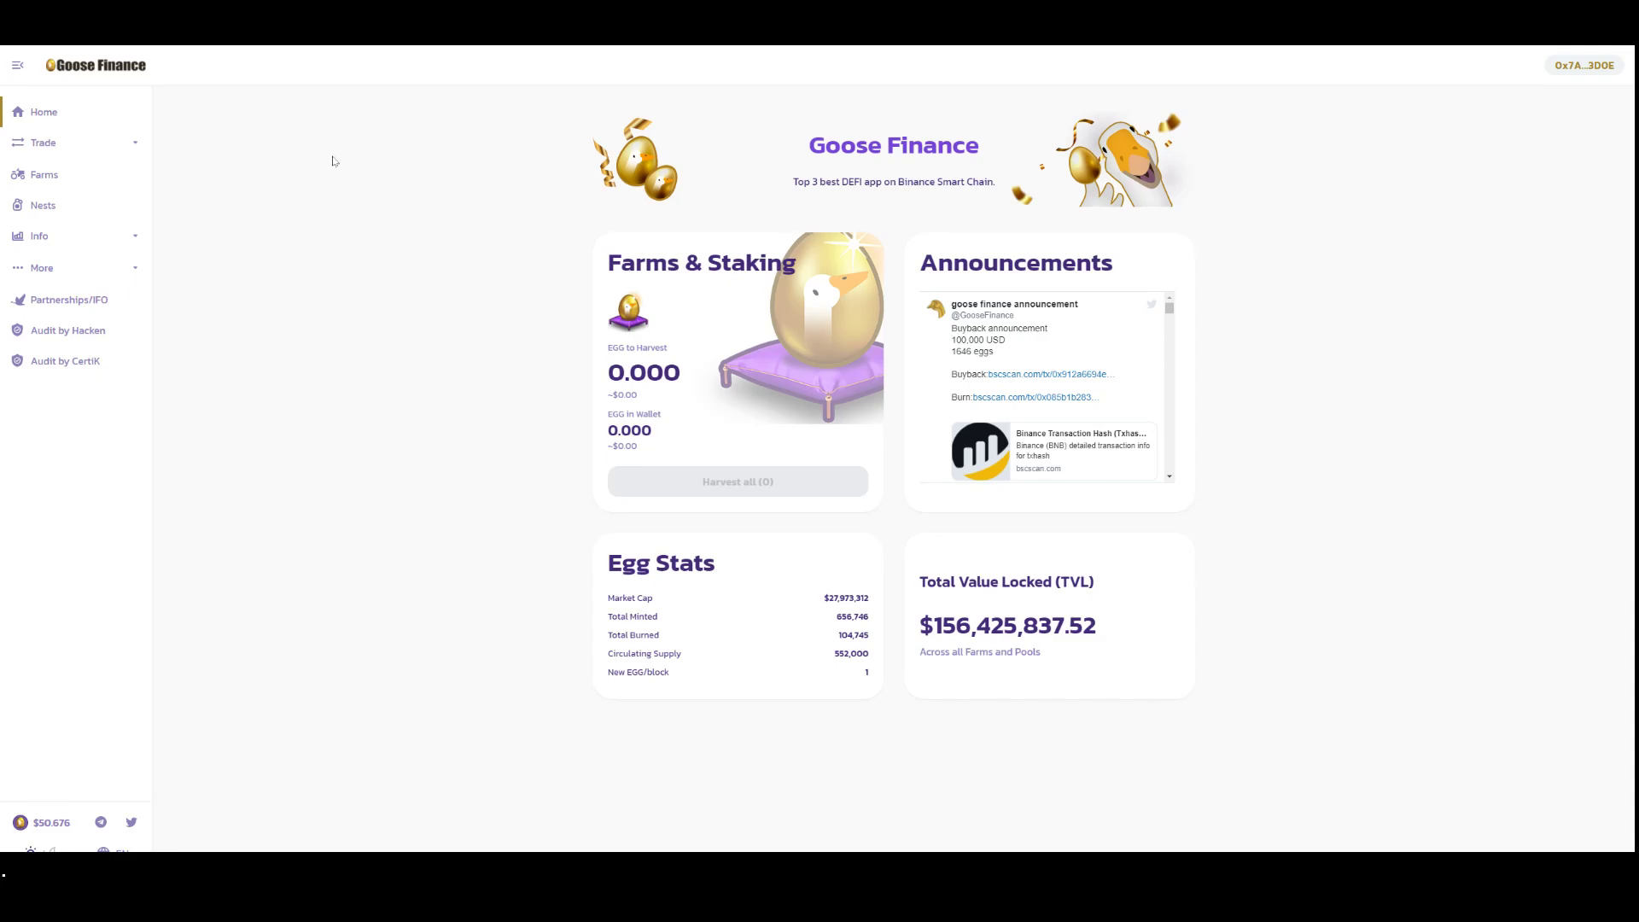
mouse_move(389, 183)
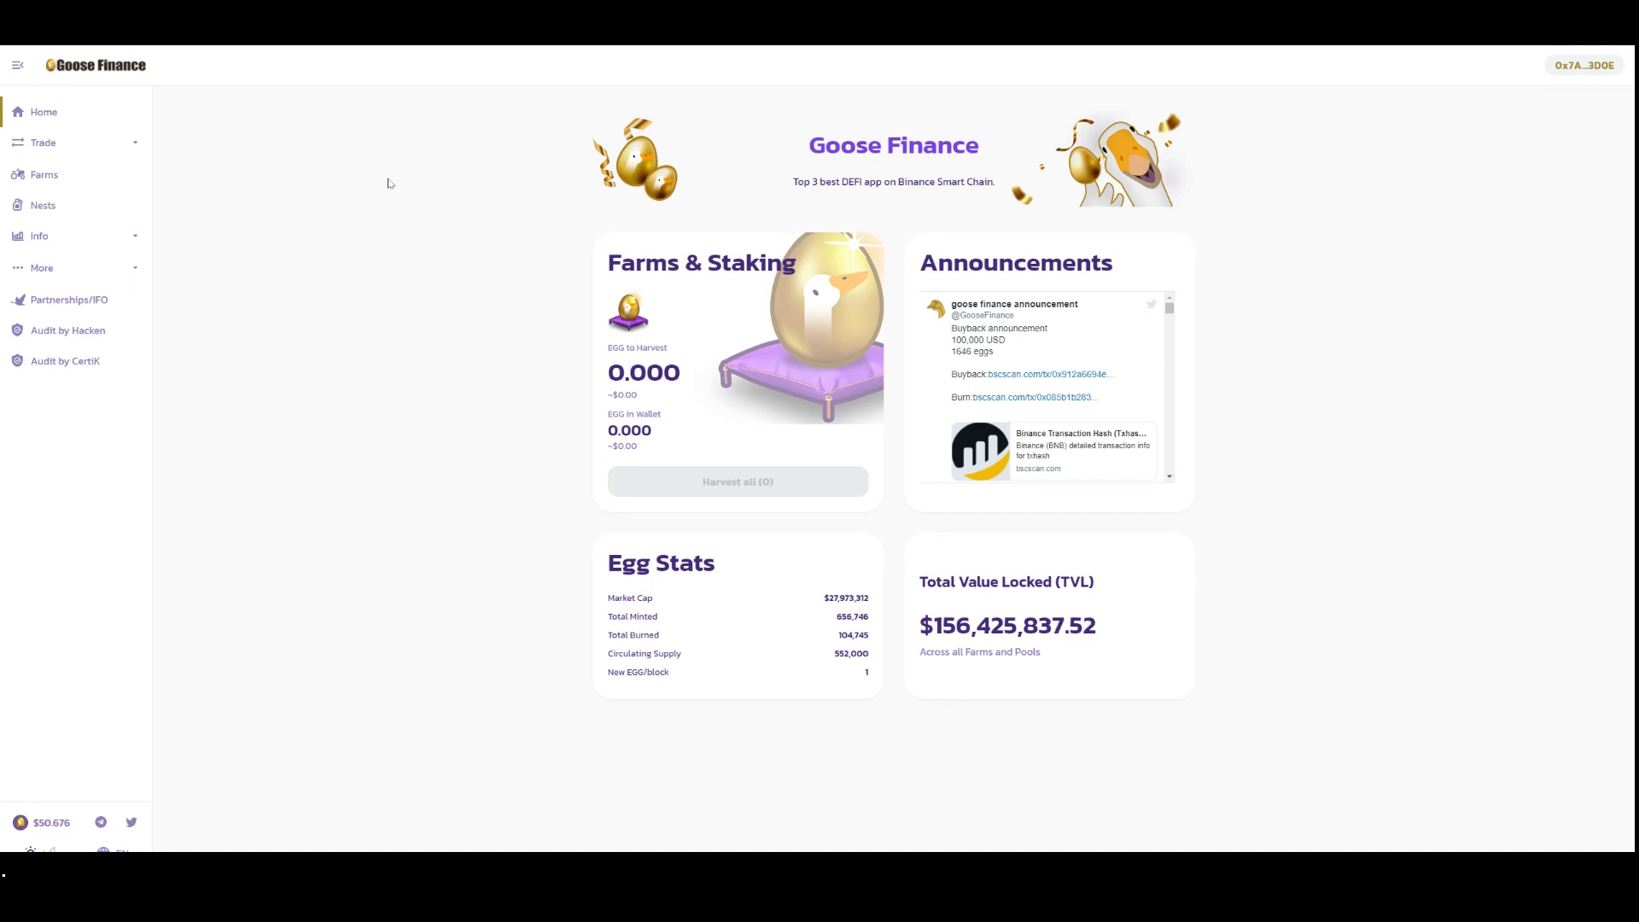
mouse_move(485, 141)
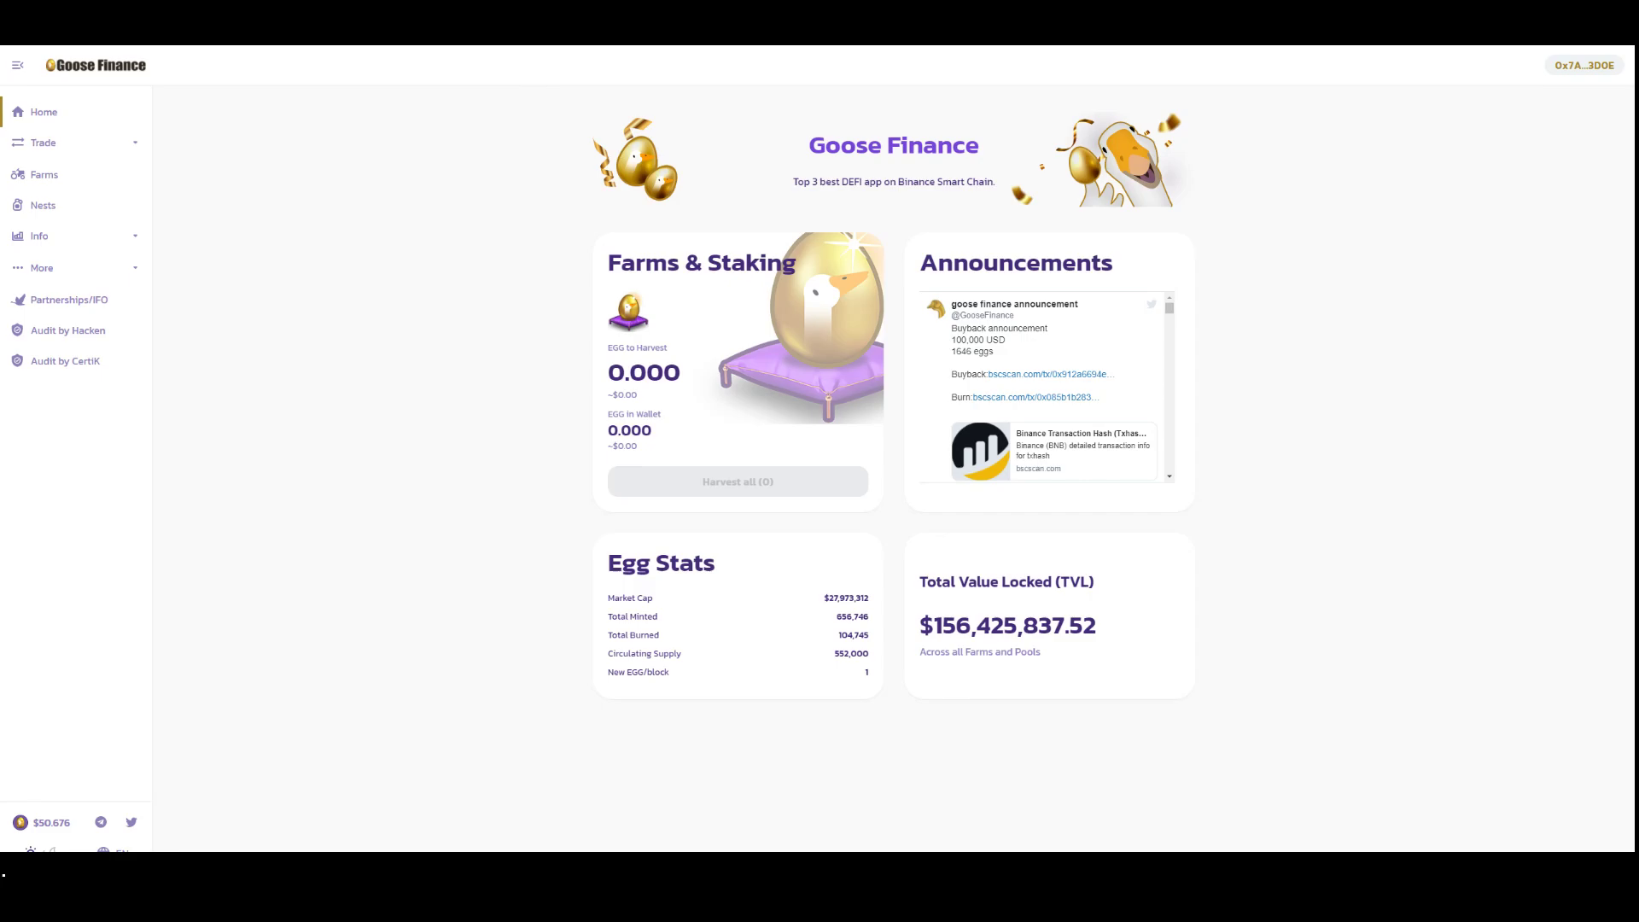
mouse_move(356, 147)
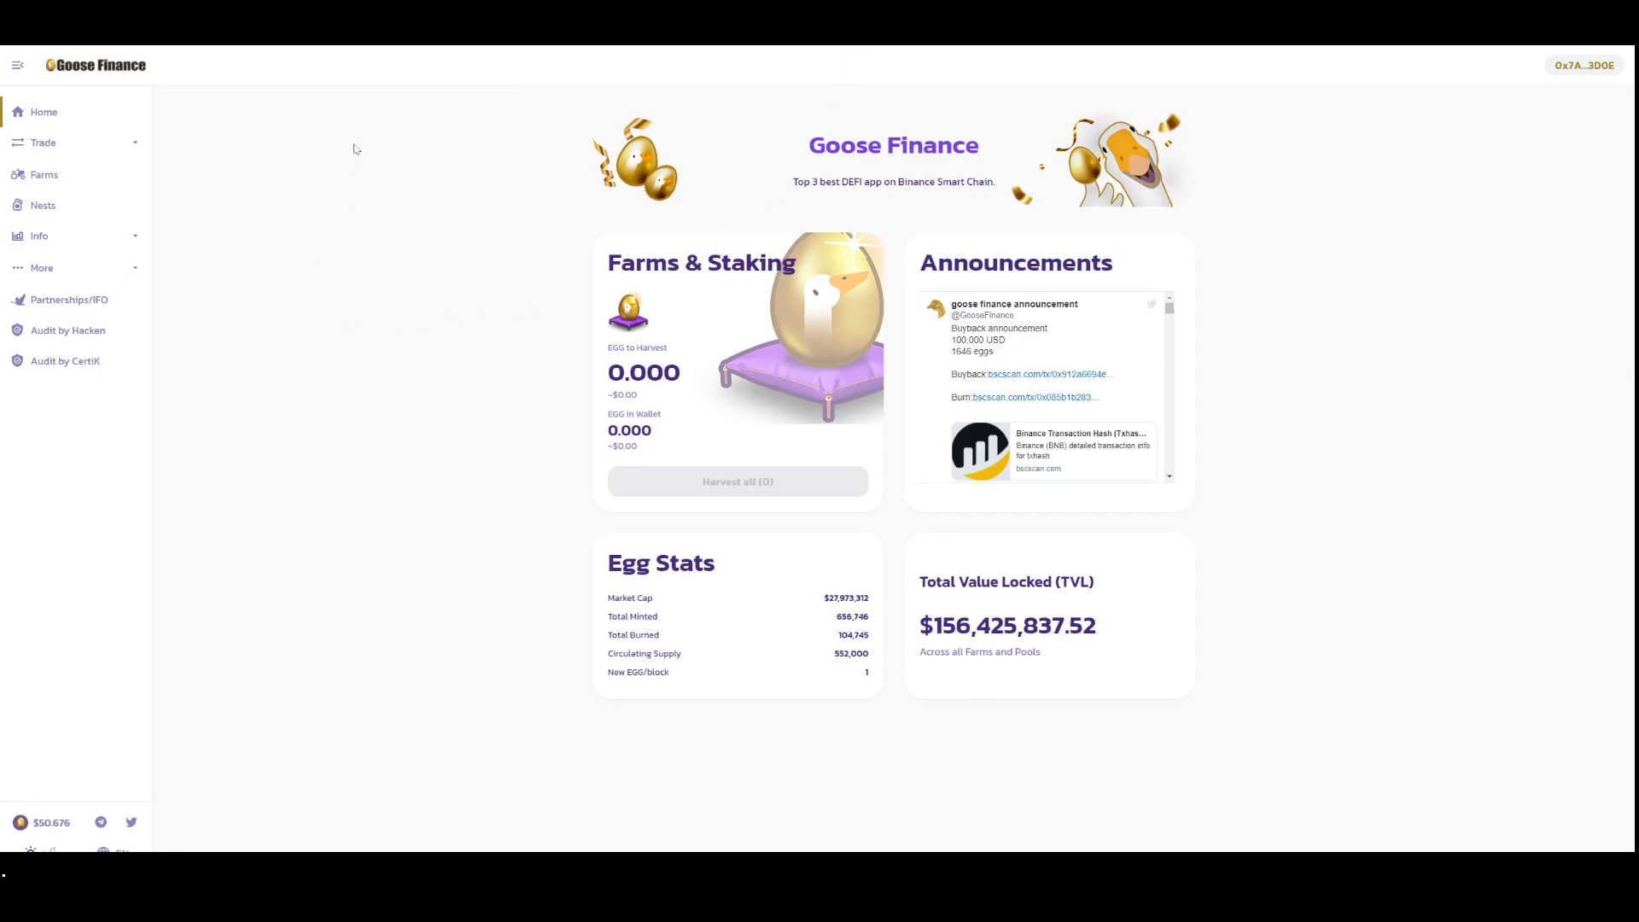
mouse_move(98, 59)
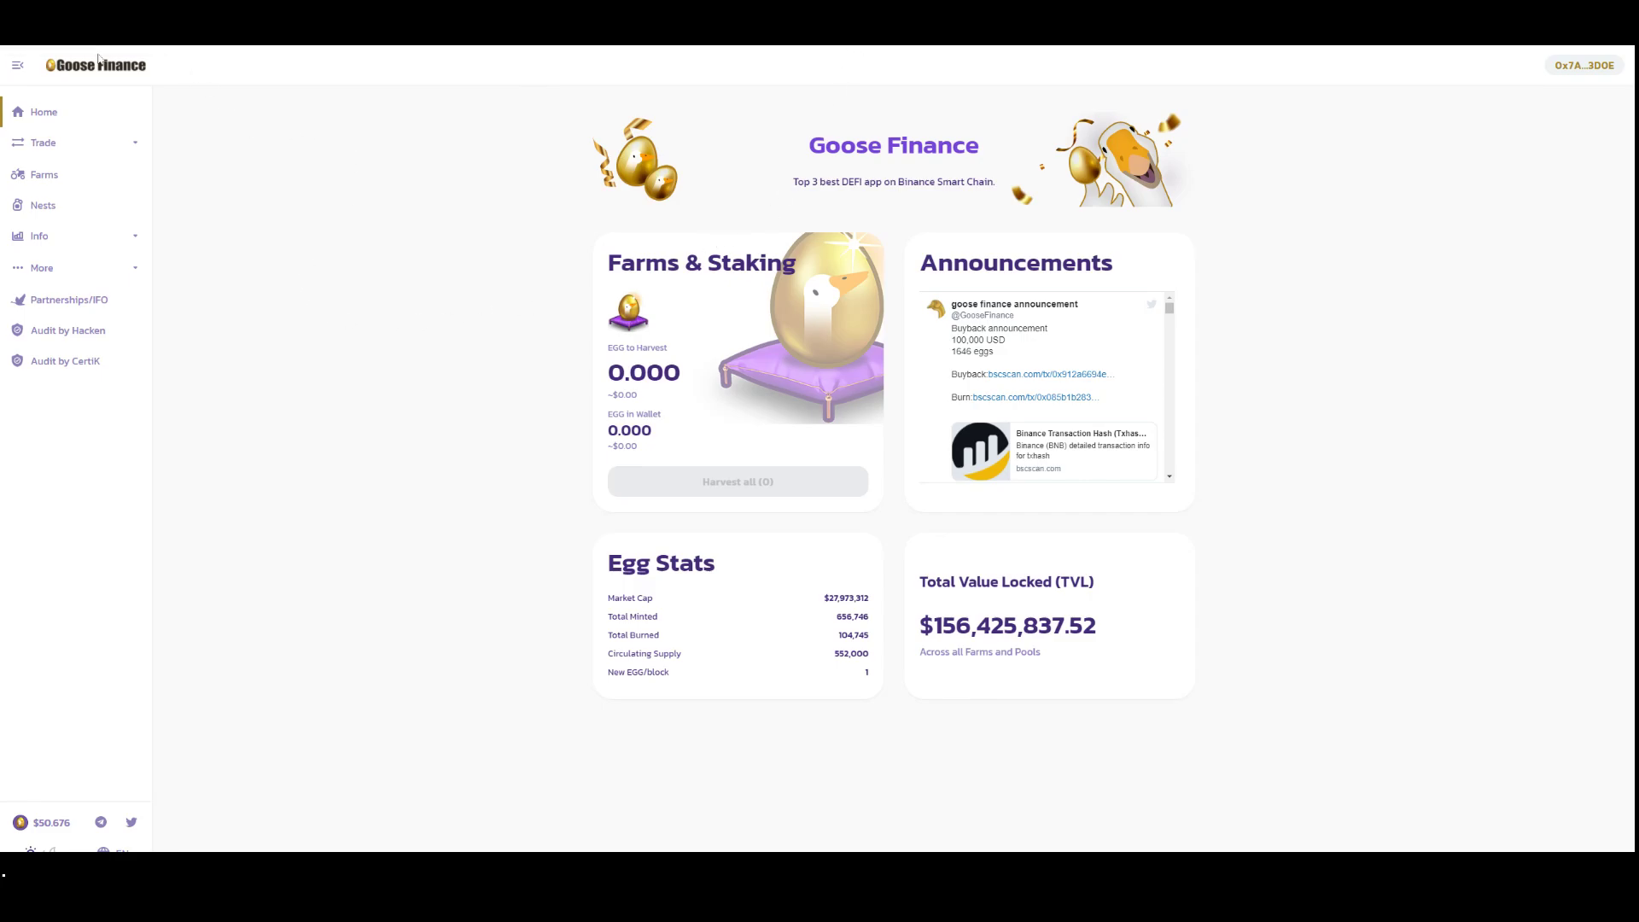
mouse_move(97, 60)
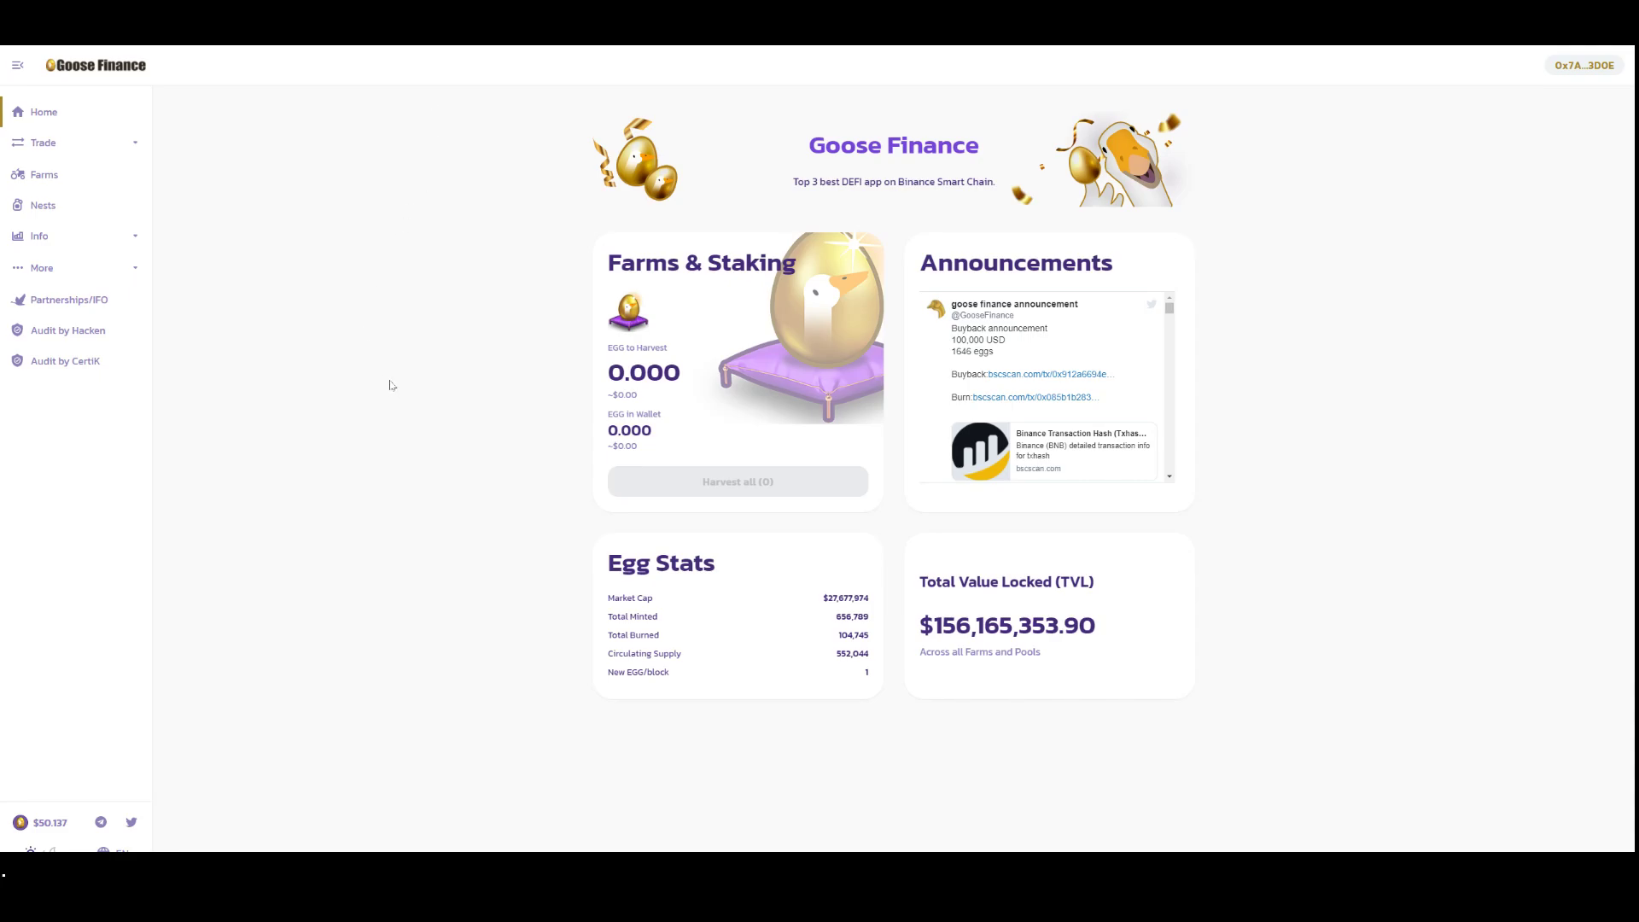
mouse_move(448, 377)
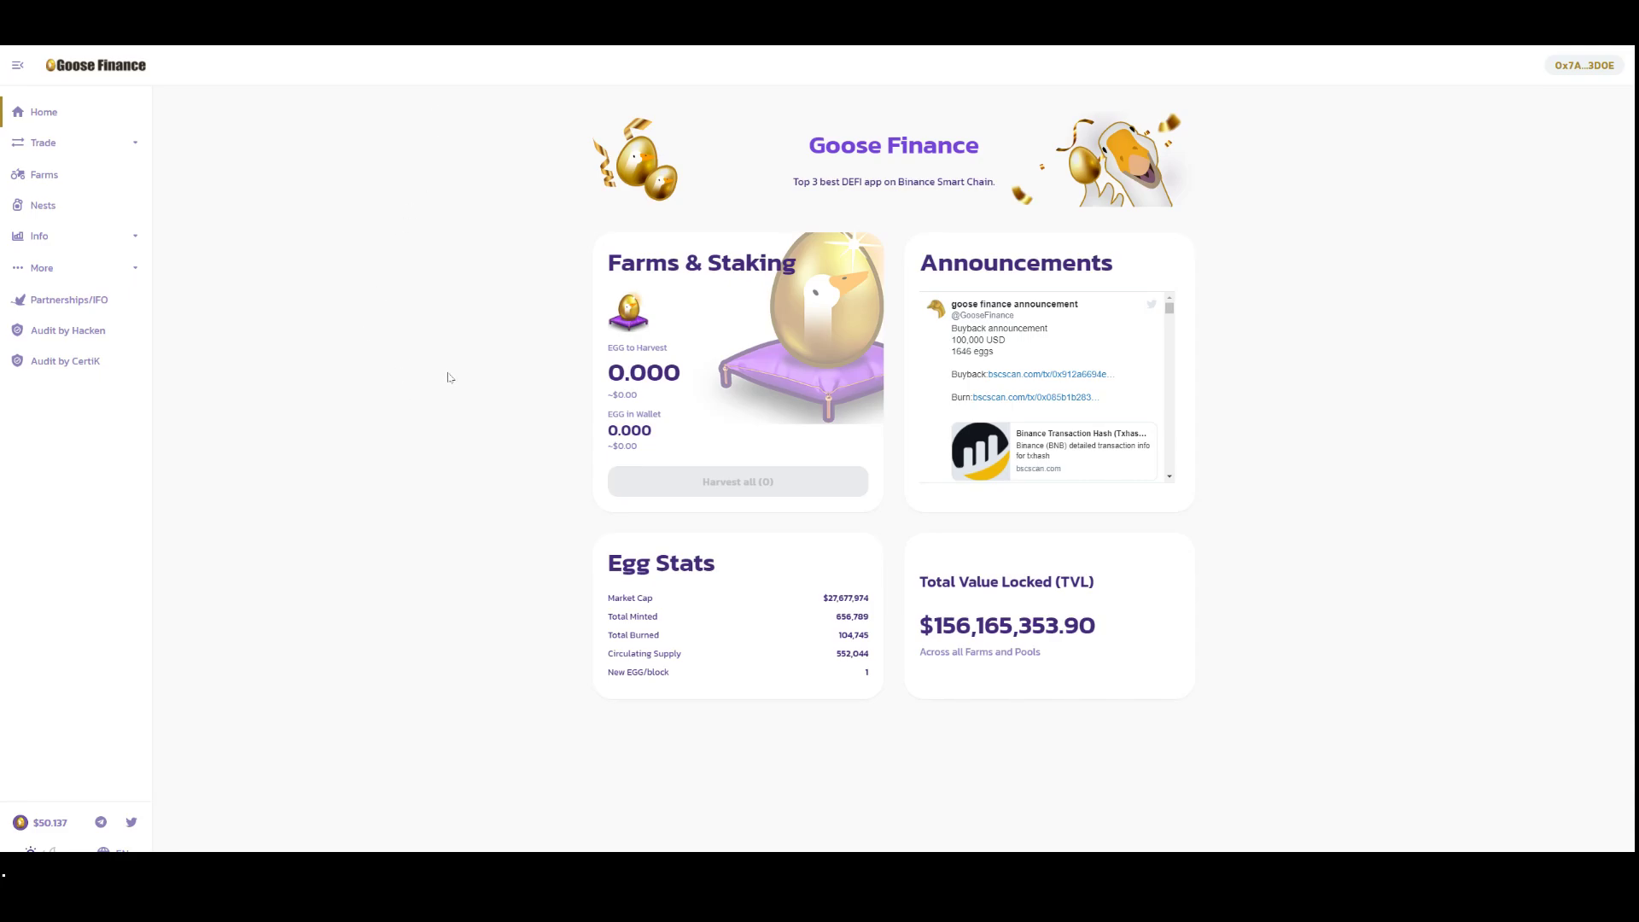
mouse_move(509, 224)
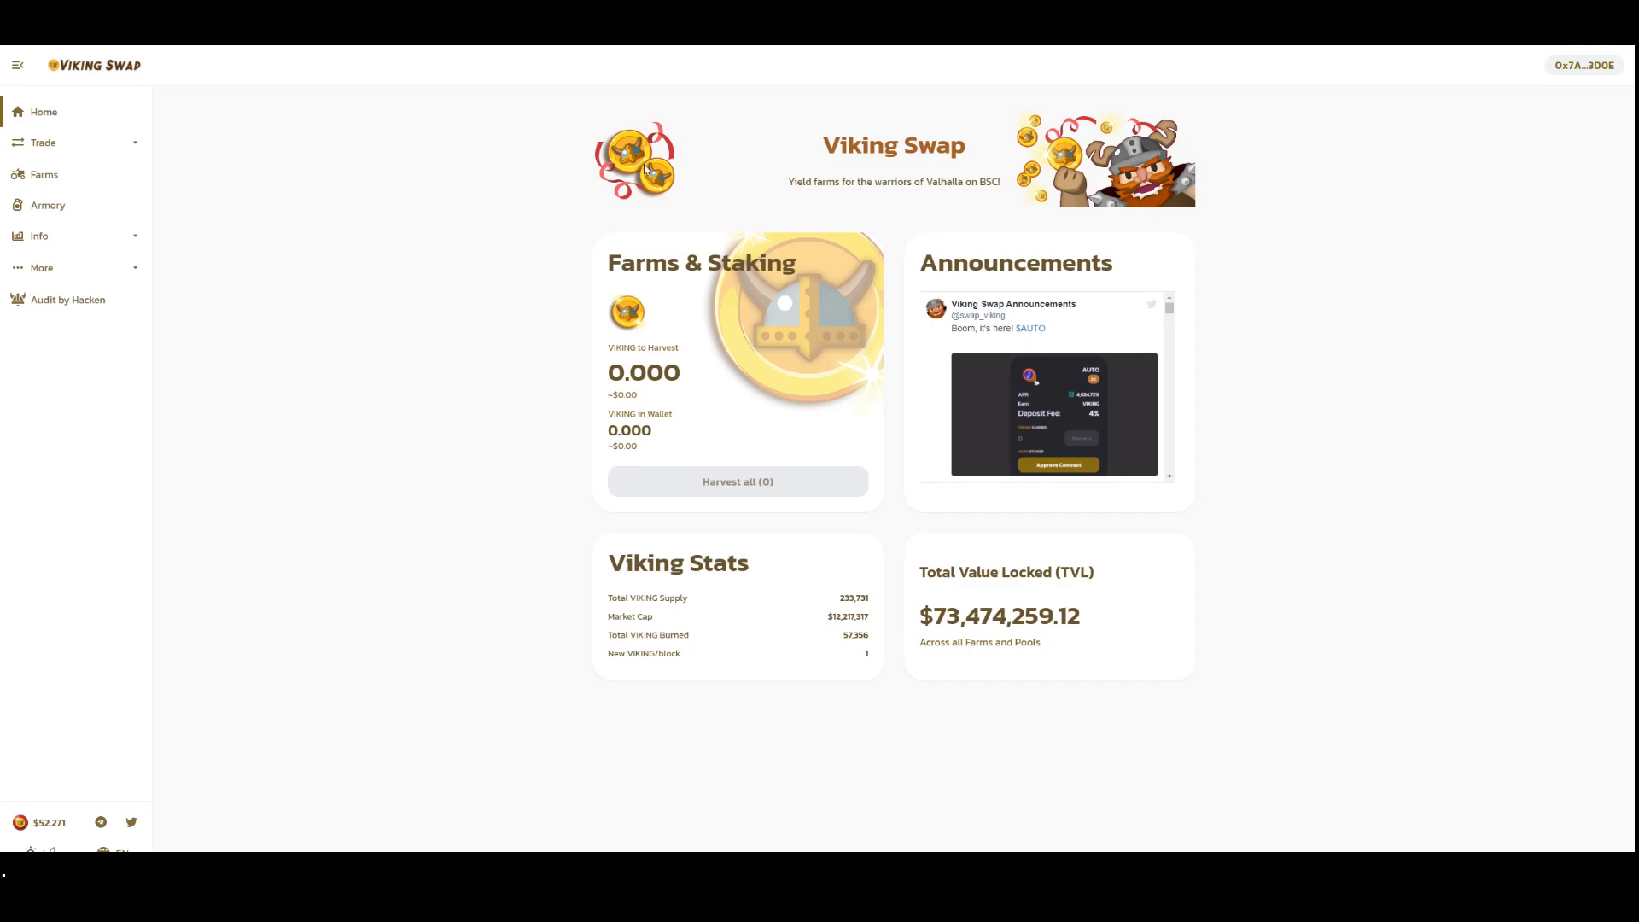
mouse_move(645, 167)
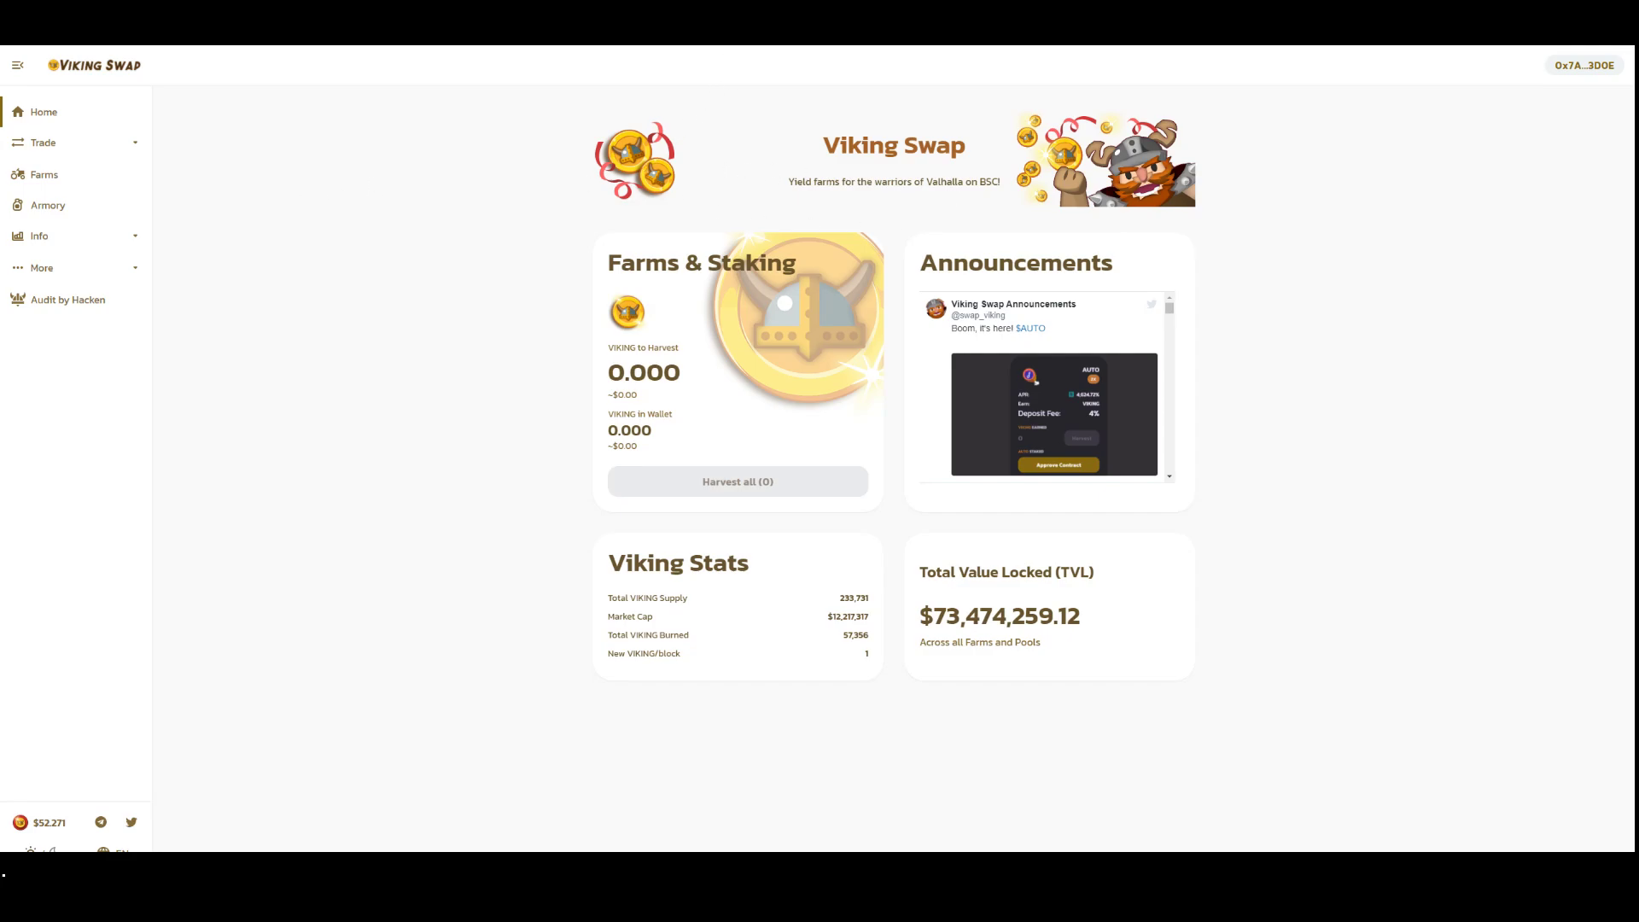
mouse_move(498, 455)
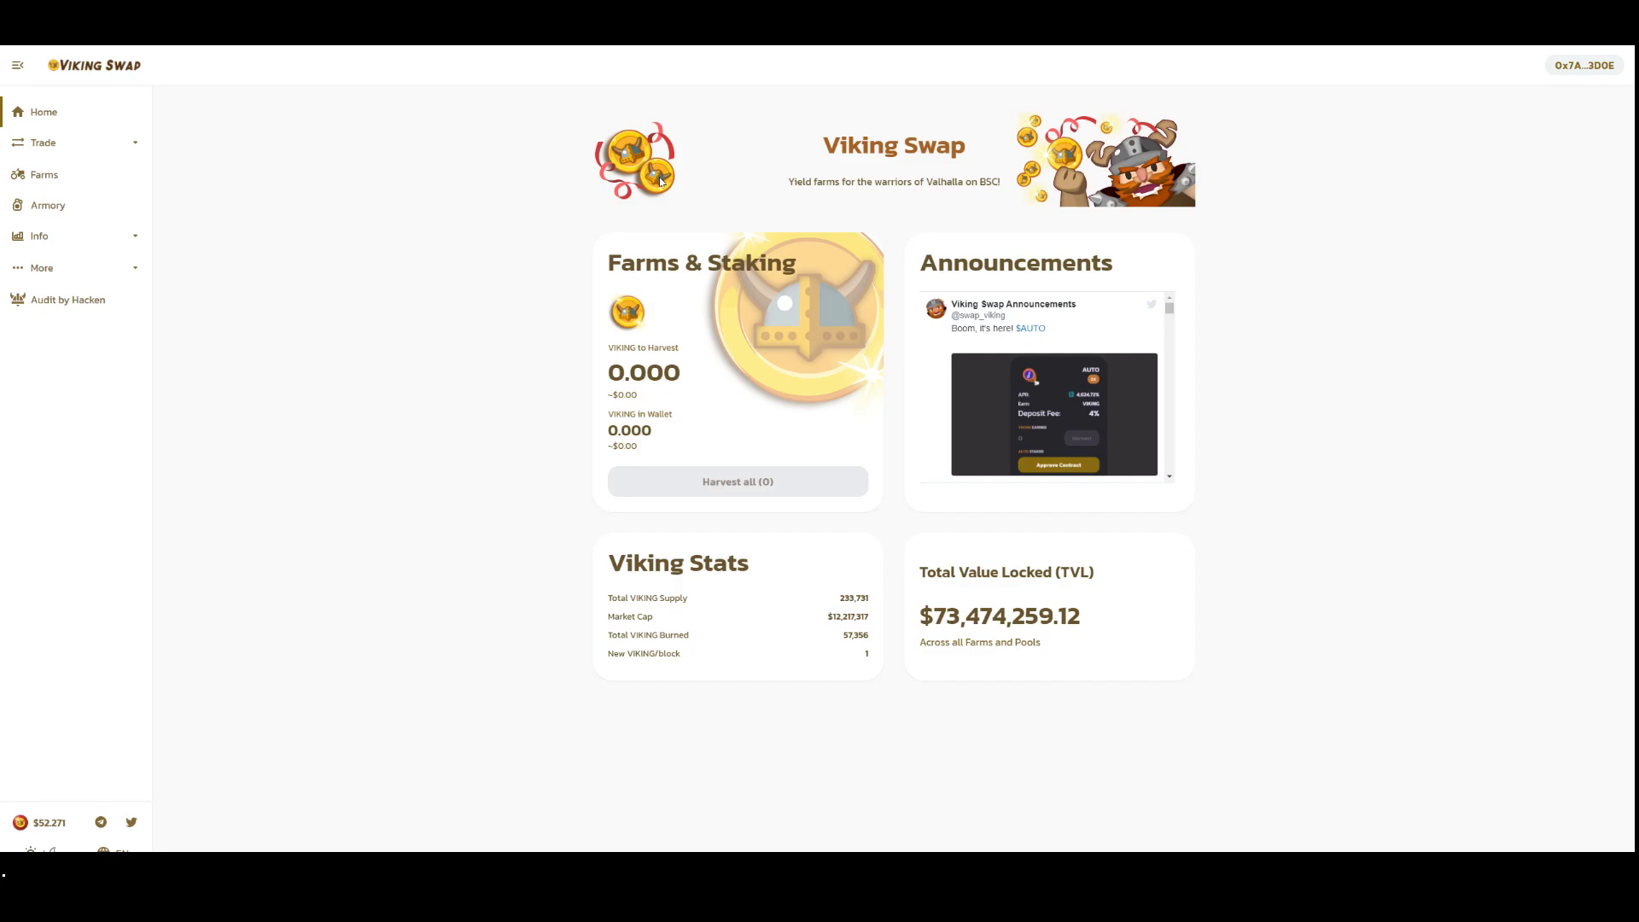
mouse_move(676, 288)
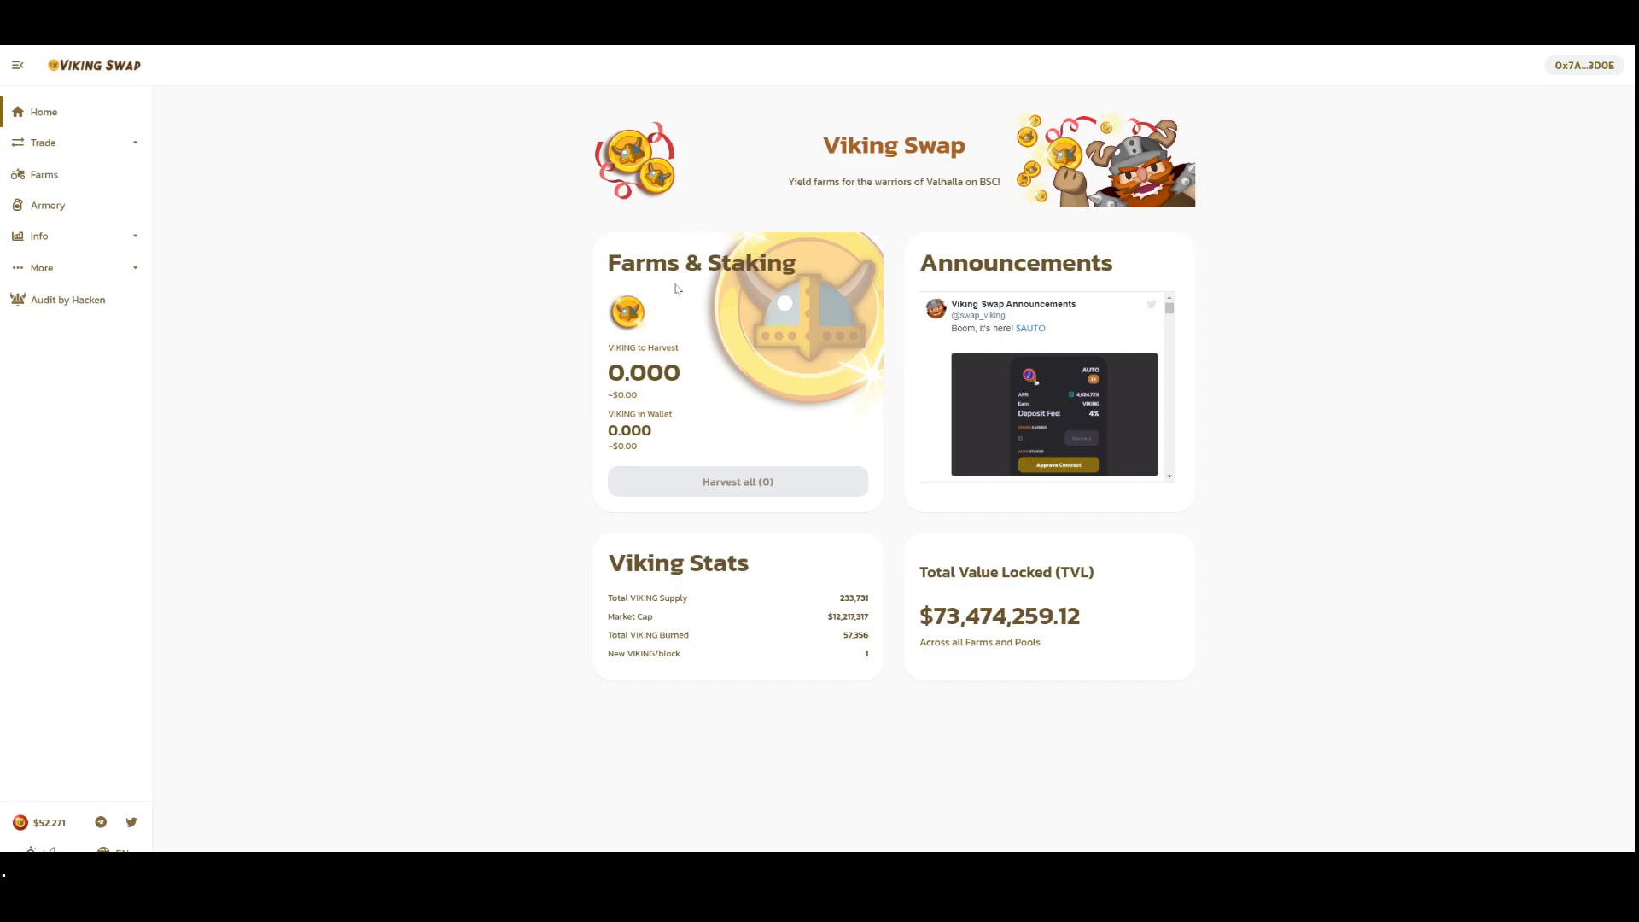
mouse_move(635, 313)
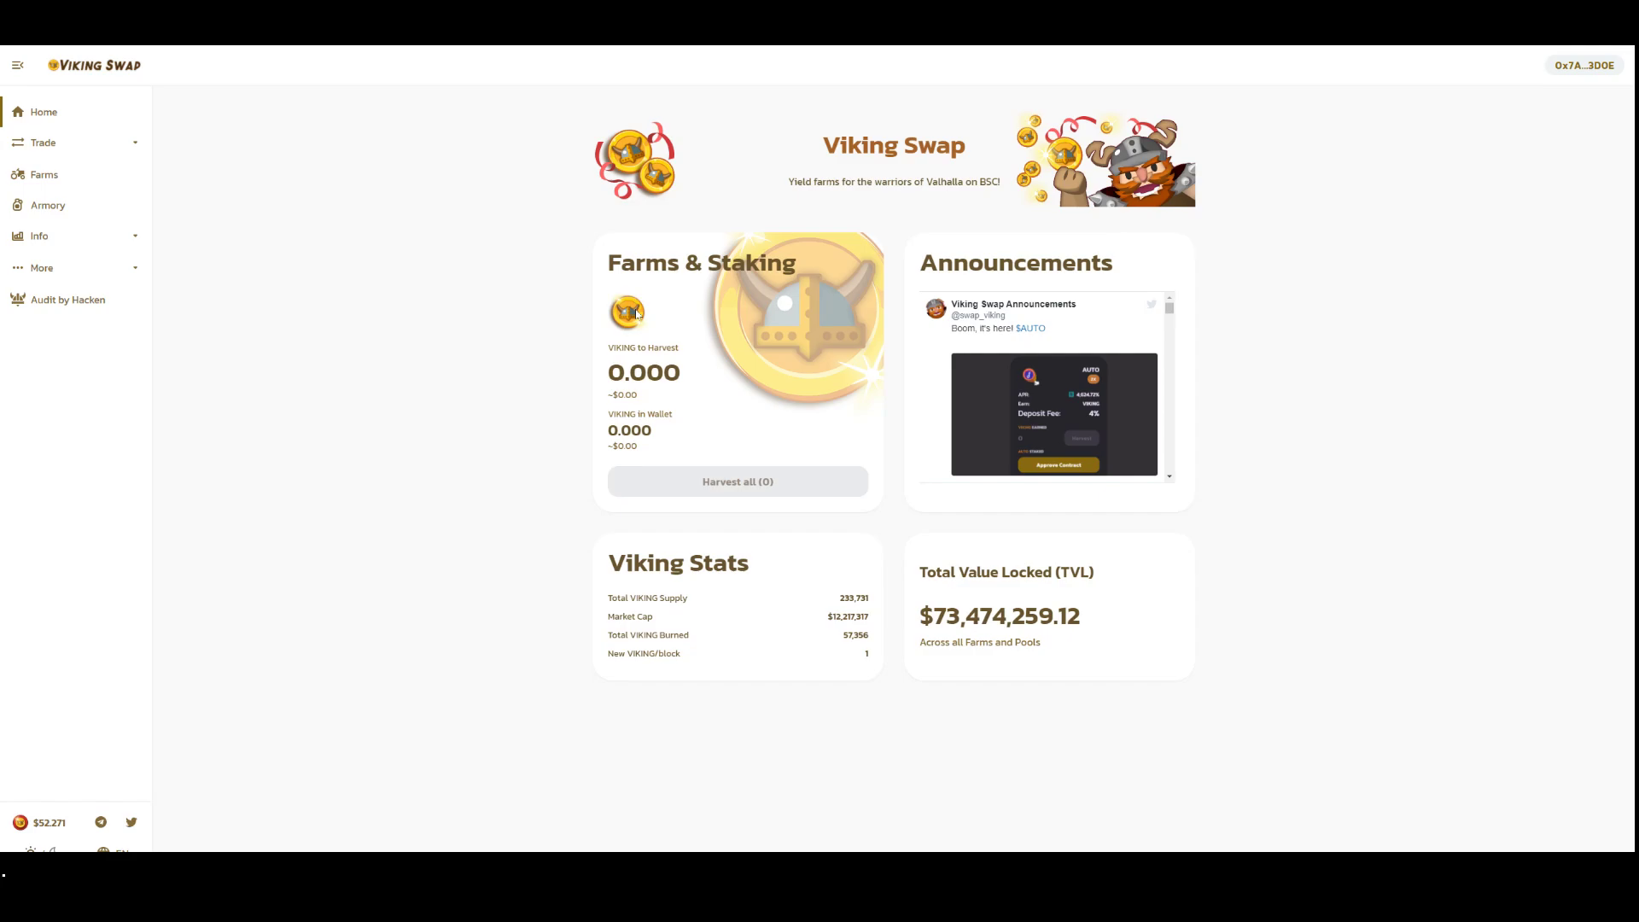
mouse_move(432, 279)
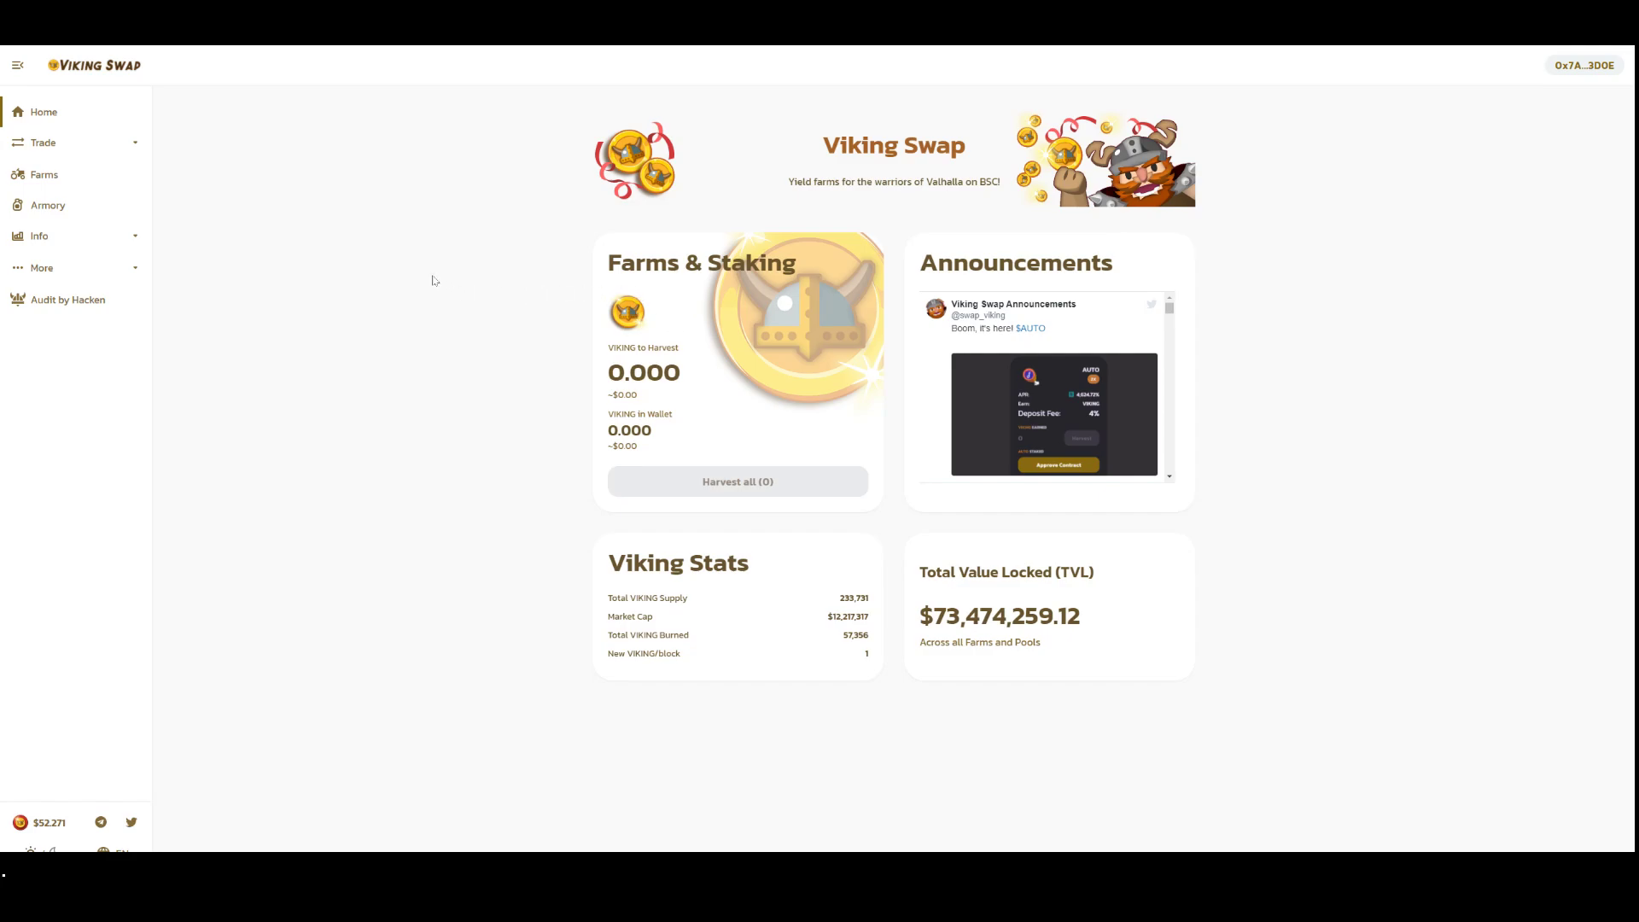
mouse_move(584, 298)
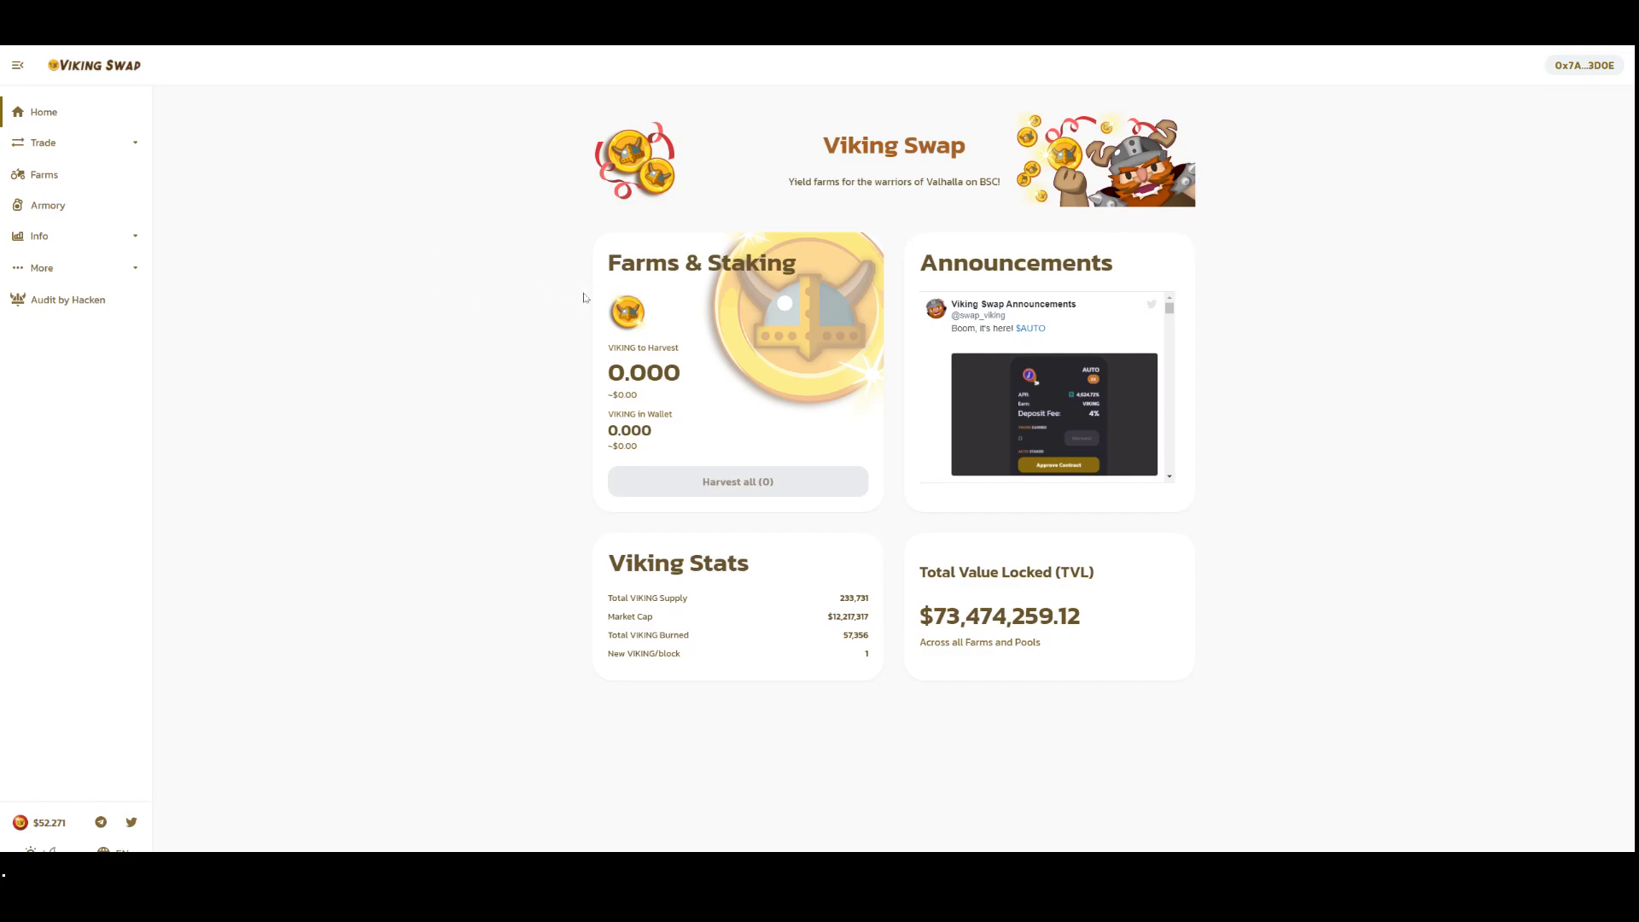
mouse_move(805, 240)
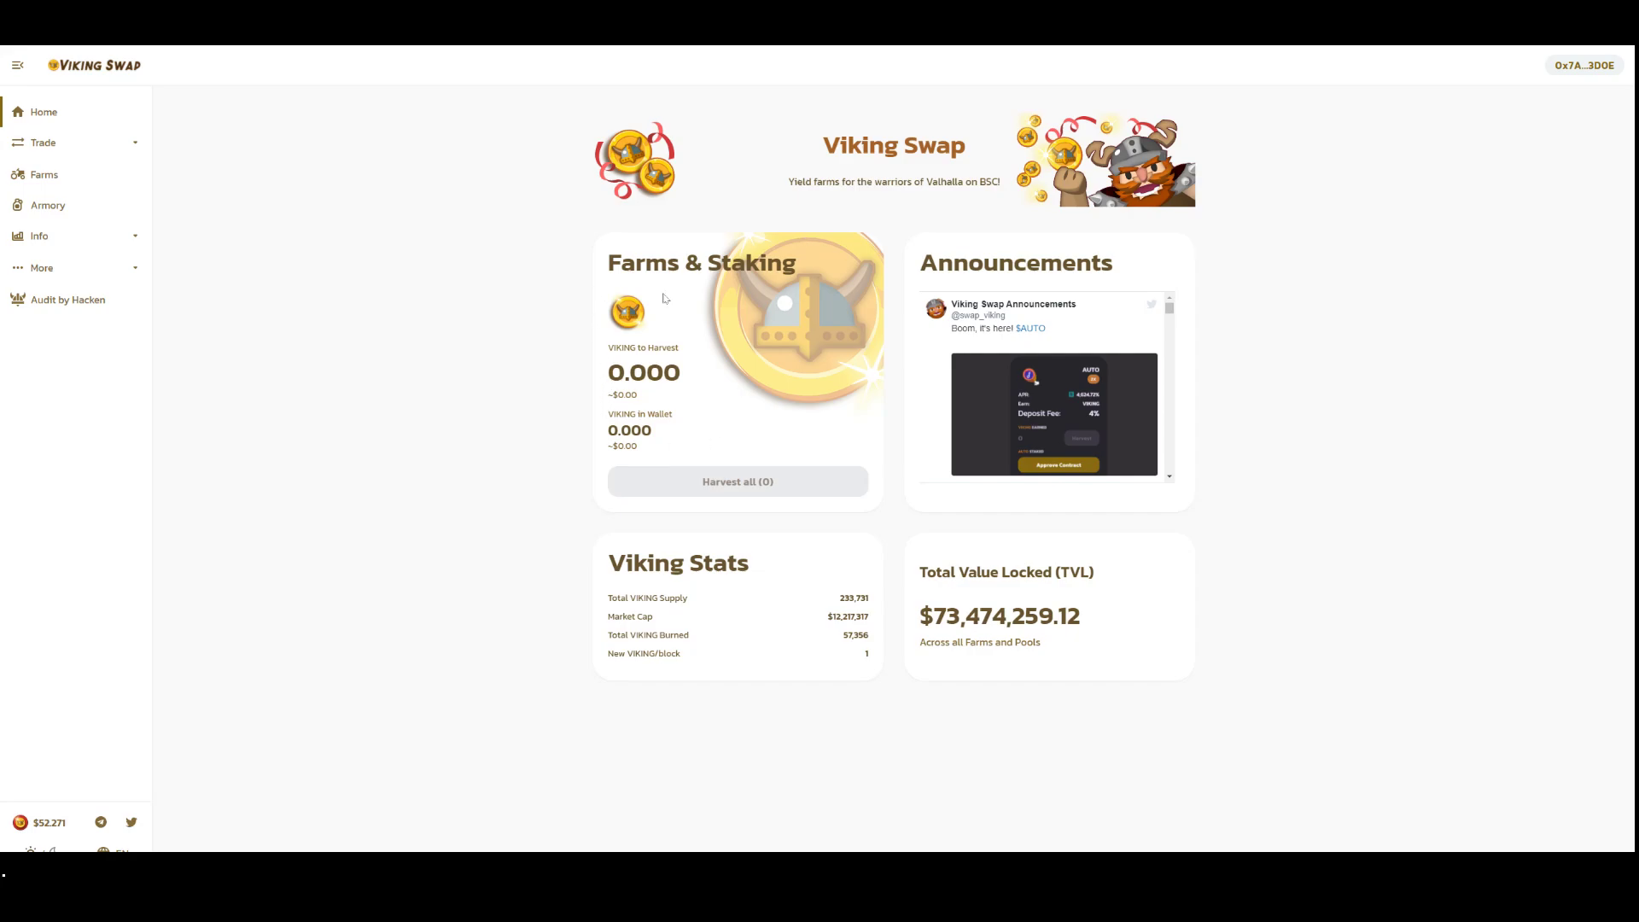
mouse_move(670, 303)
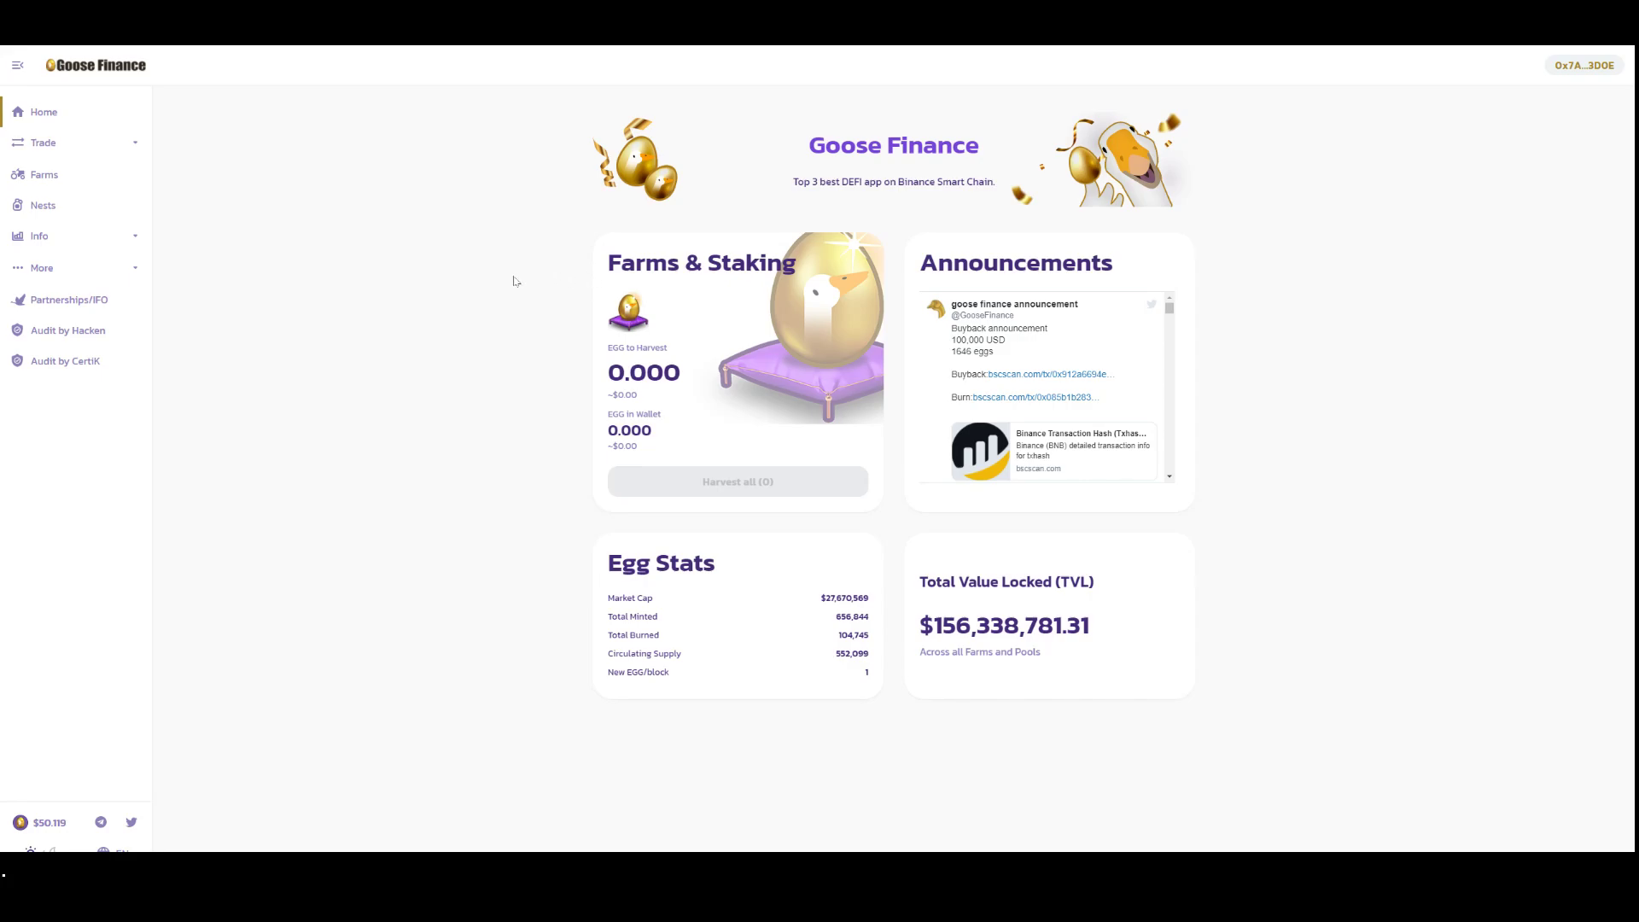
mouse_move(469, 111)
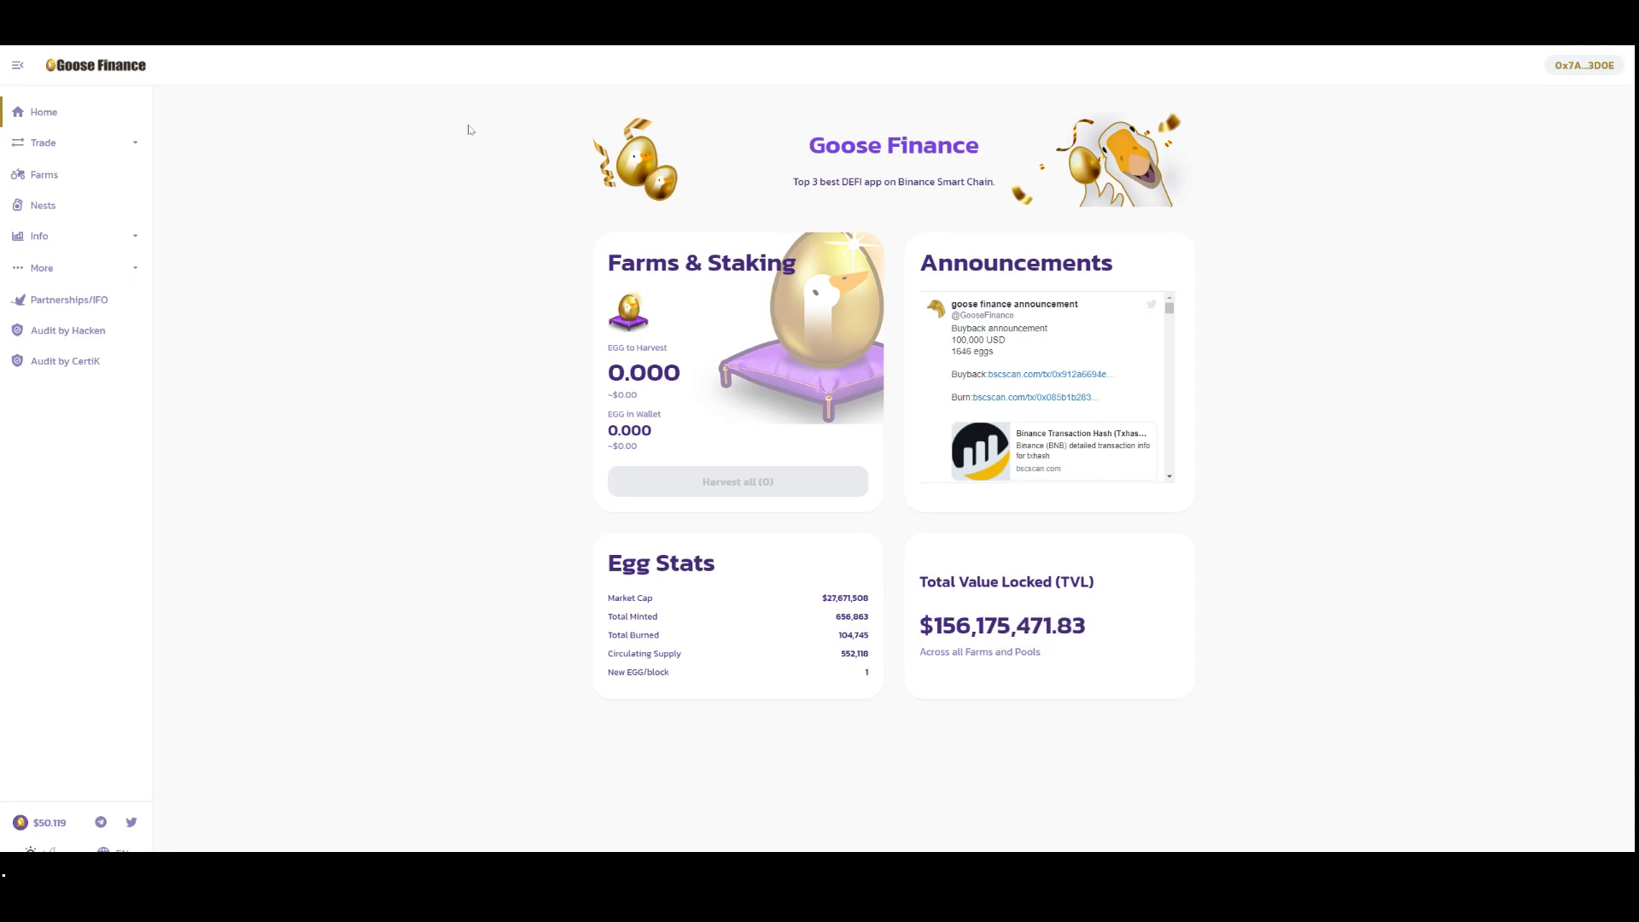
mouse_move(275, 176)
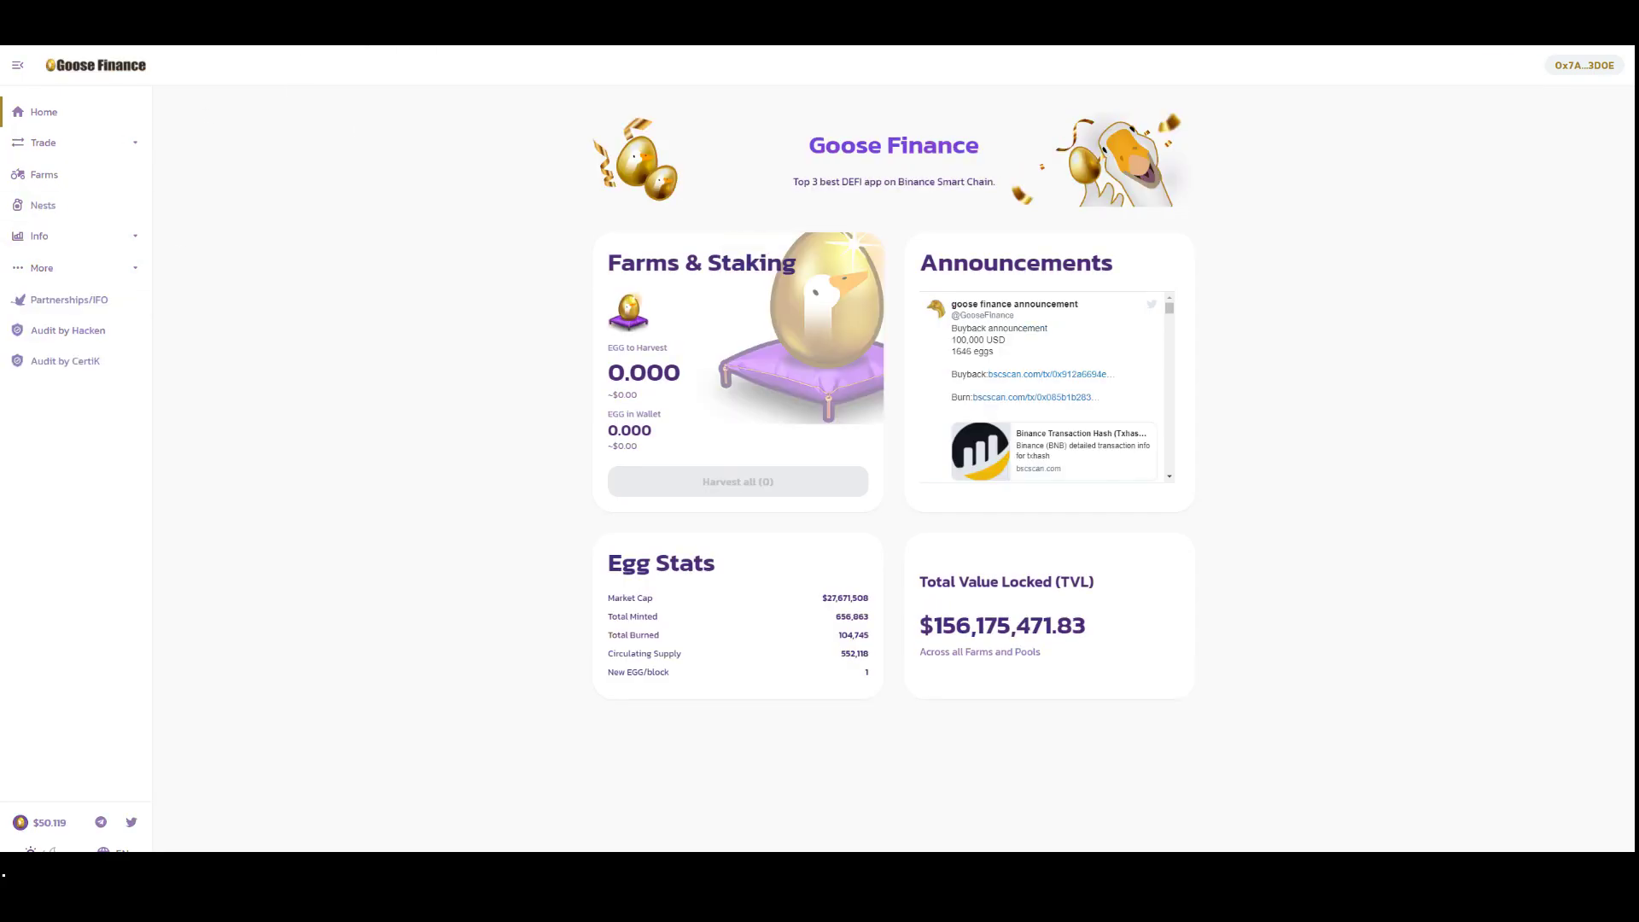
Go back to the Goose Finance Home dashboard with Egg Stats and total value locked.
click(44, 174)
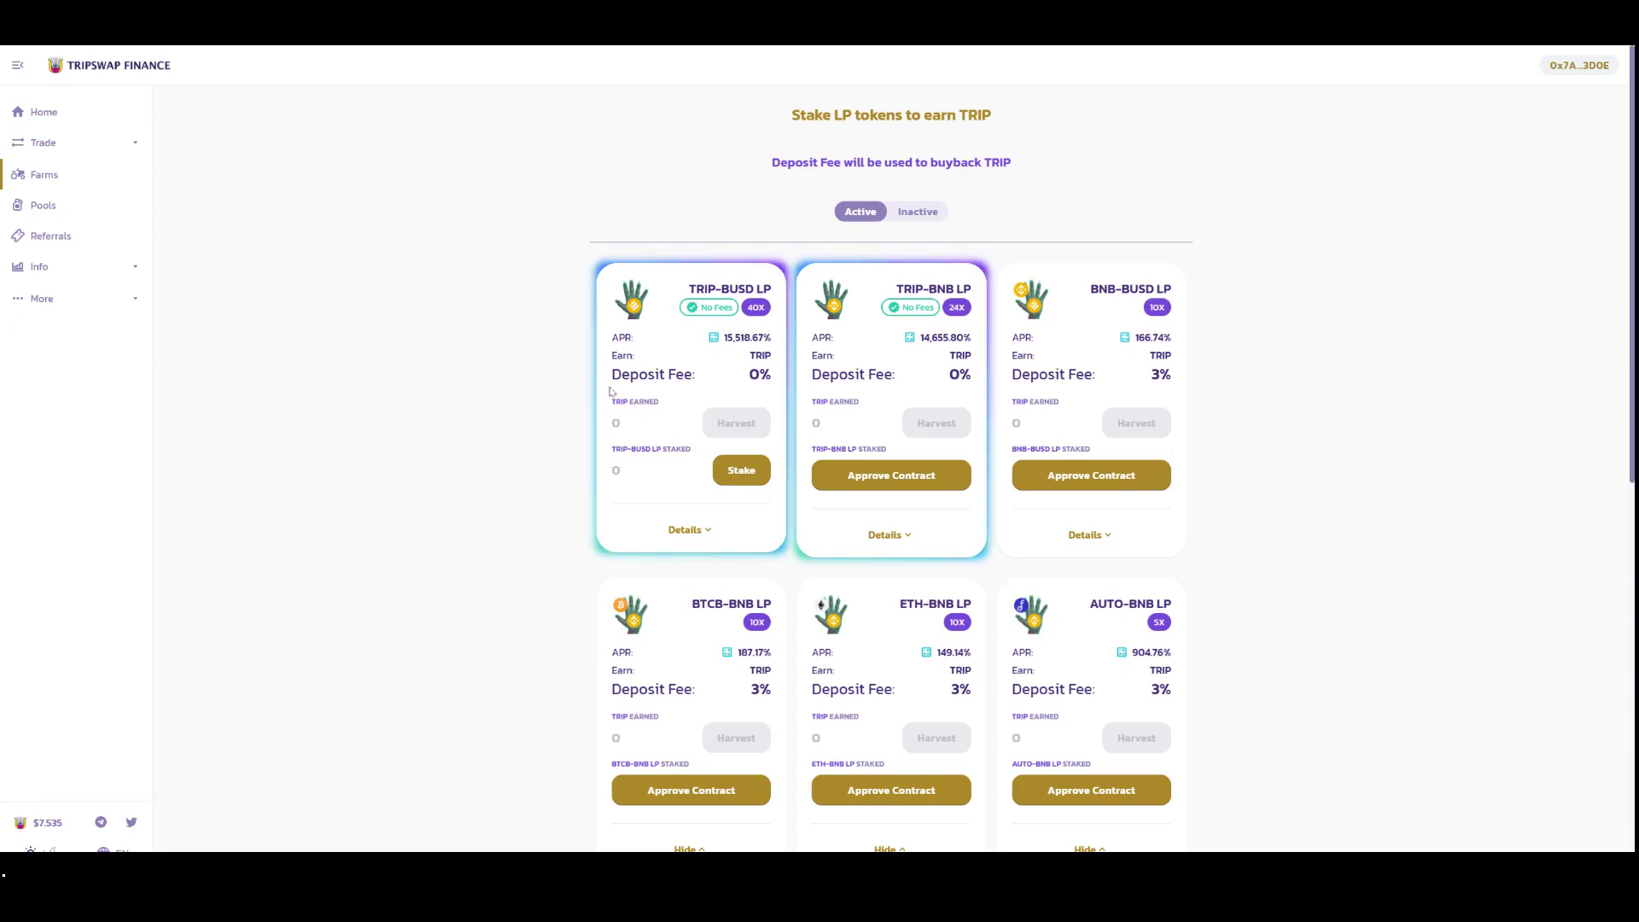
mouse_move(595, 332)
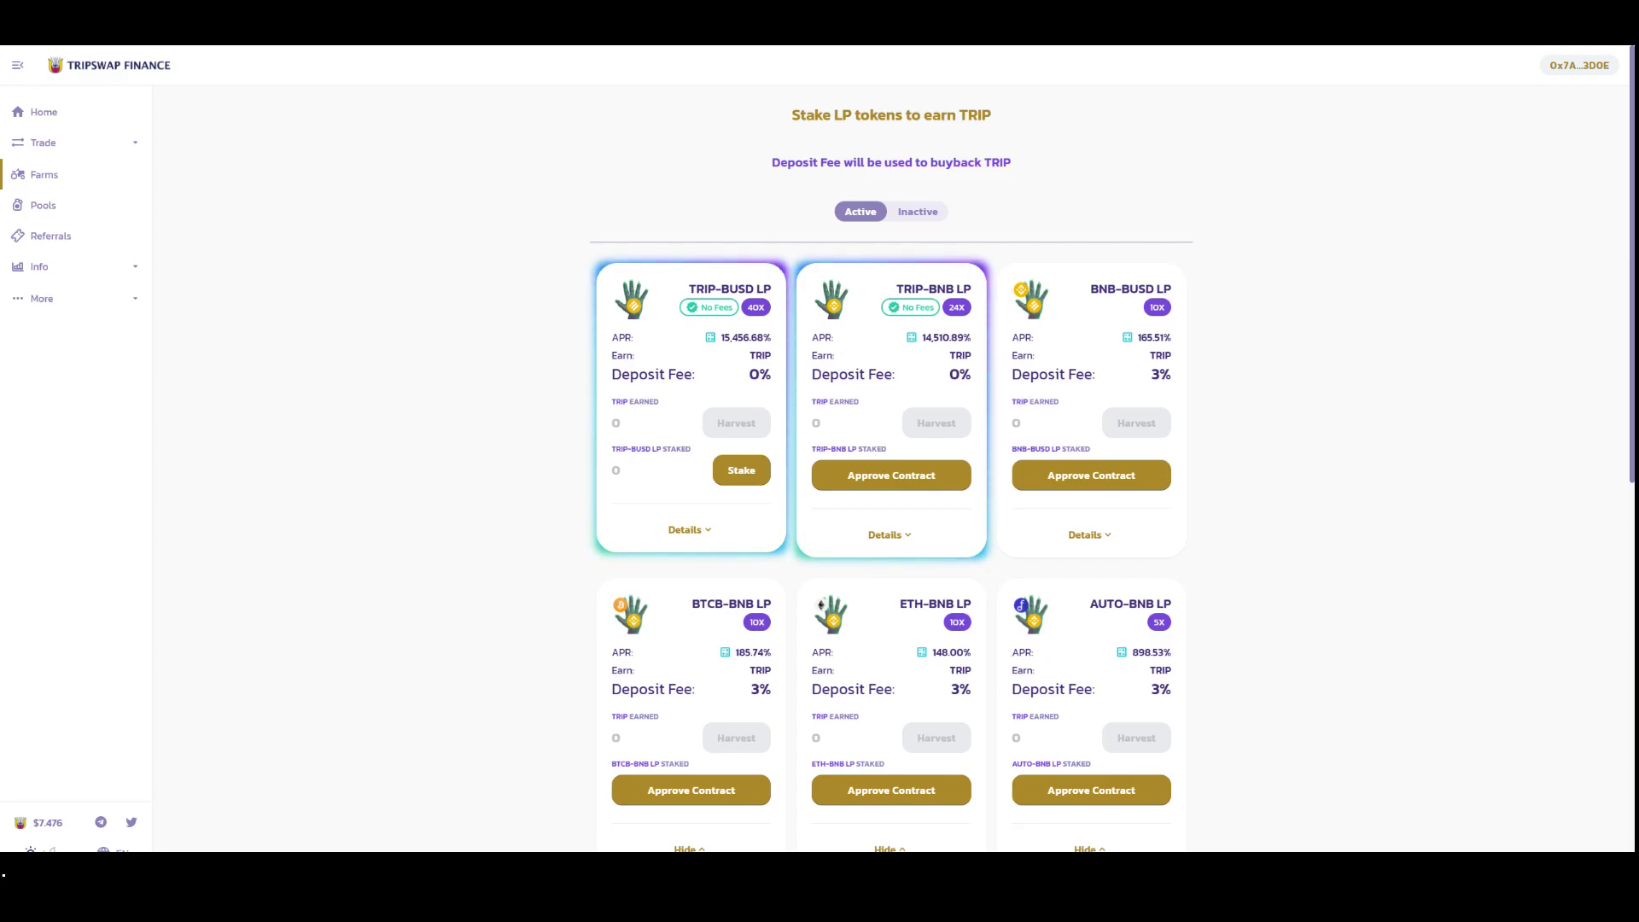
Show the ETH-BNB LP farm's ROI estimates, 1 to 365 days at 338% APY.
click(923, 652)
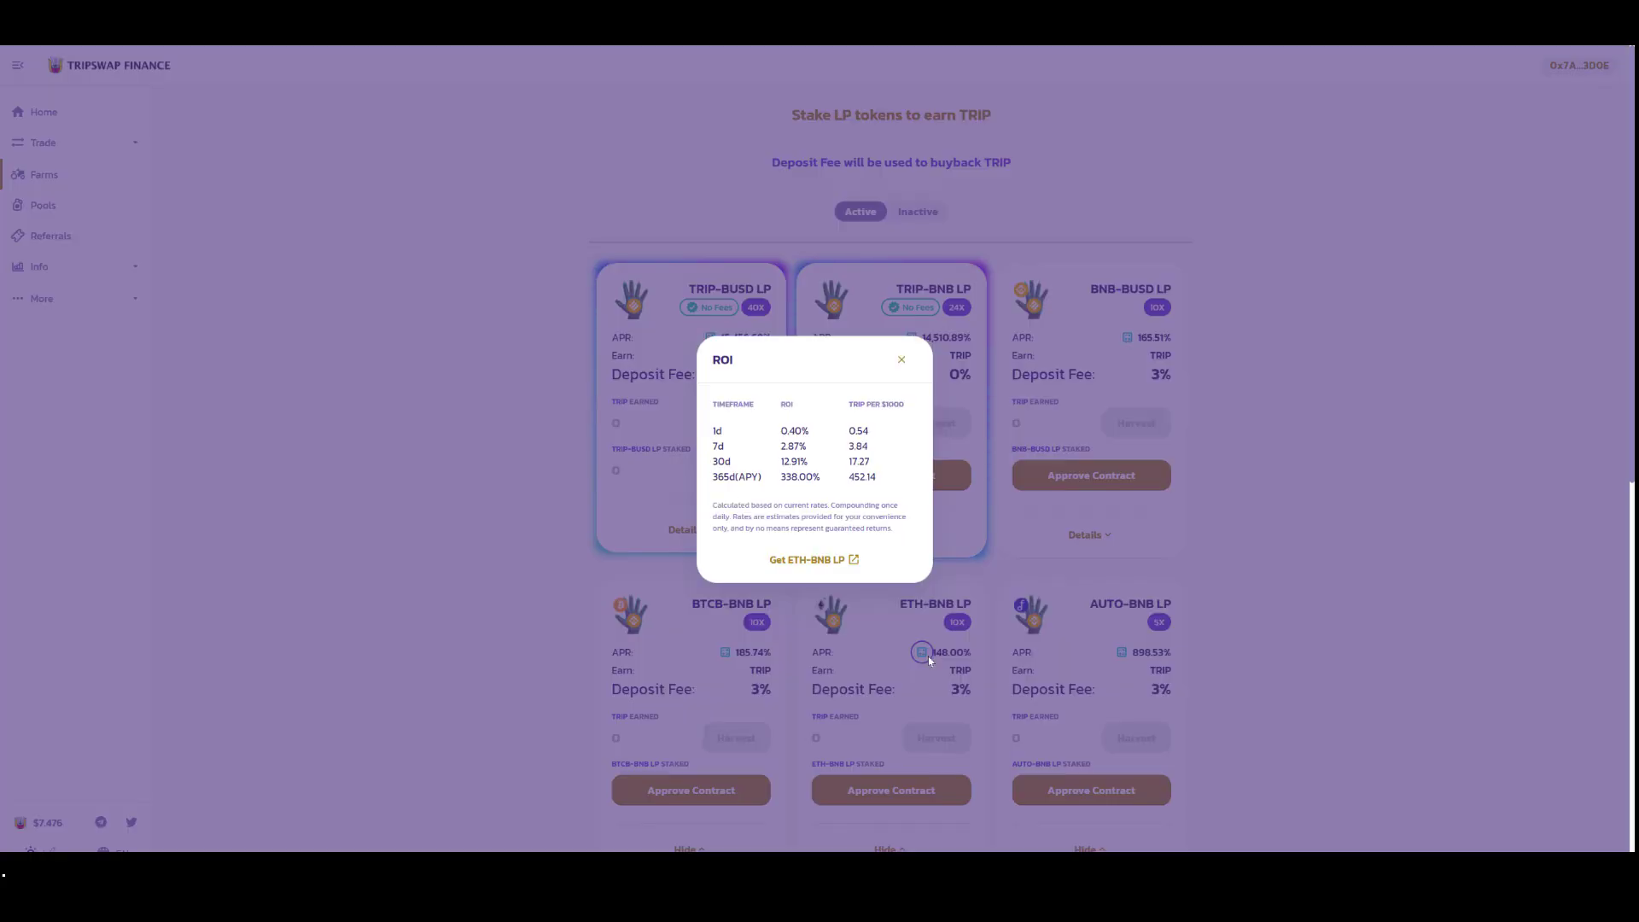
mouse_move(777, 442)
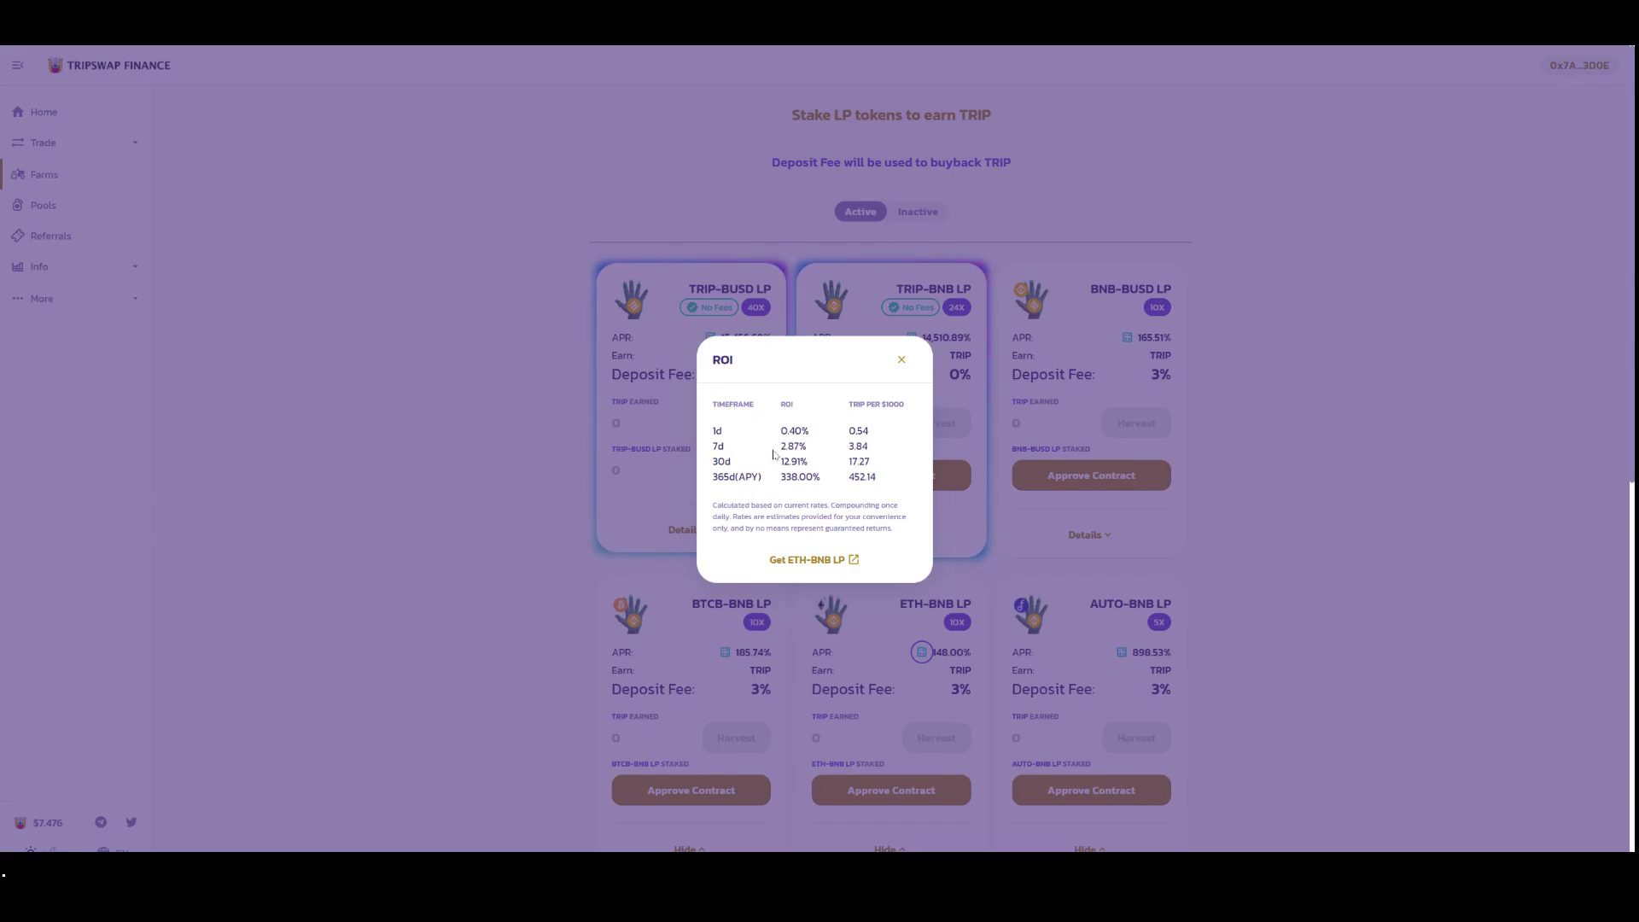
mouse_move(953, 695)
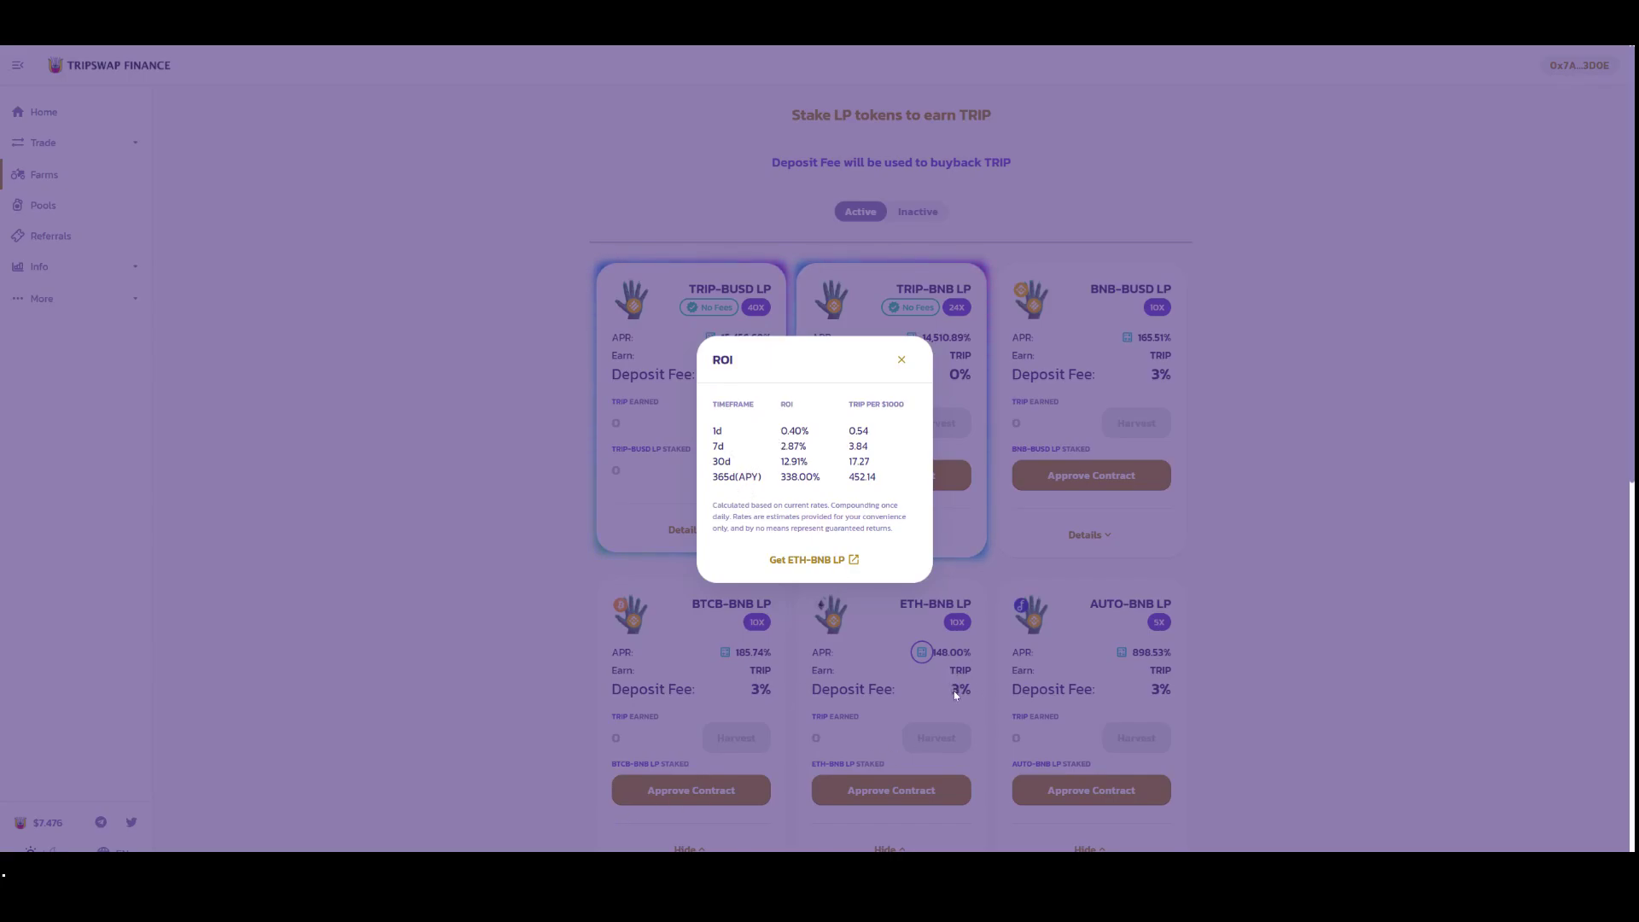
mouse_move(825, 383)
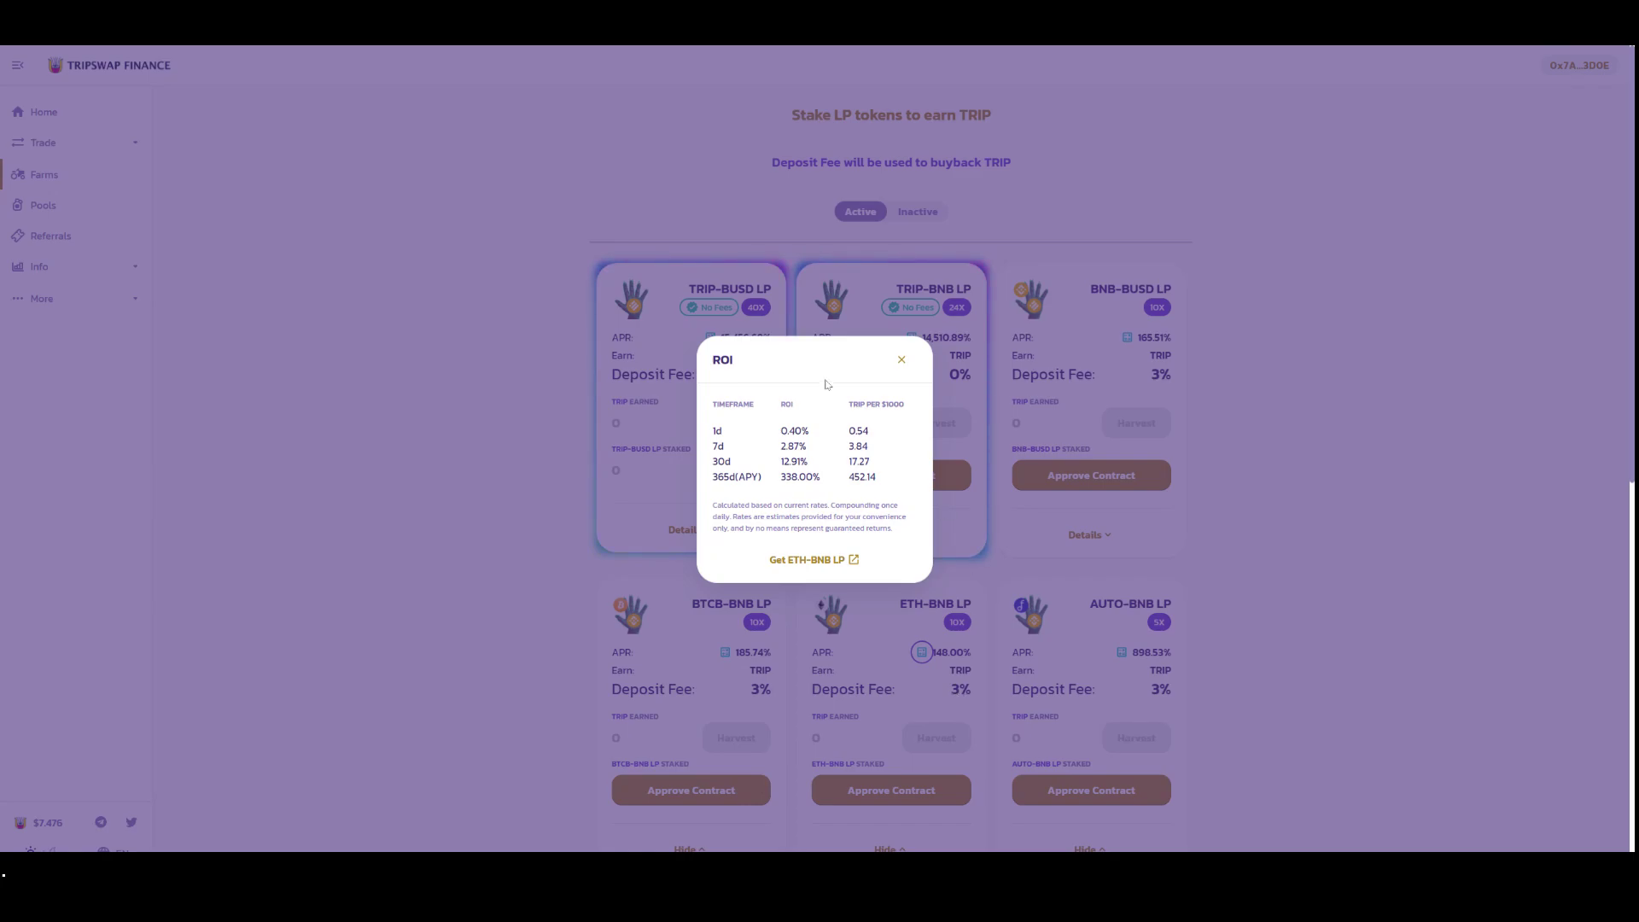
click(899, 360)
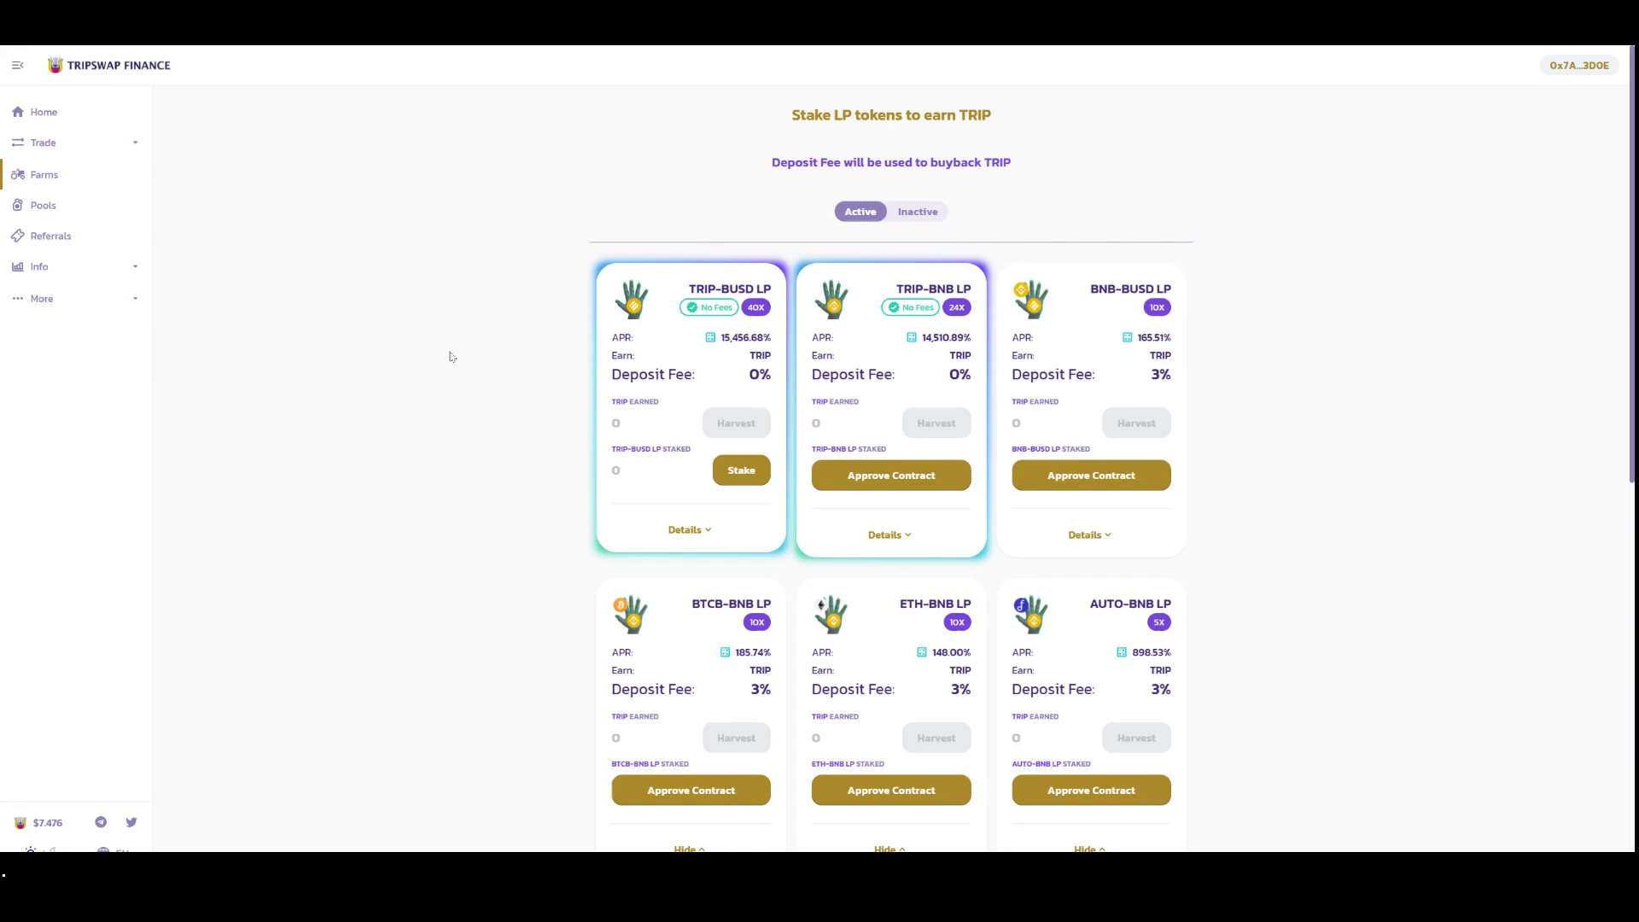
mouse_move(425, 245)
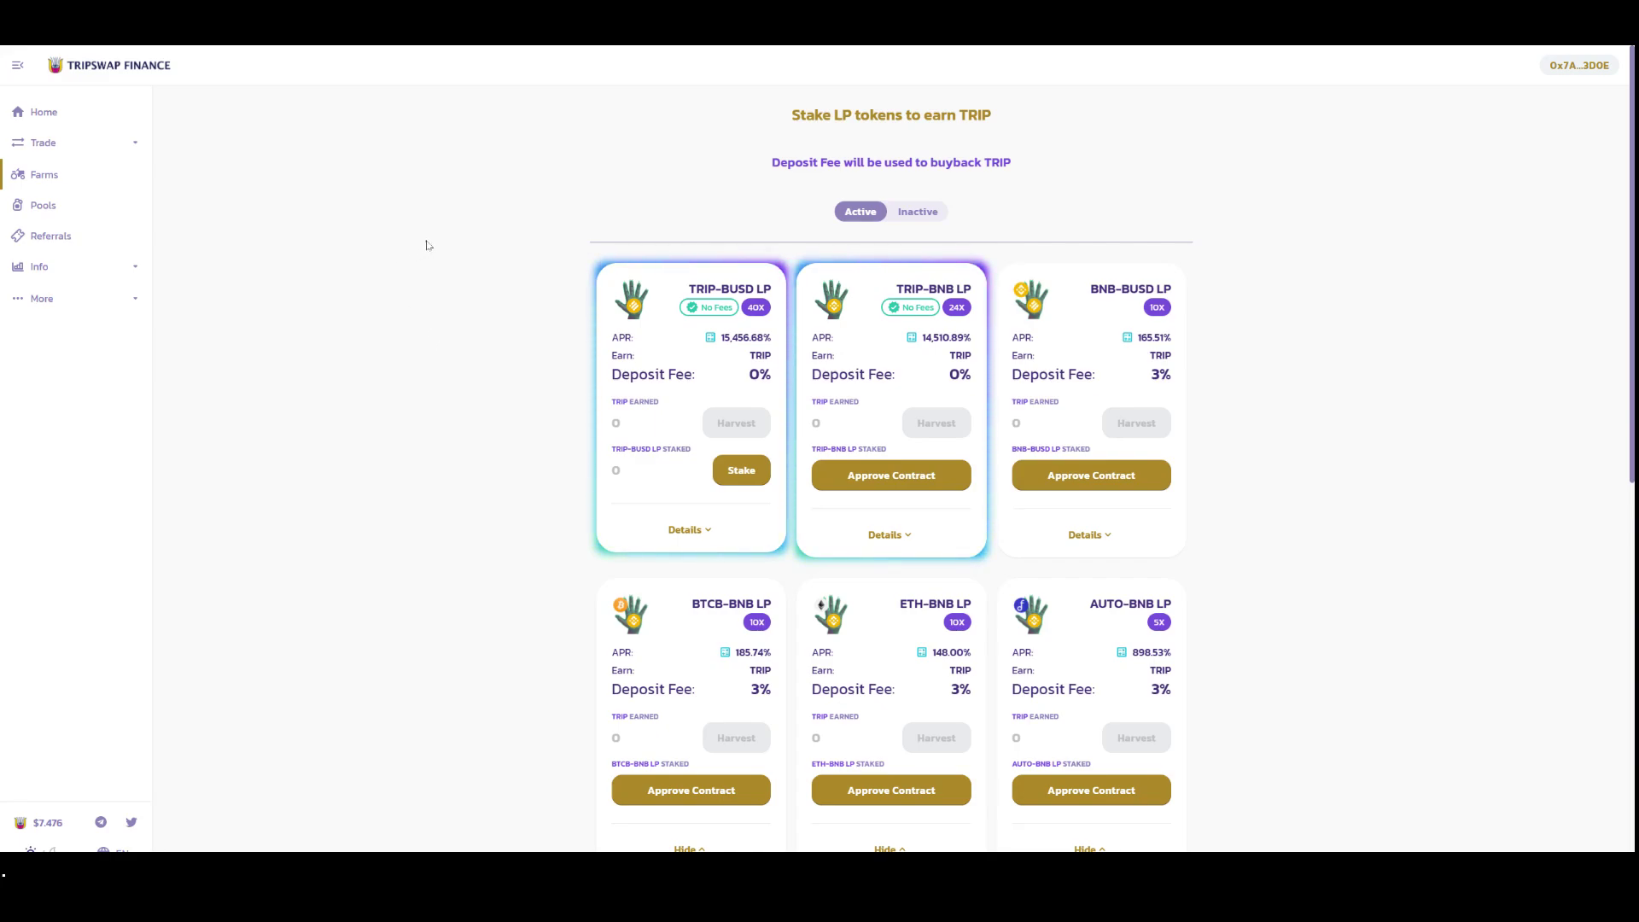
mouse_move(1277, 344)
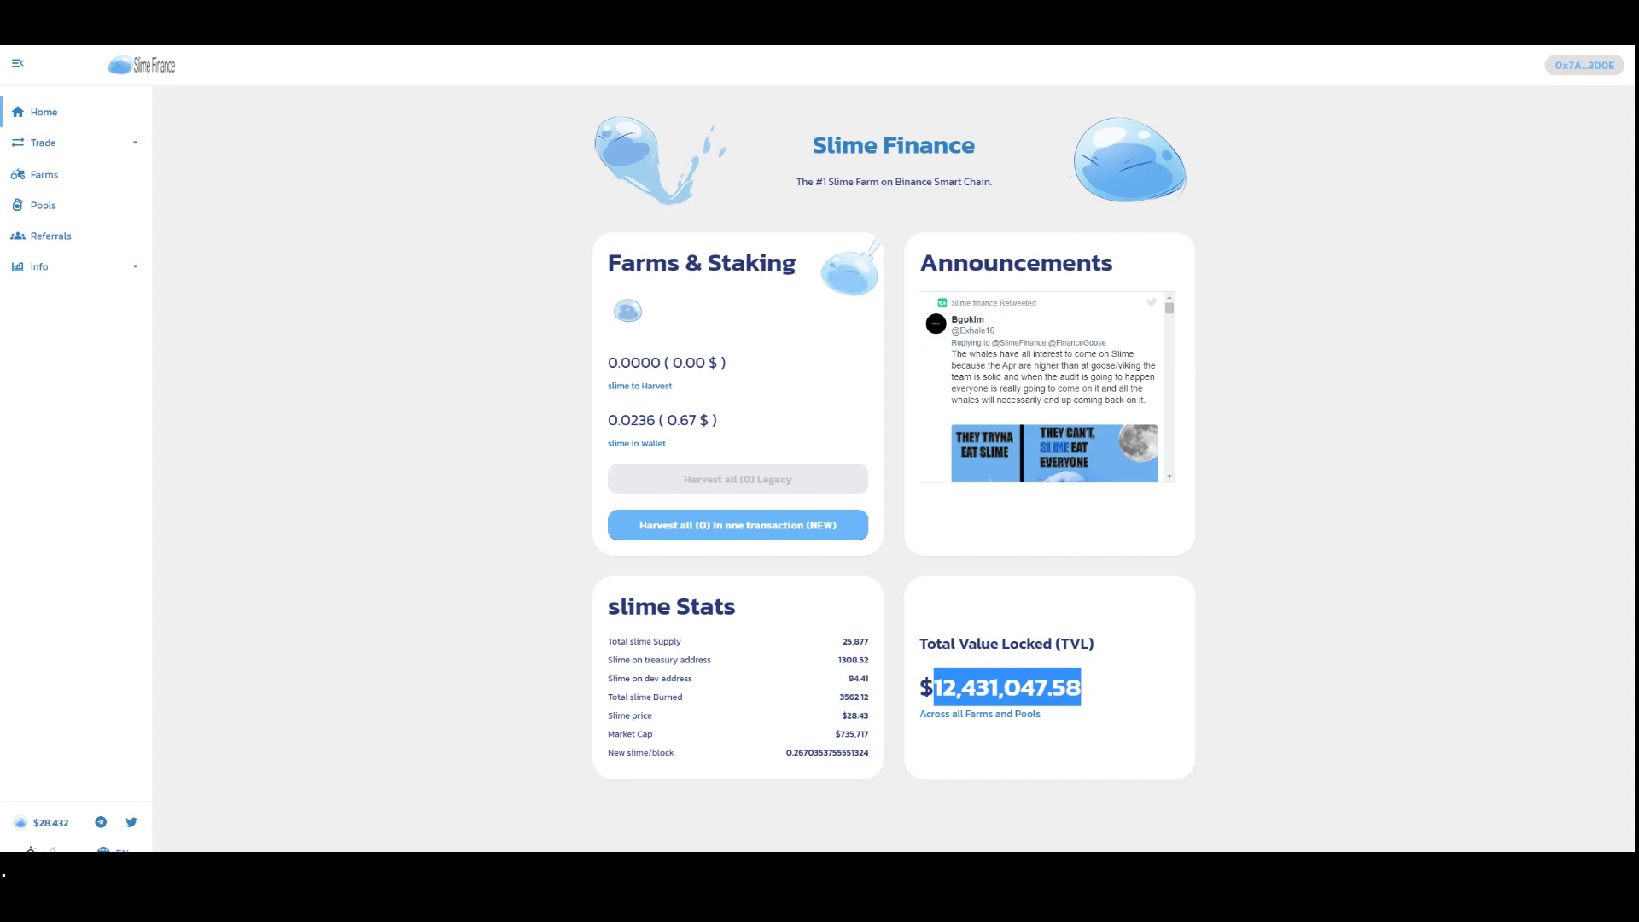
Show the Slime Finance Home page with Farms & Staking, slime Stats and TVL panels.
click(44, 174)
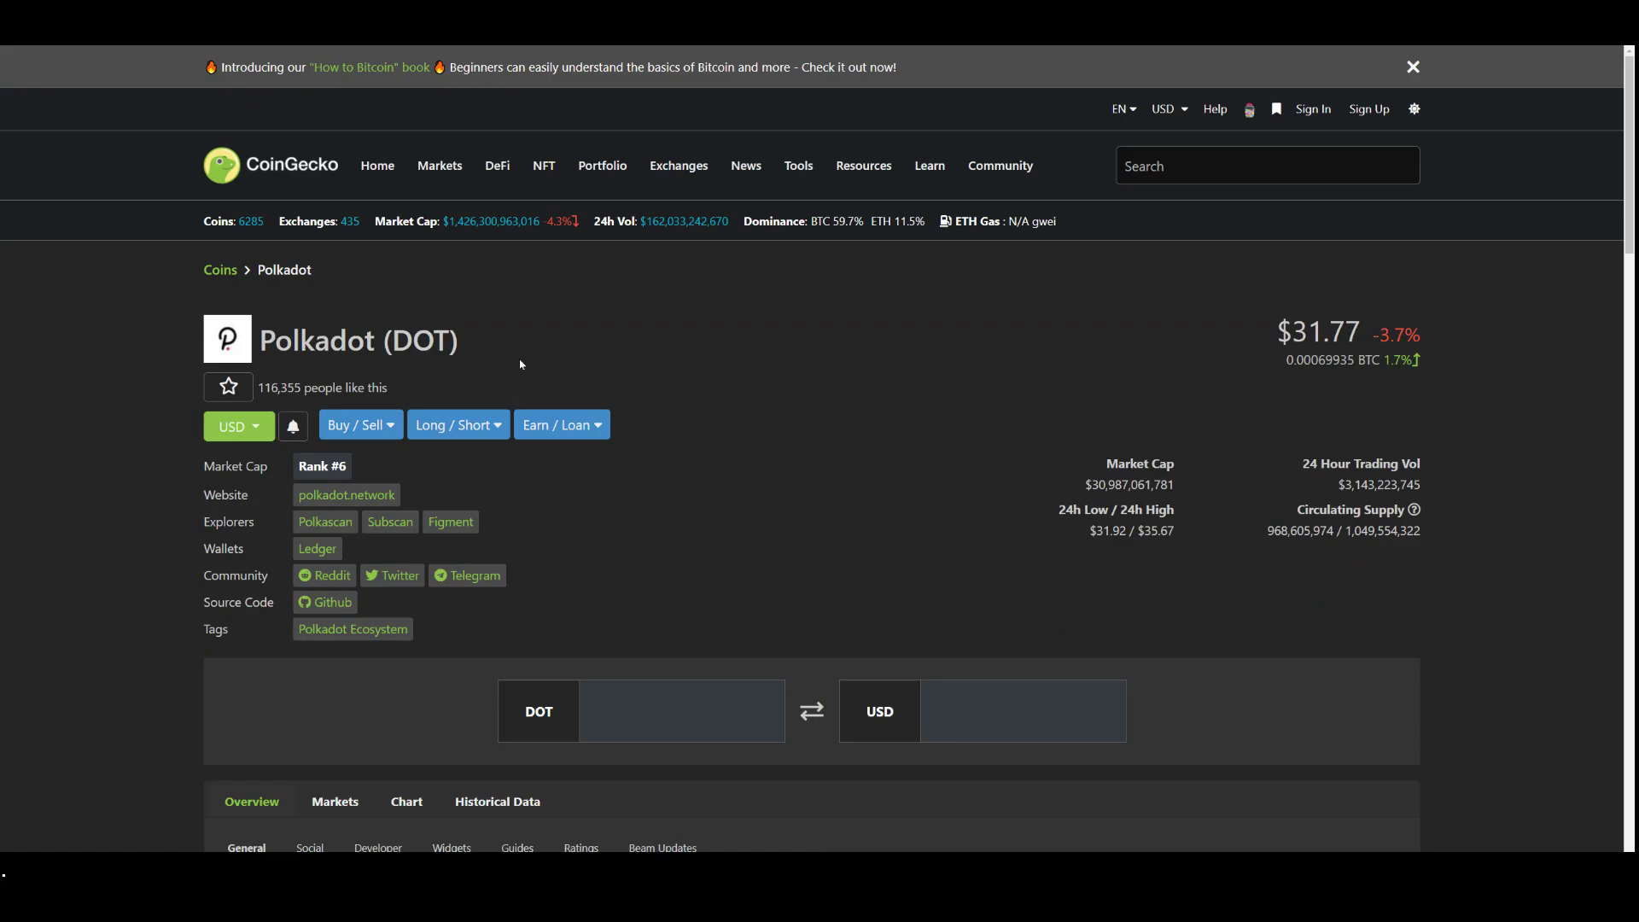
mouse_move(443, 321)
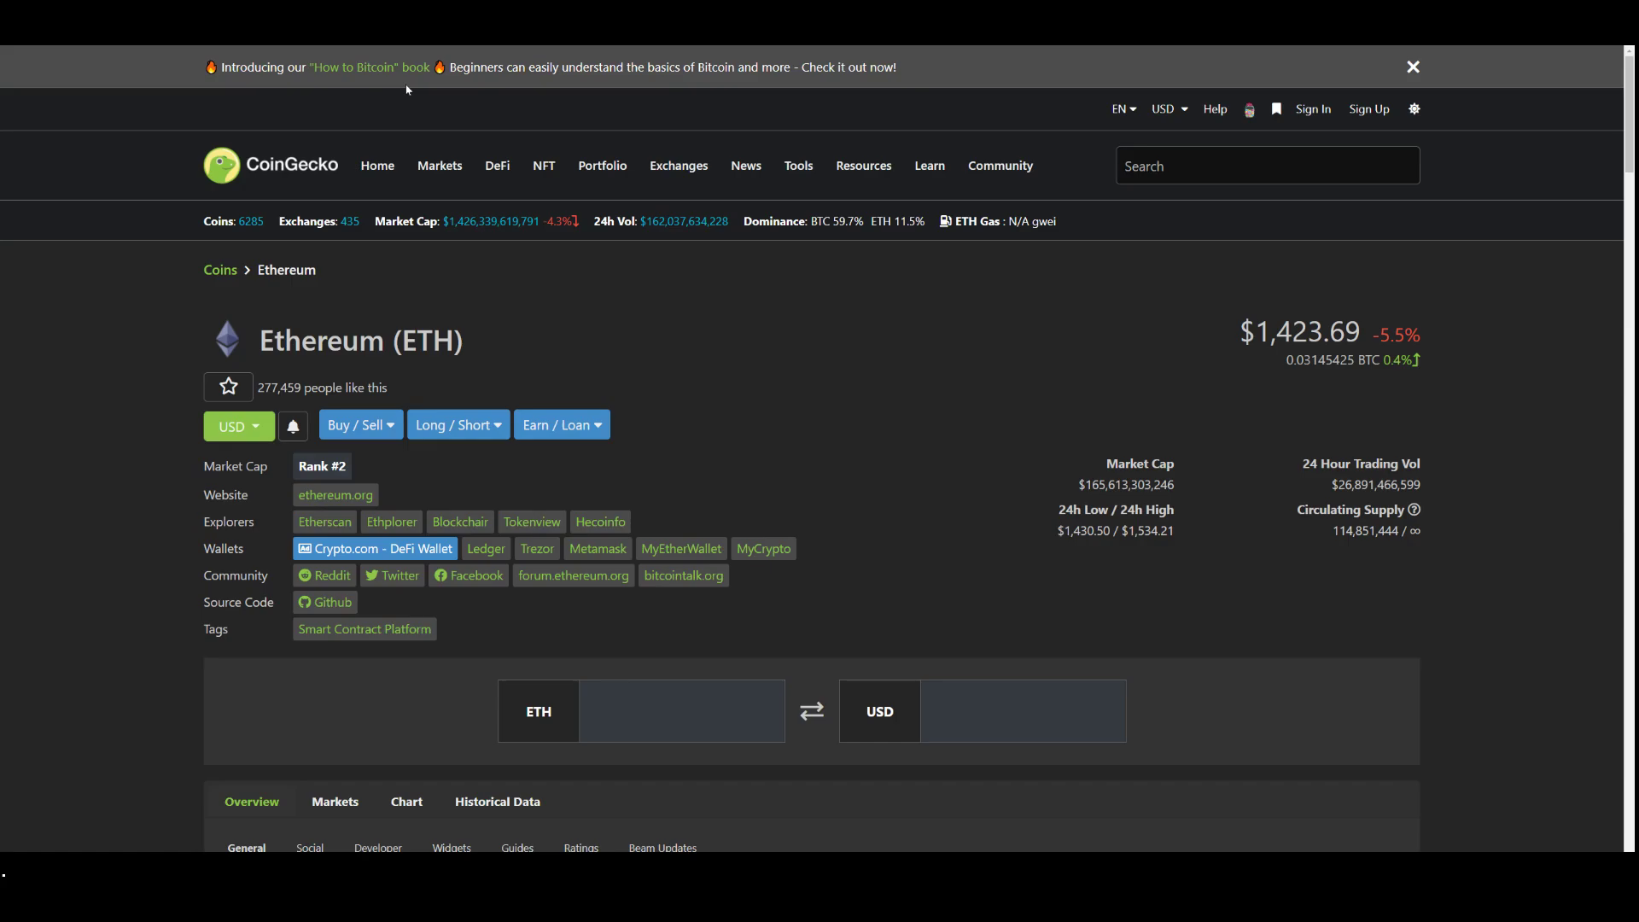
mouse_move(377, 165)
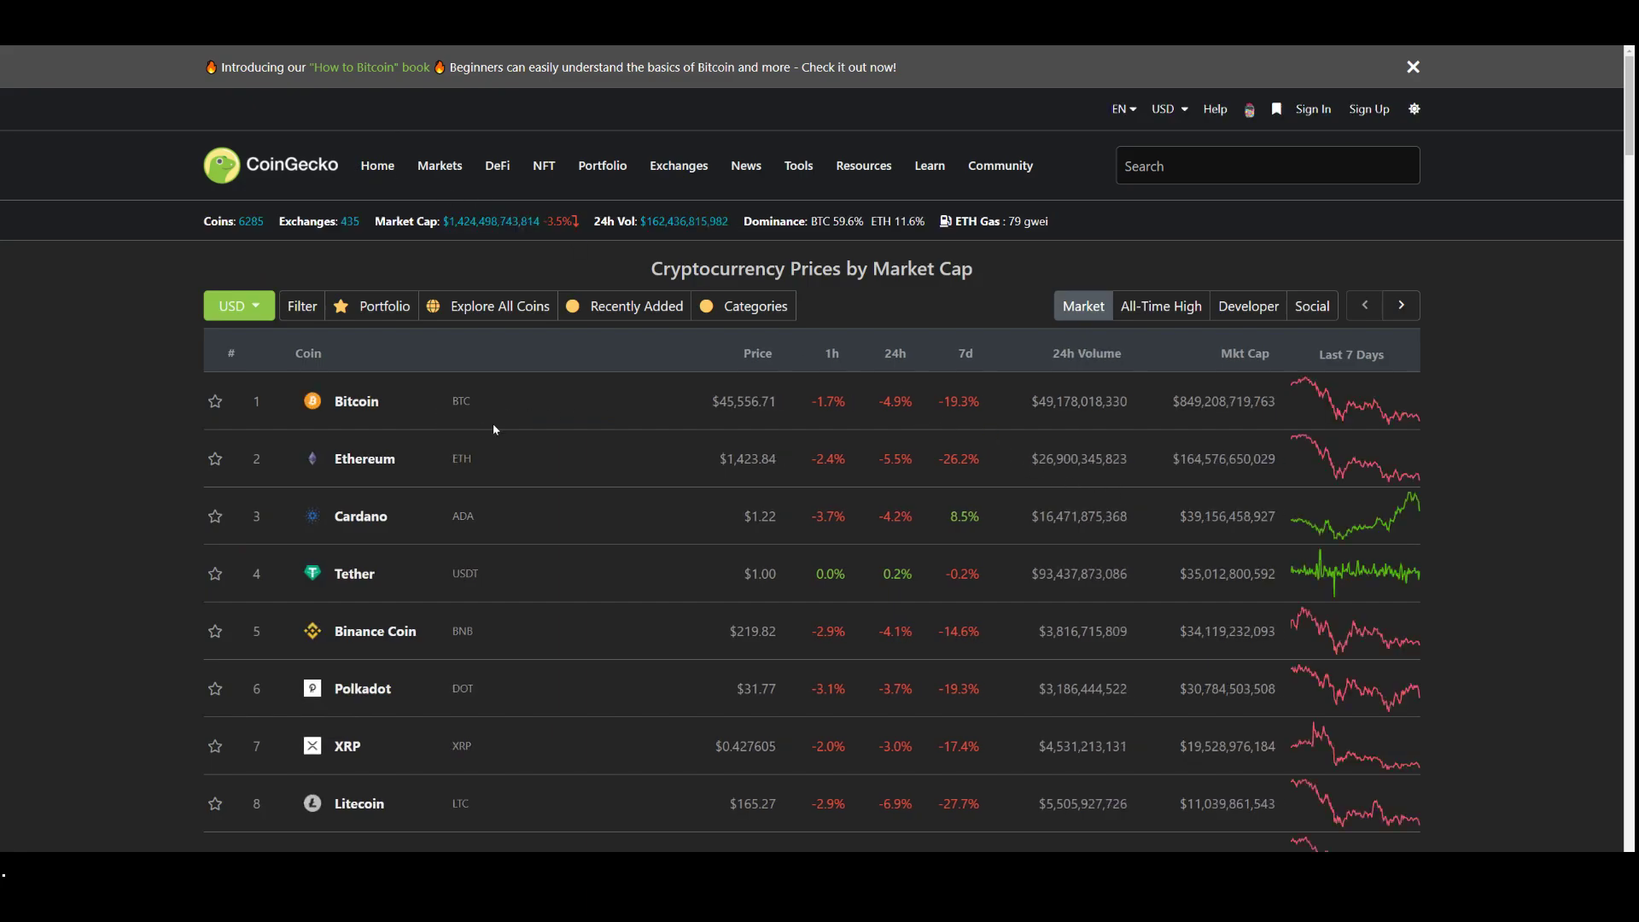
mouse_move(467, 482)
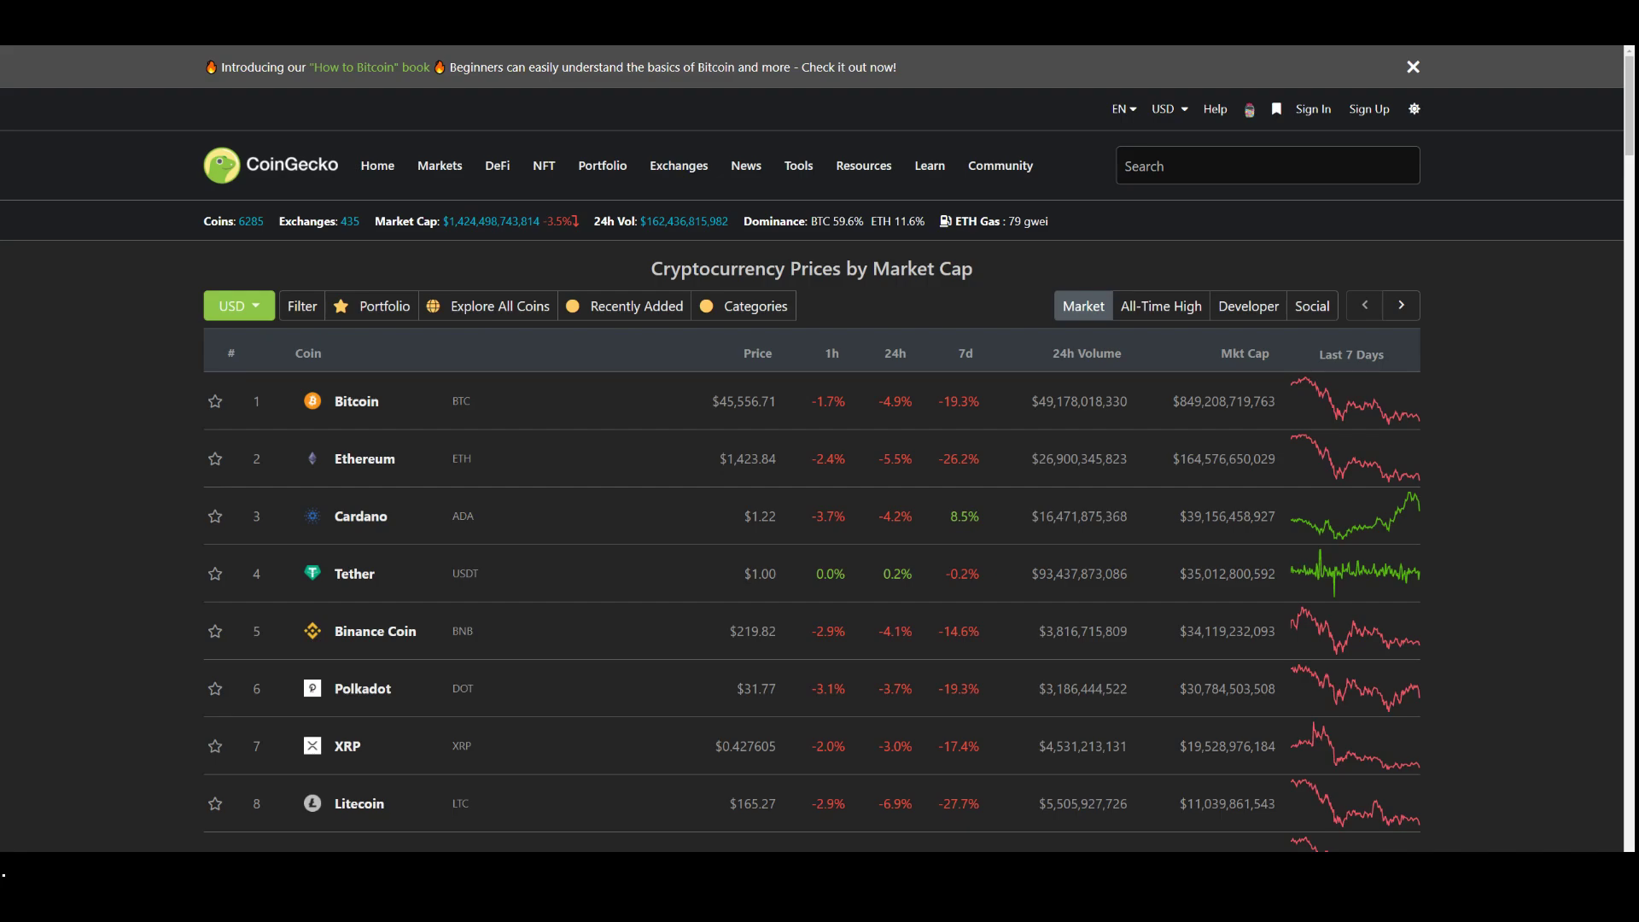
mouse_move(364, 679)
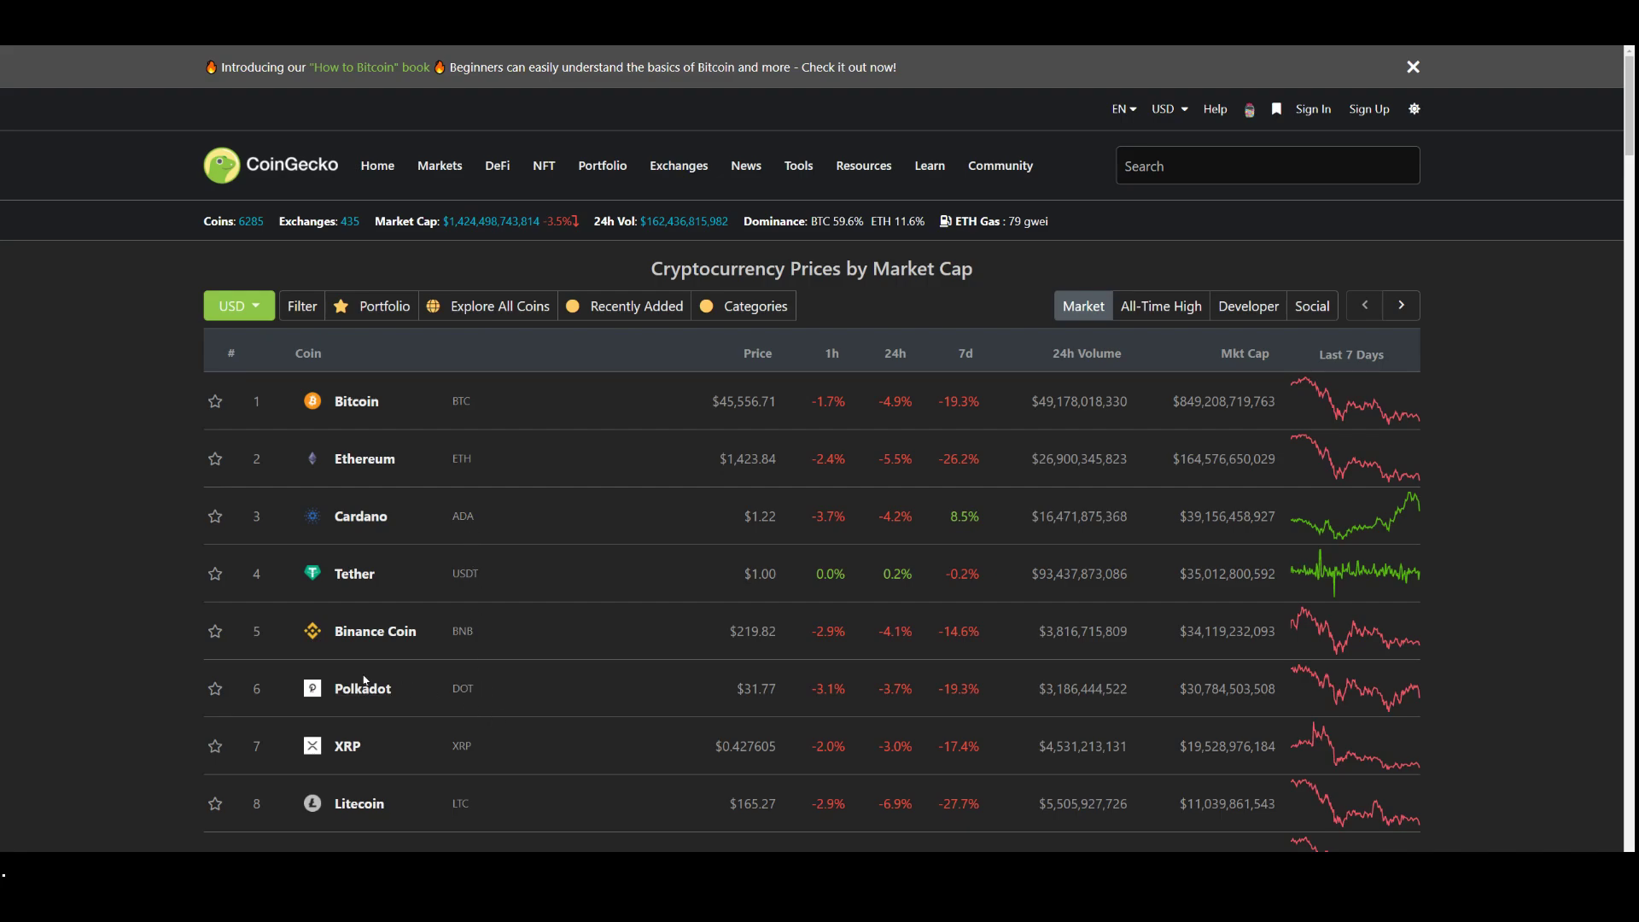
mouse_move(940, 728)
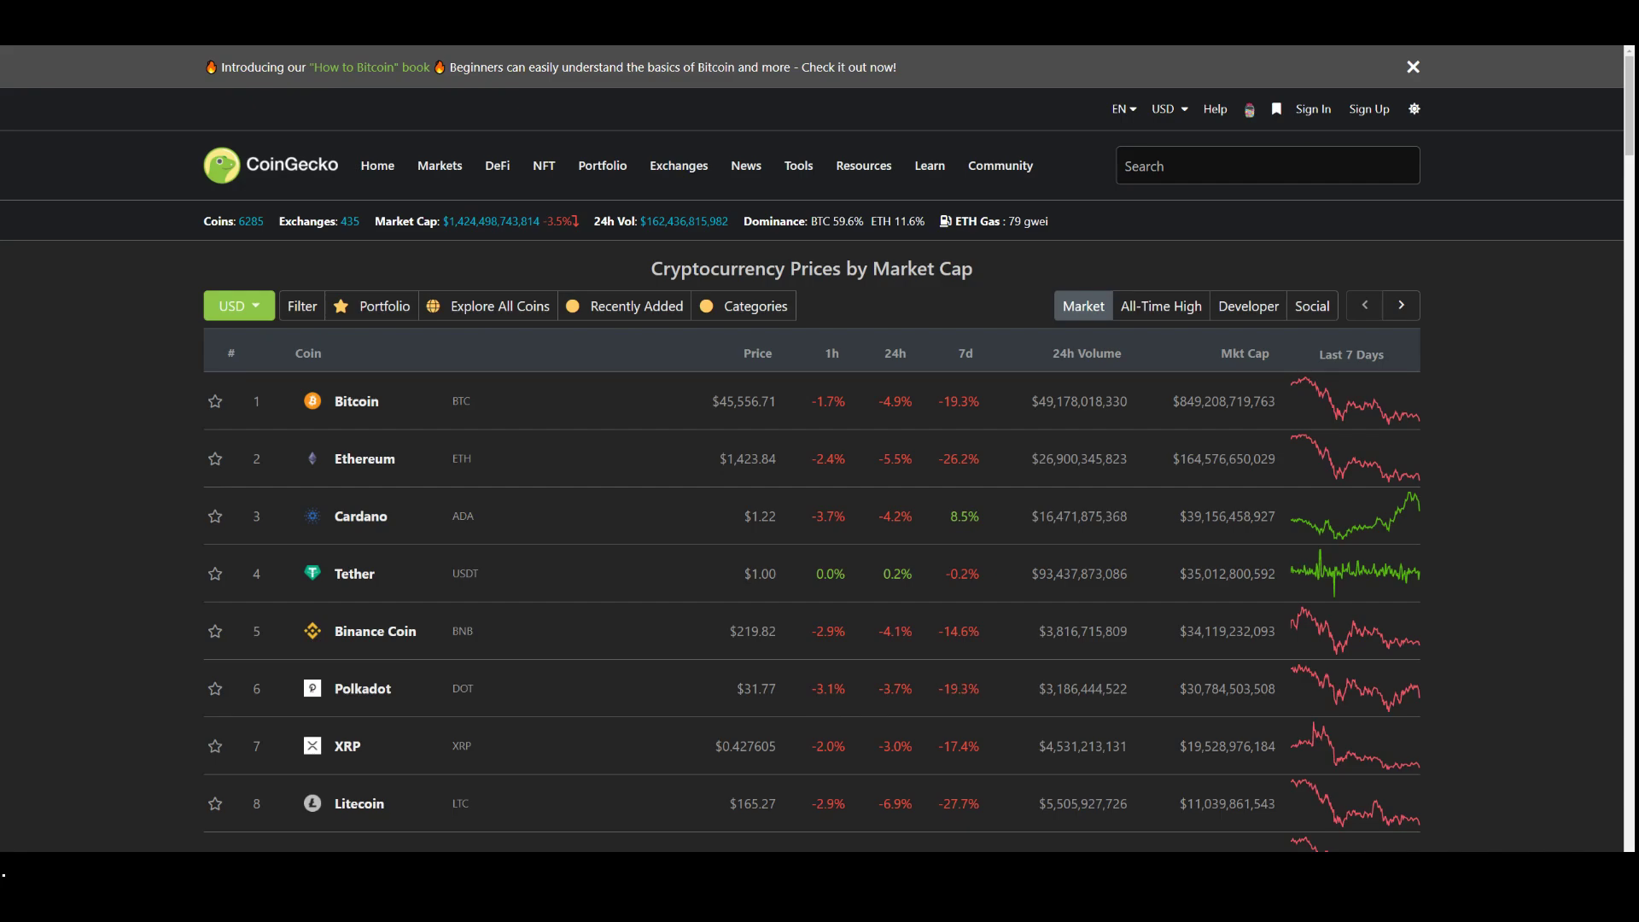
mouse_move(362, 688)
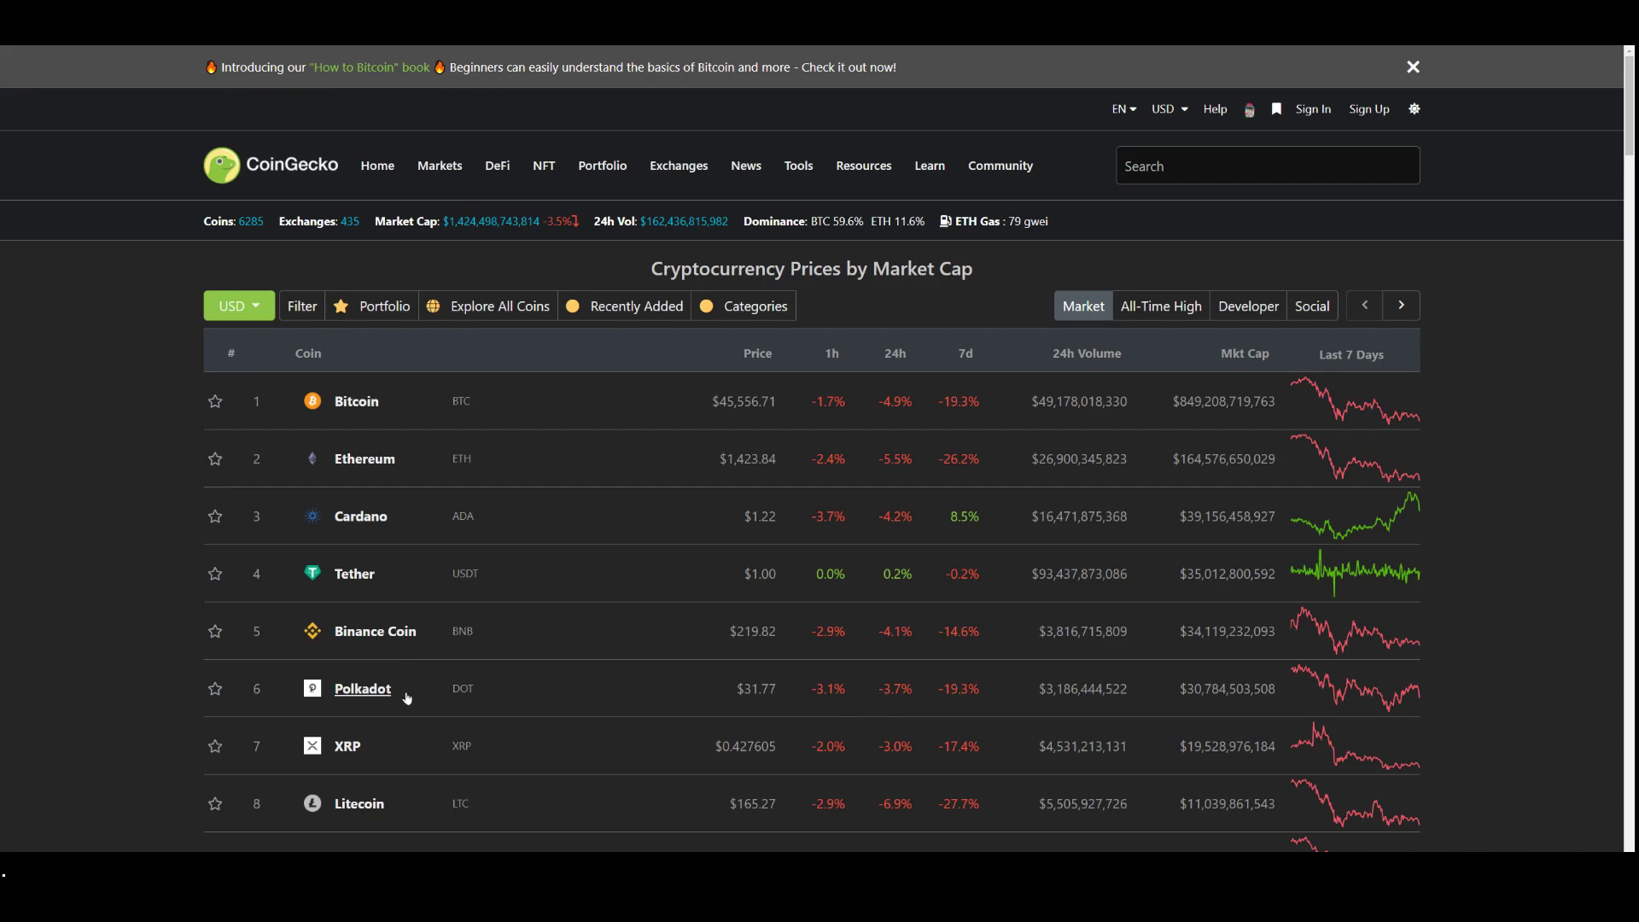
mouse_move(1307, 621)
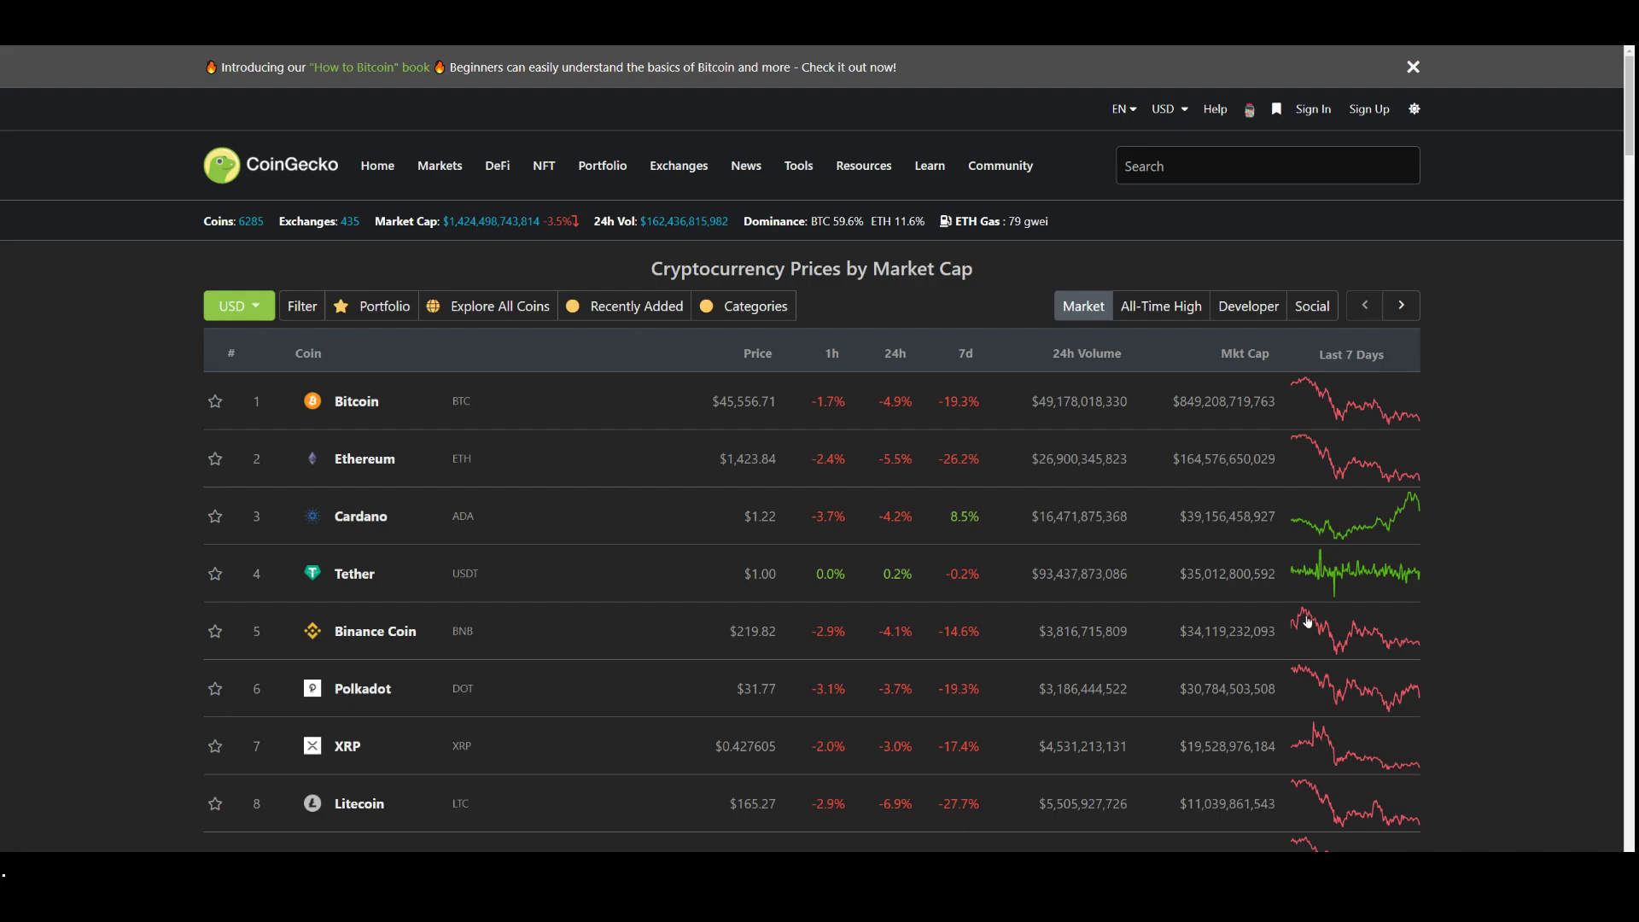
mouse_move(1175, 727)
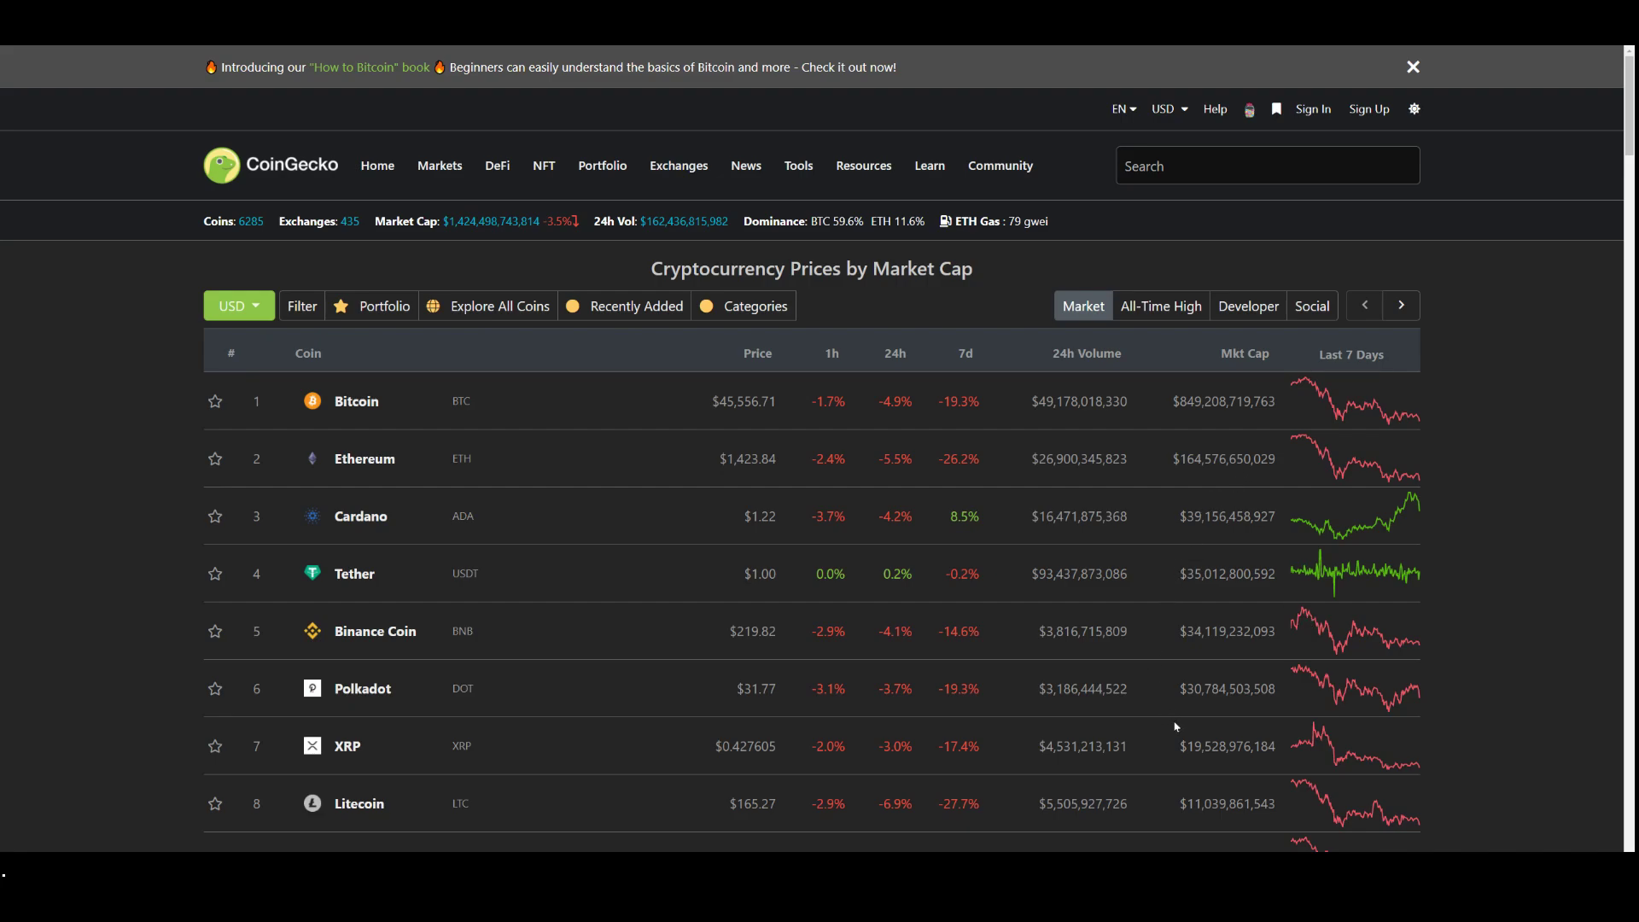
mouse_move(1260, 381)
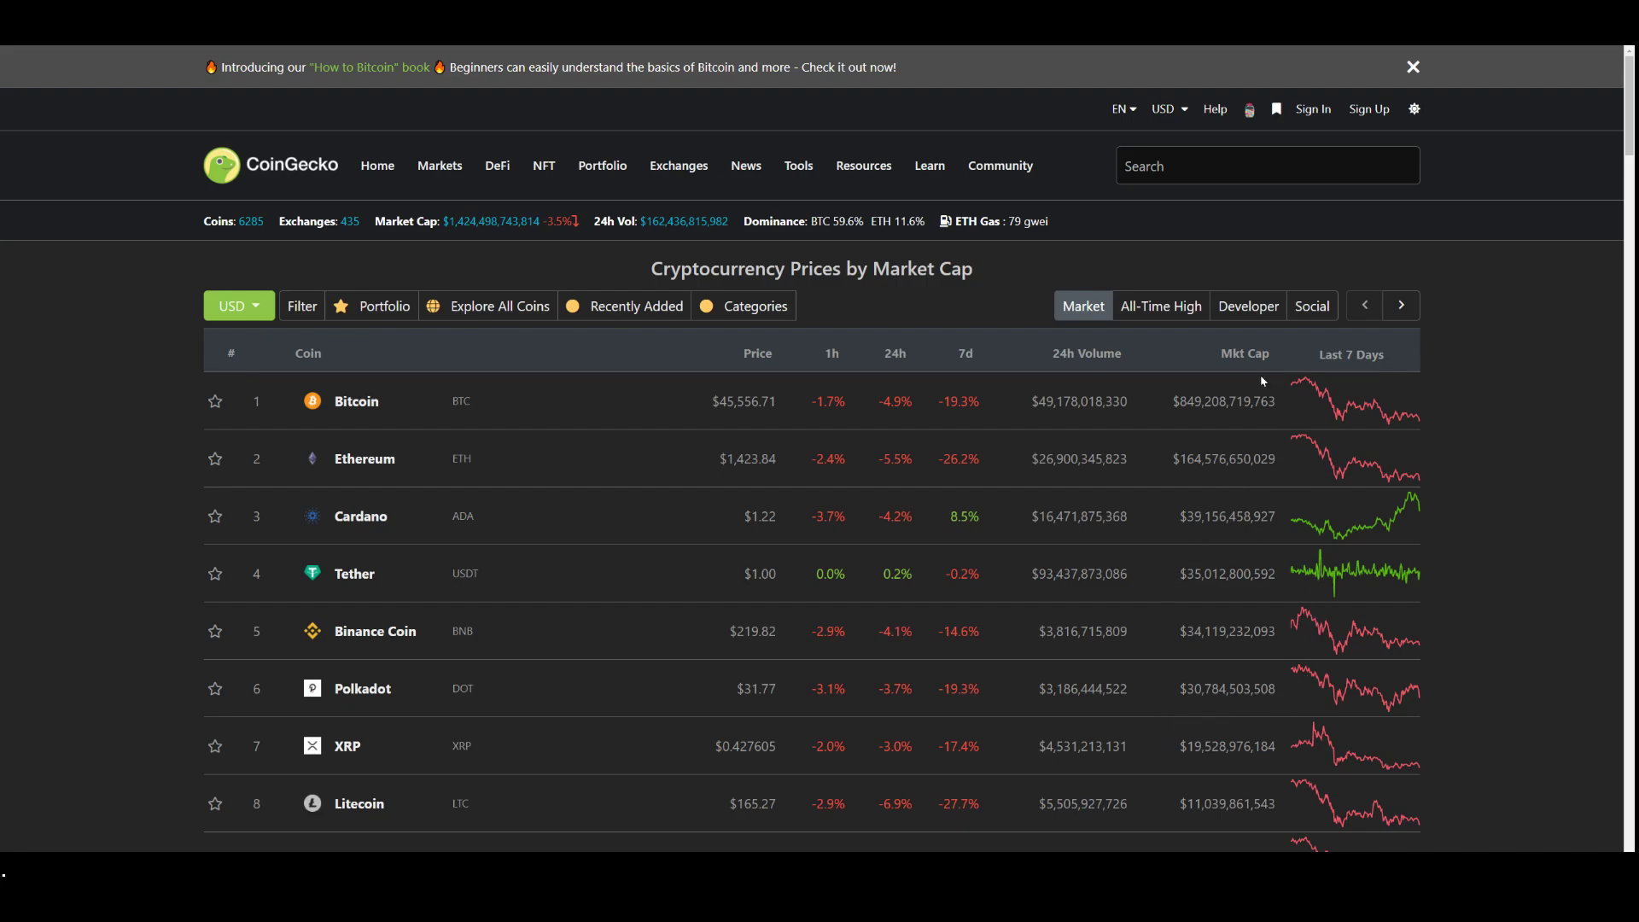
mouse_move(226, 716)
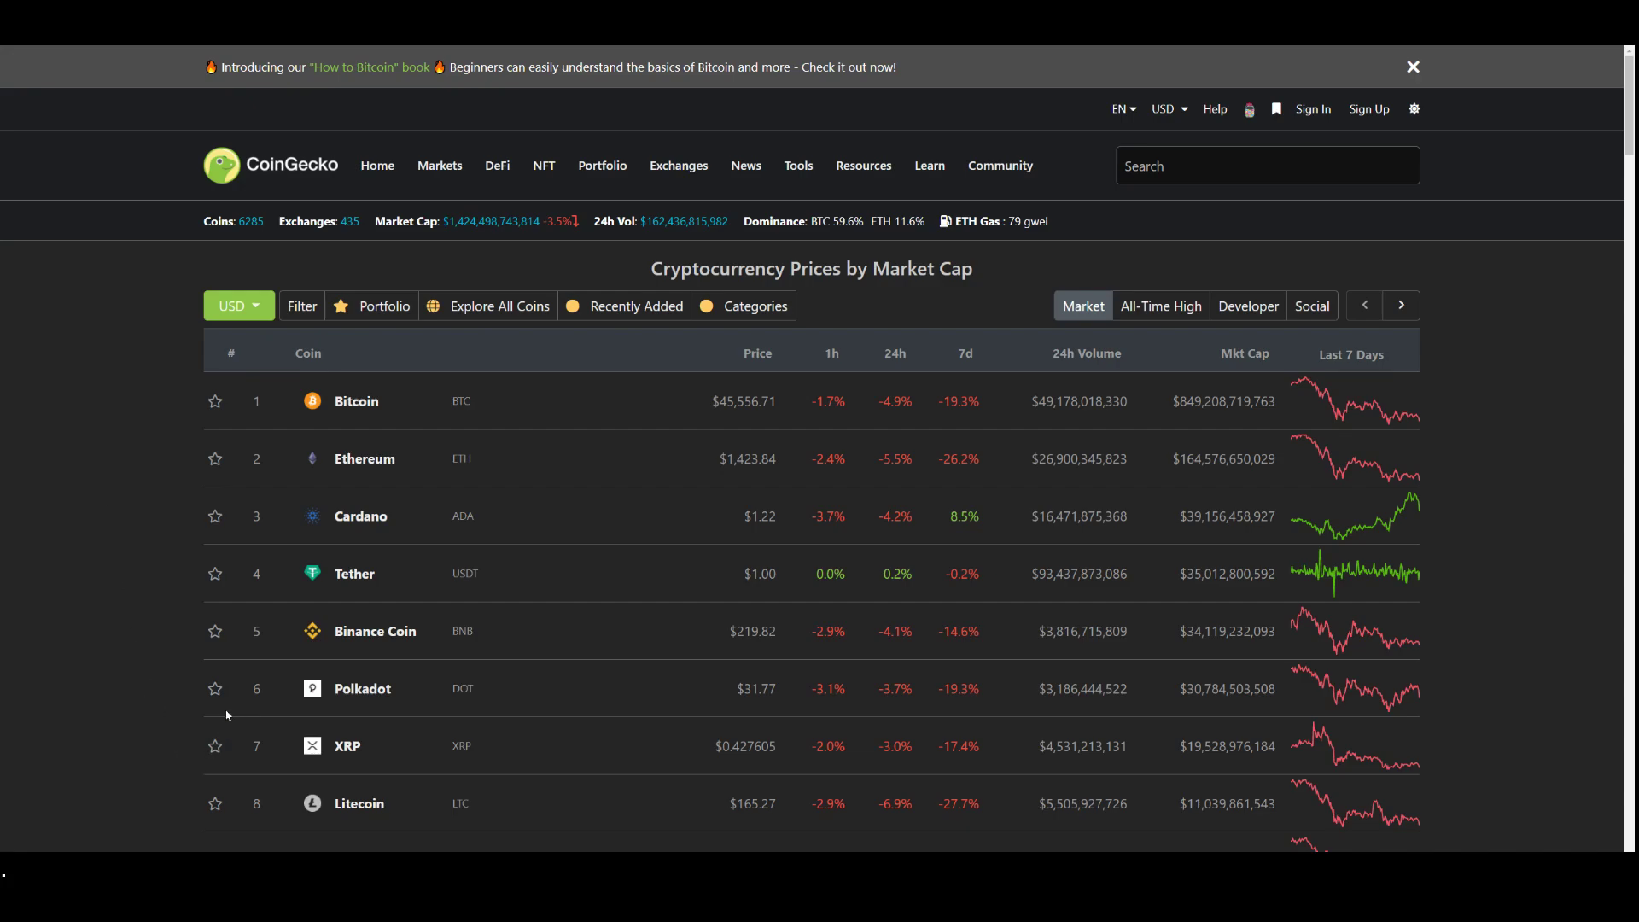
mouse_move(298, 706)
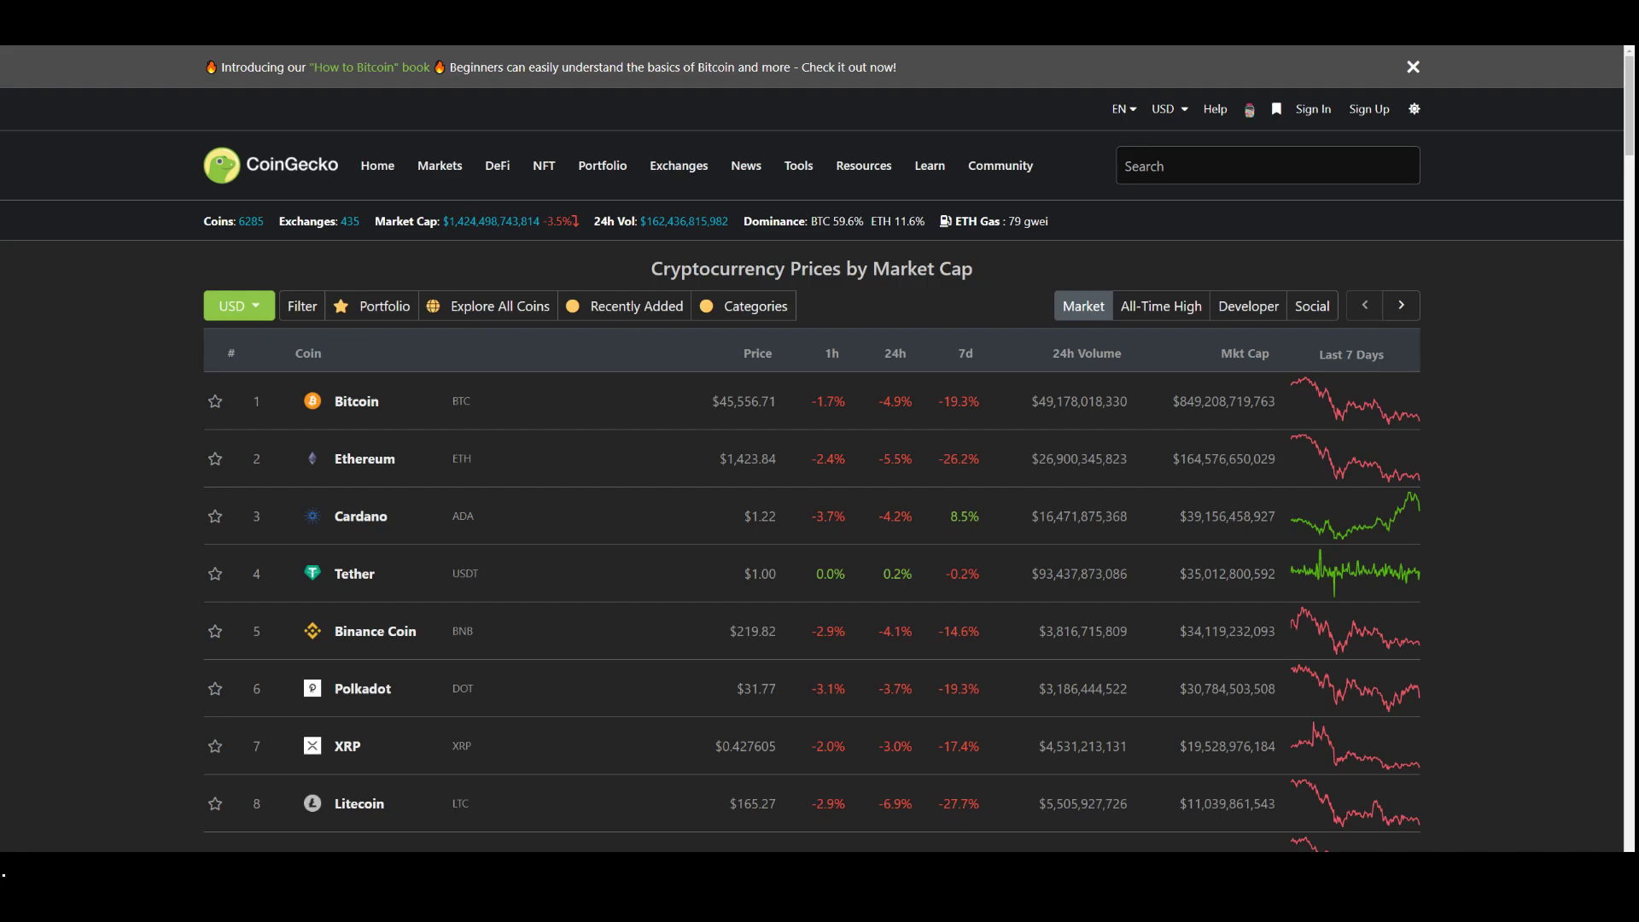
mouse_move(1246, 561)
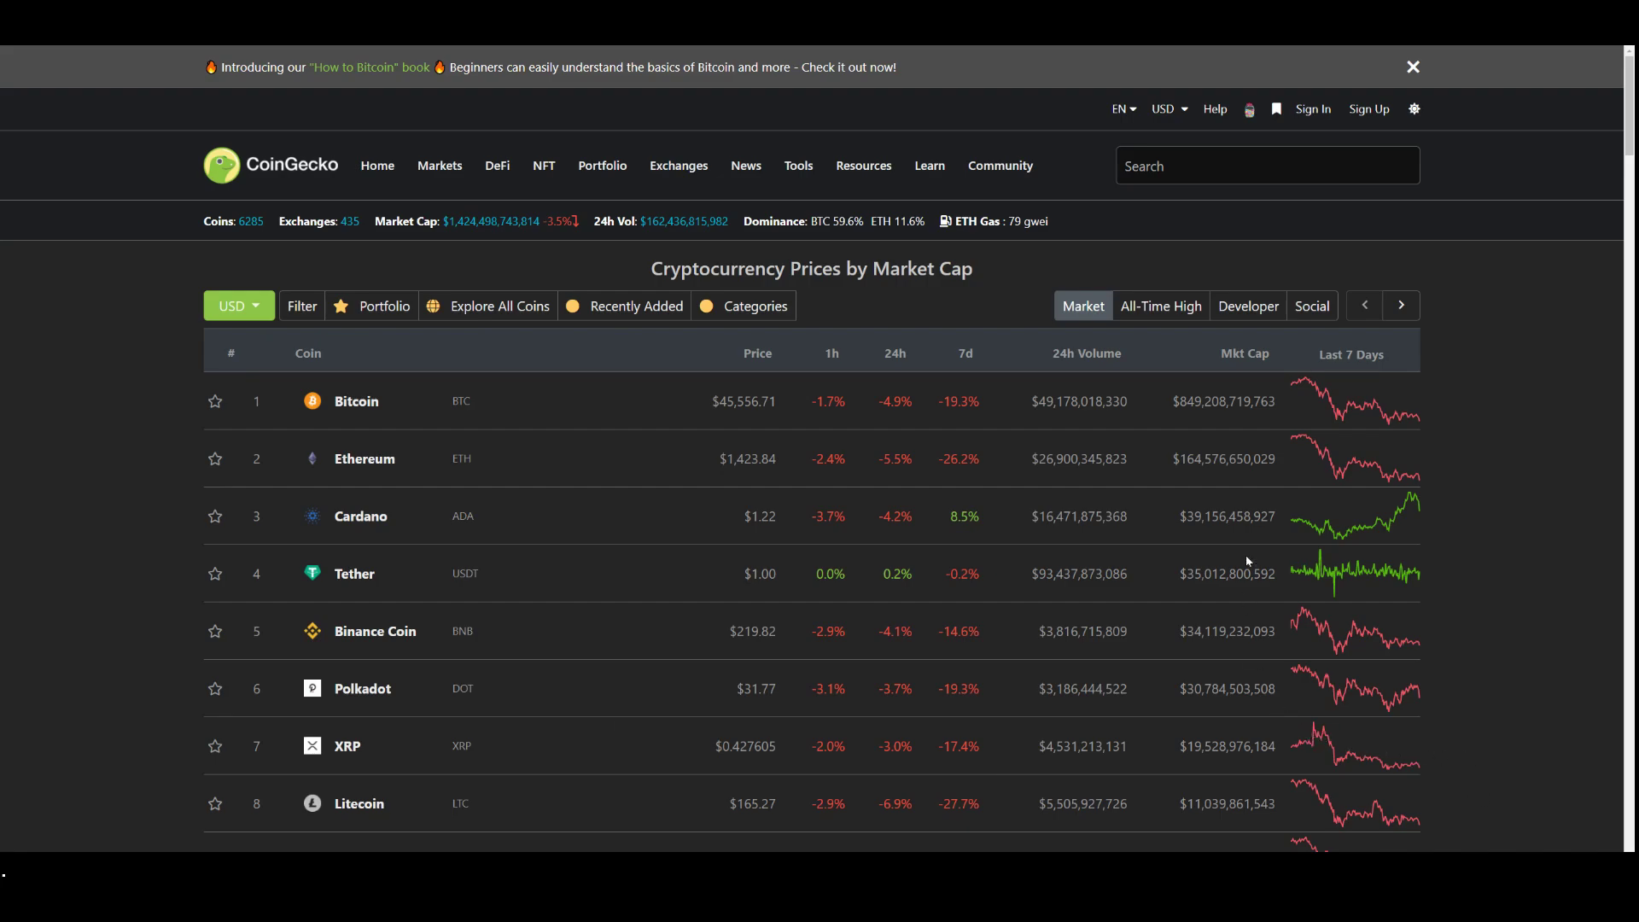
mouse_move(1240, 551)
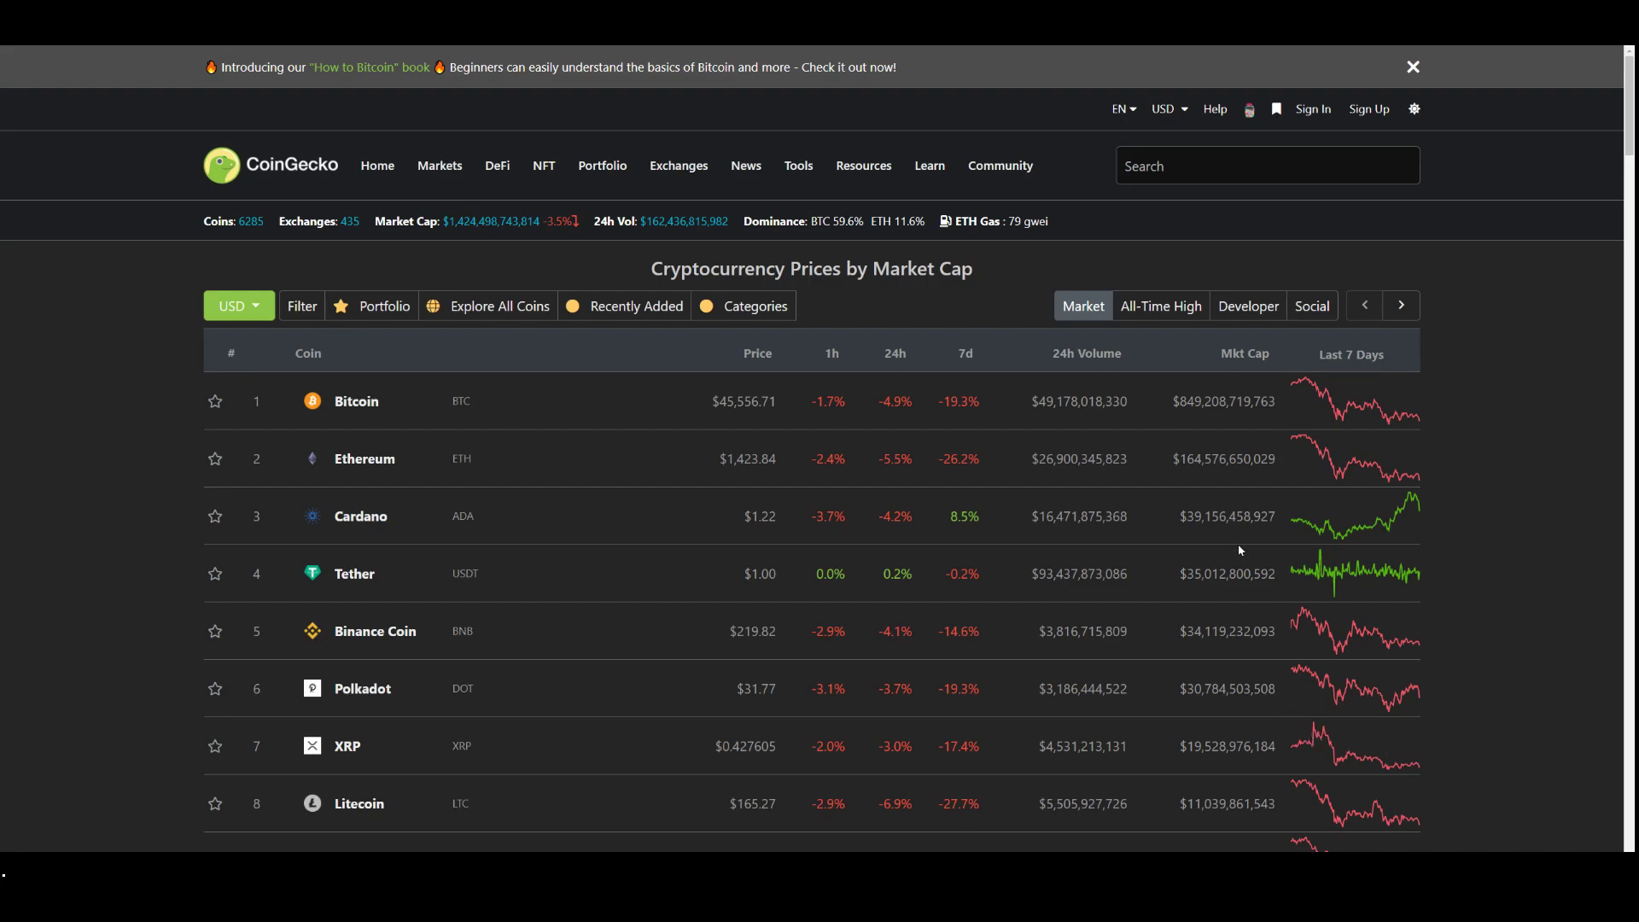
mouse_move(1226, 552)
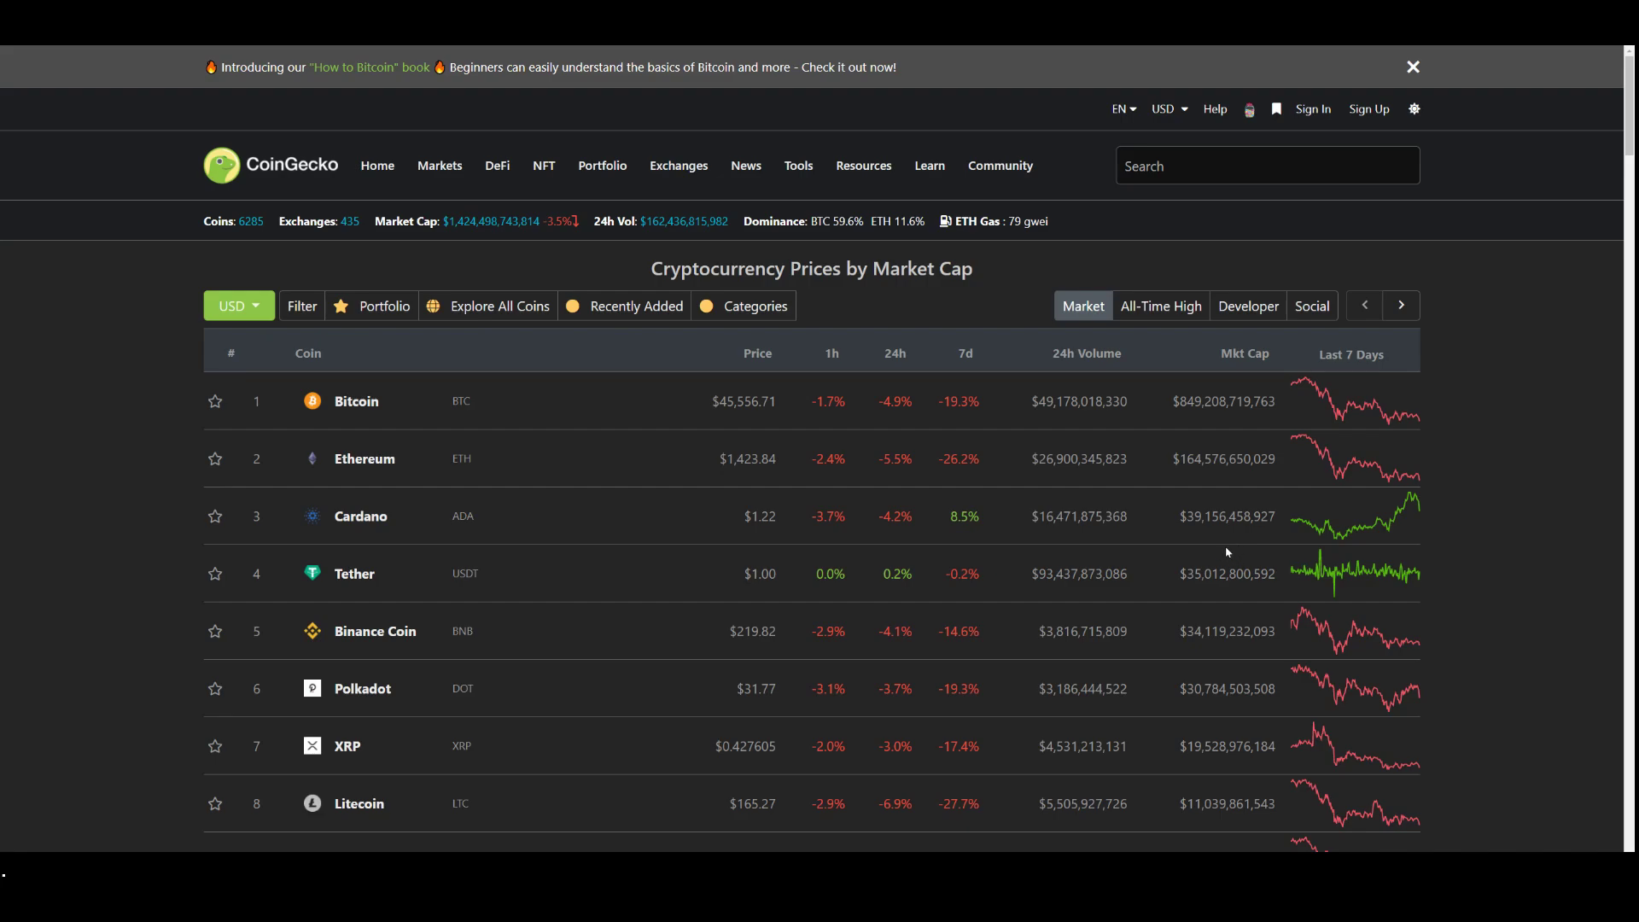
mouse_move(1203, 553)
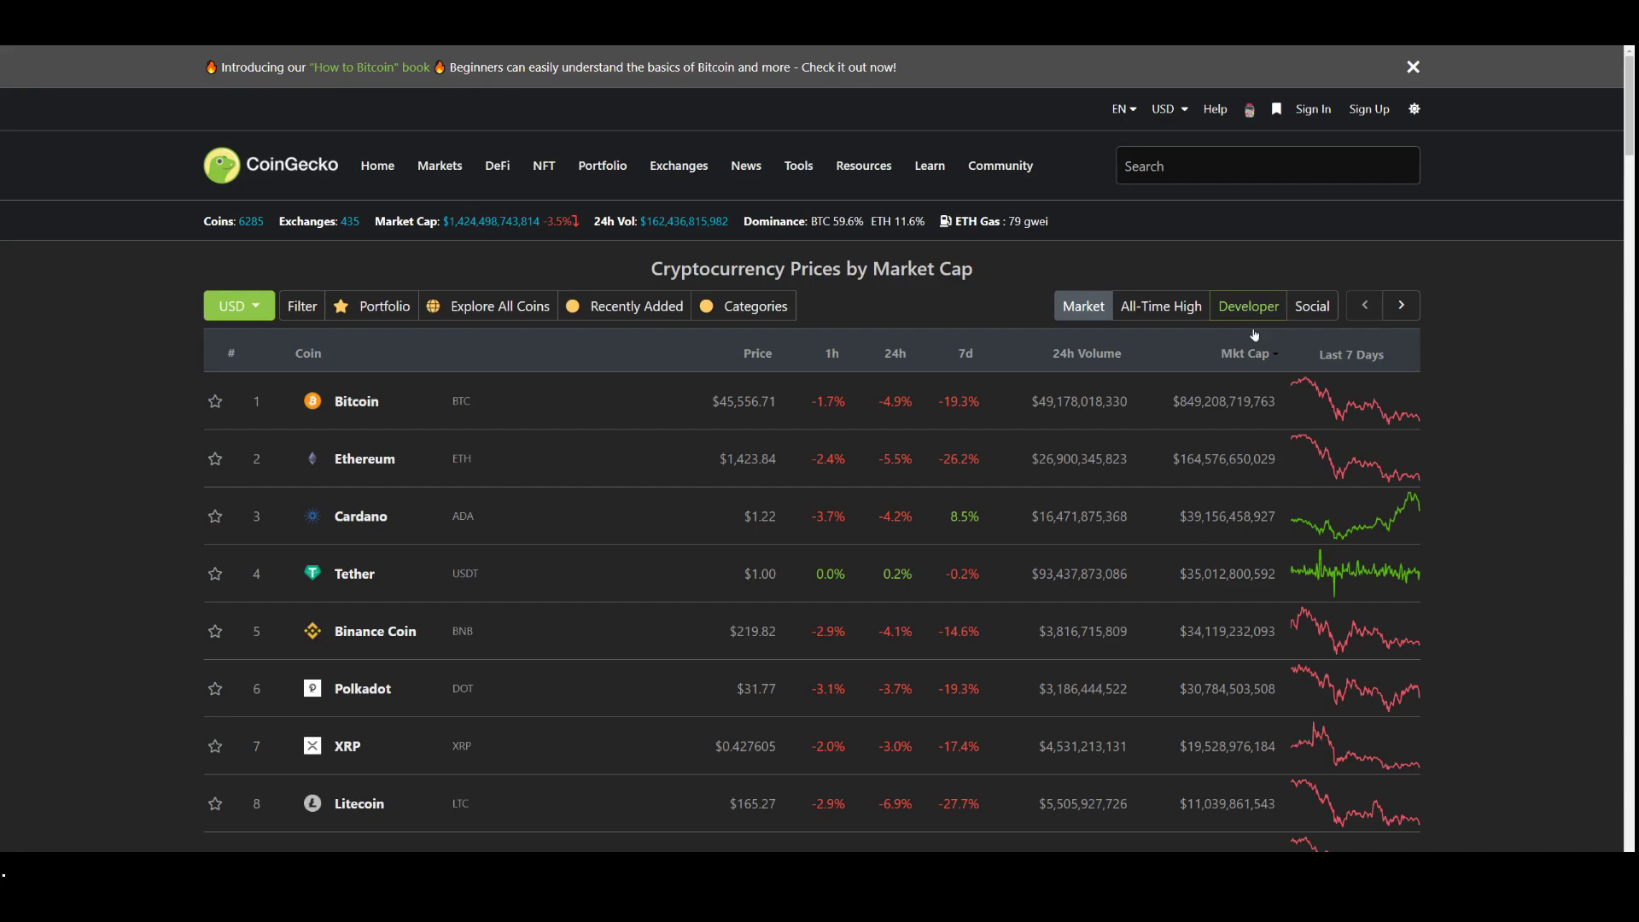
mouse_move(1260, 487)
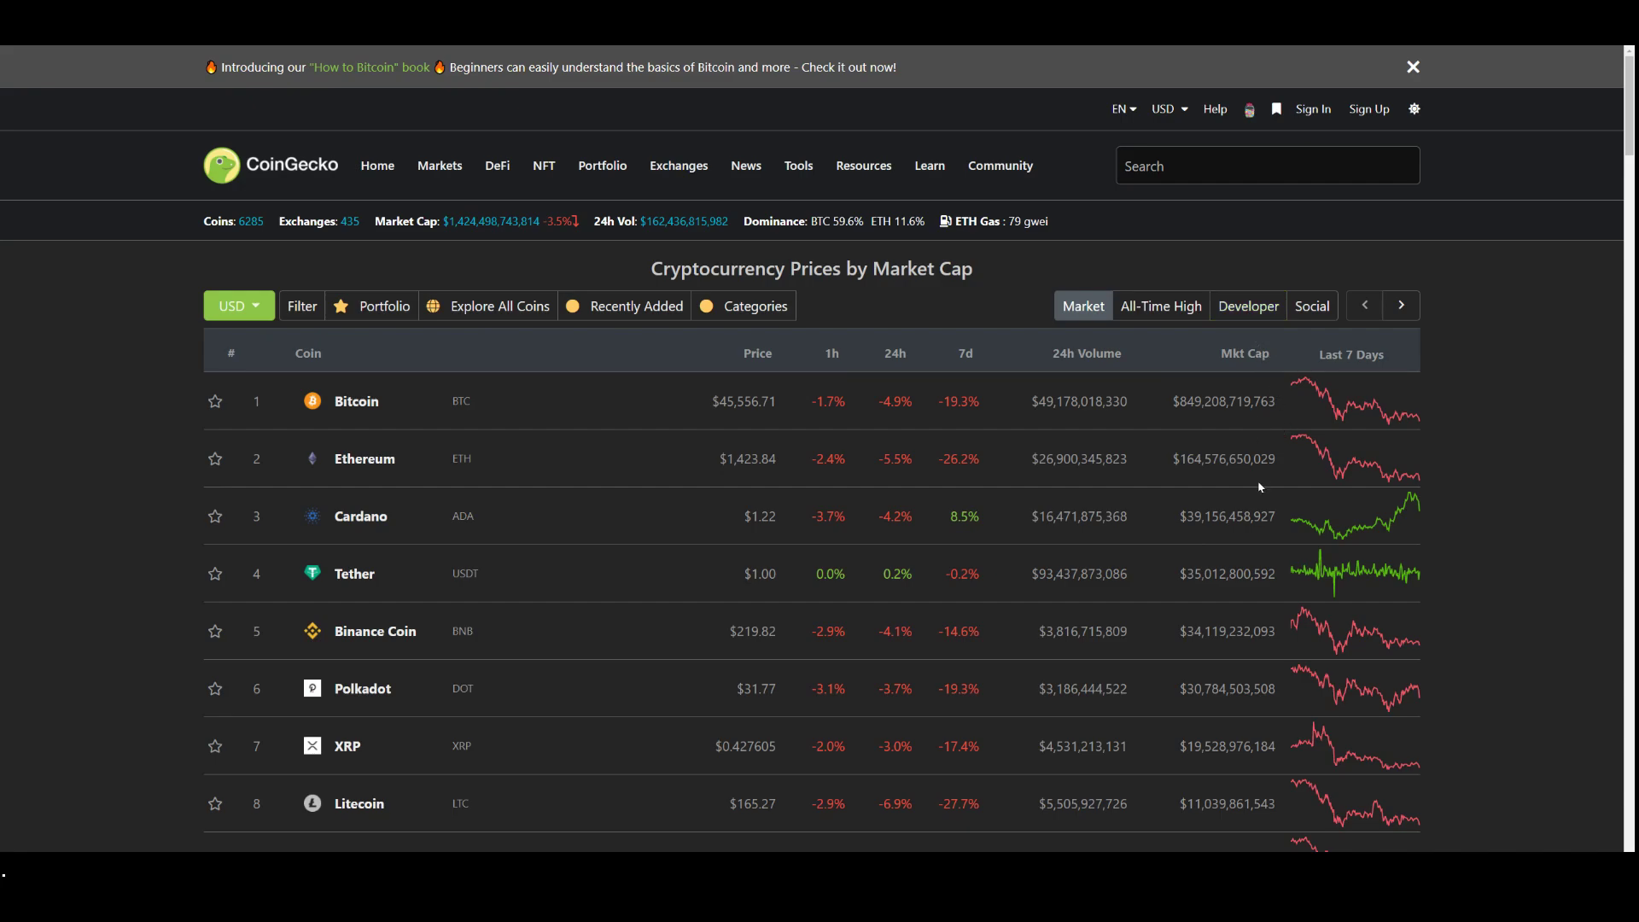
mouse_move(1081, 603)
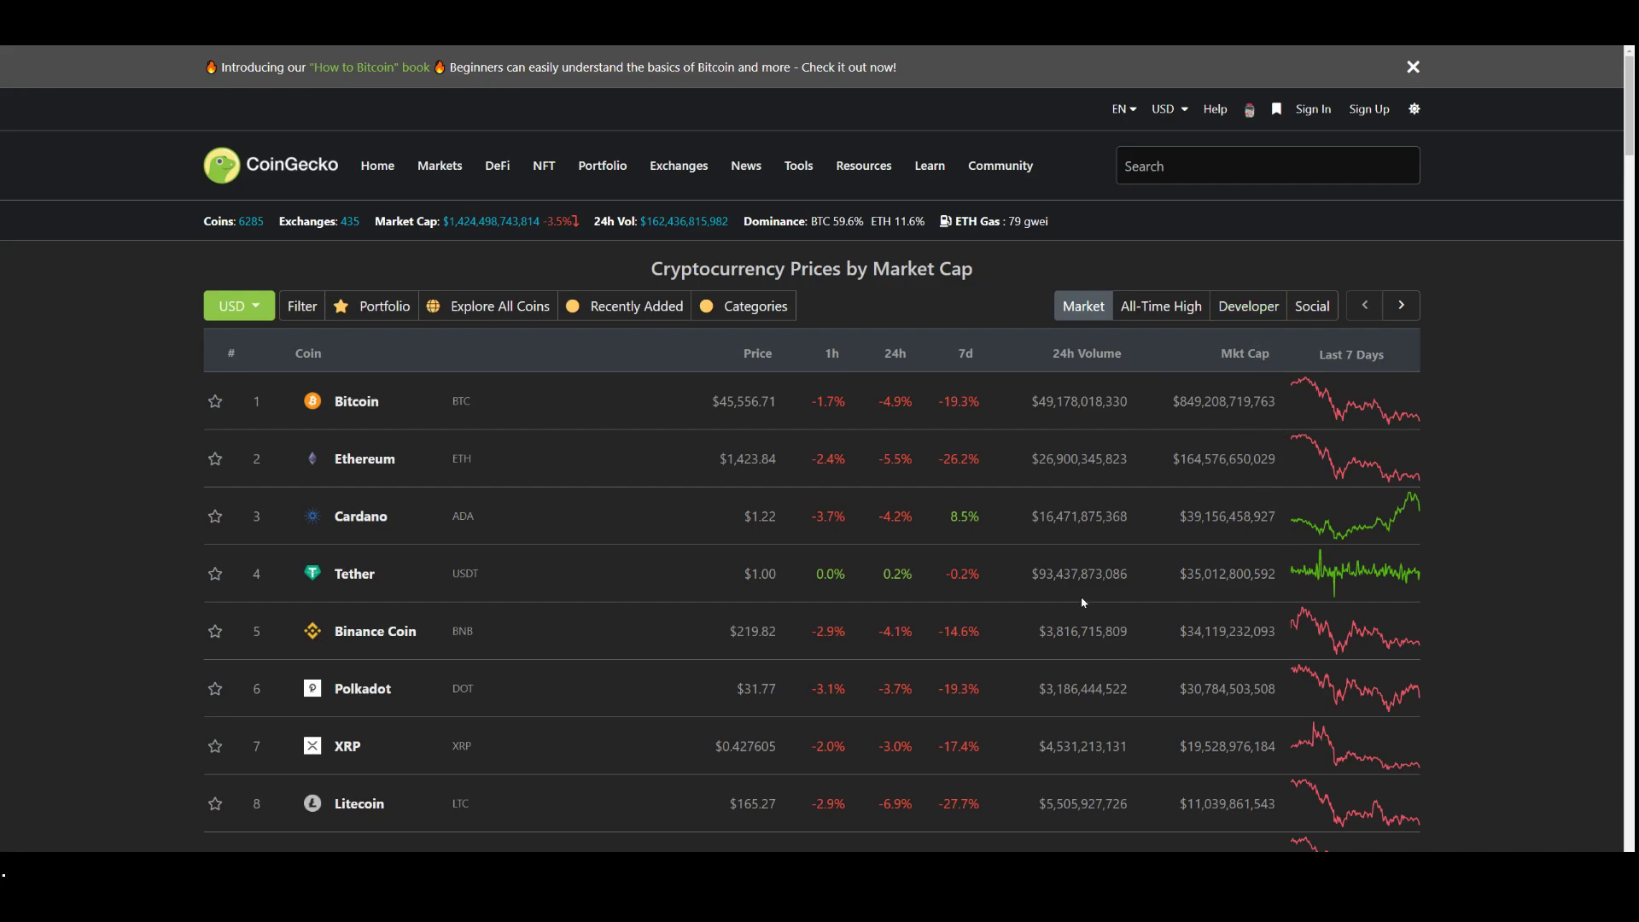
mouse_move(585, 415)
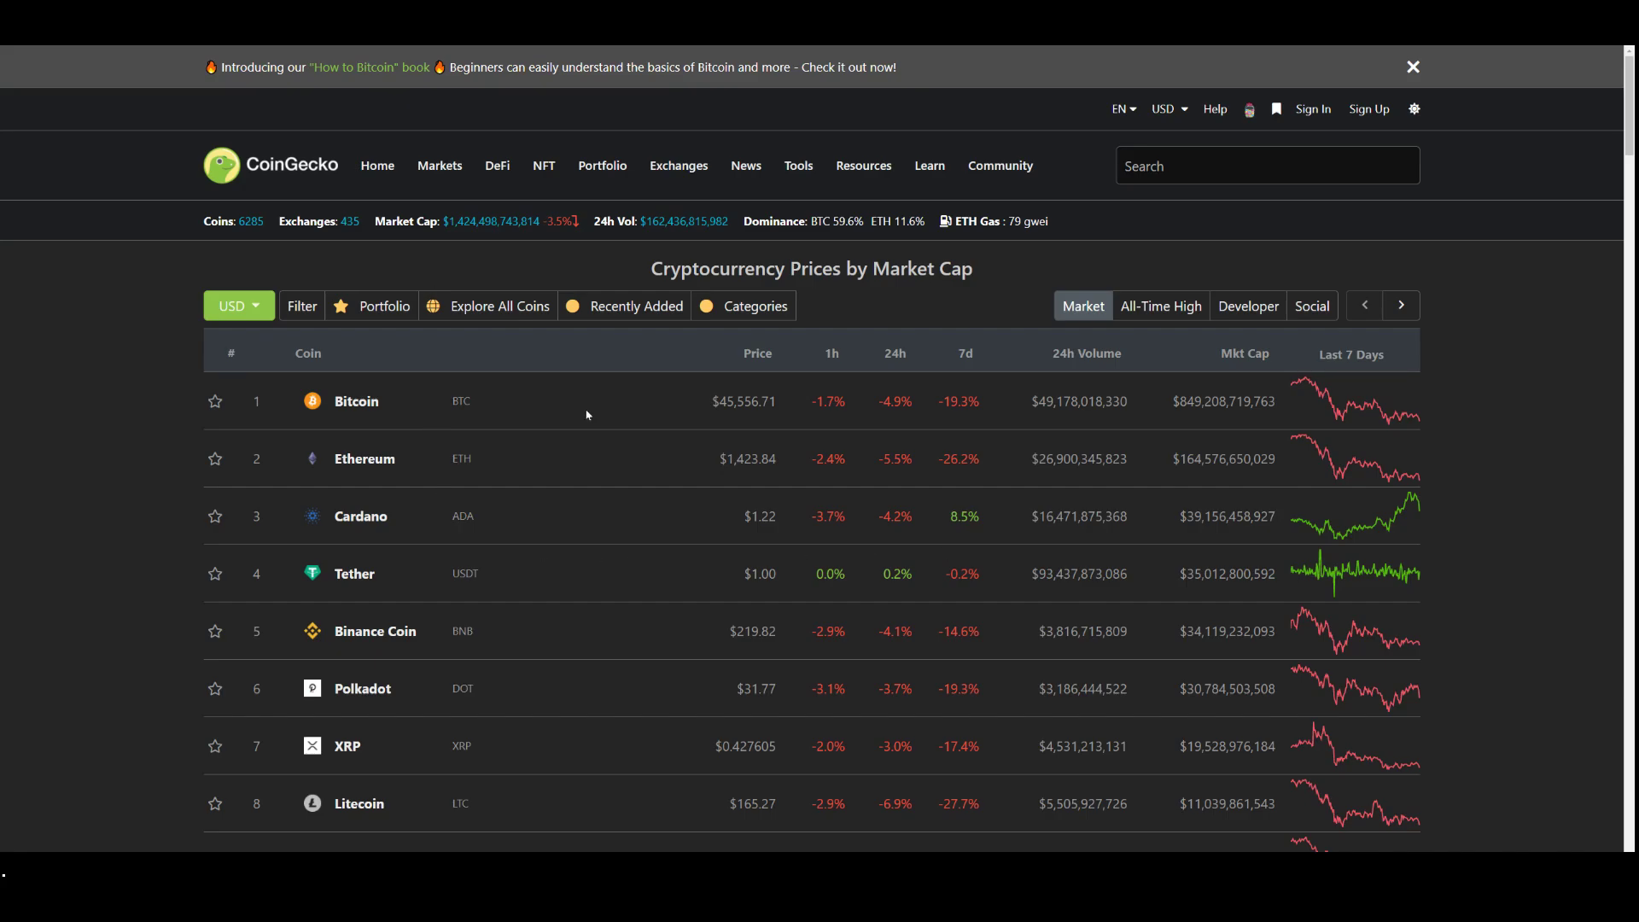
mouse_move(799, 531)
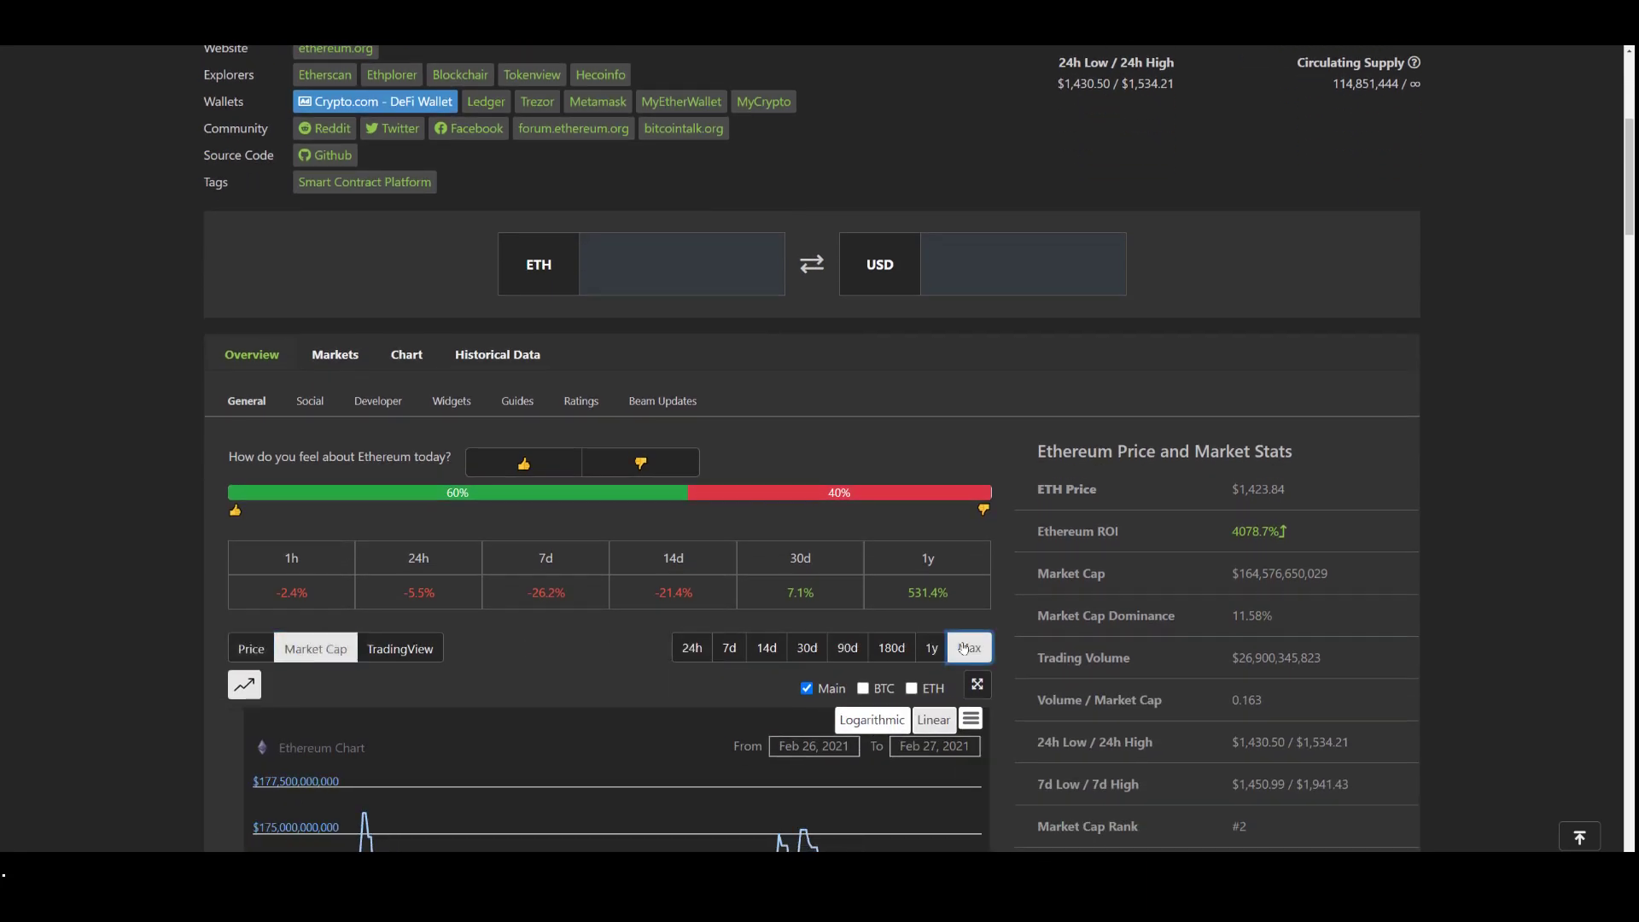
Switch Ethereum's market cap chart to Max, spanning Aug 2015 to Feb 2021.
click(968, 647)
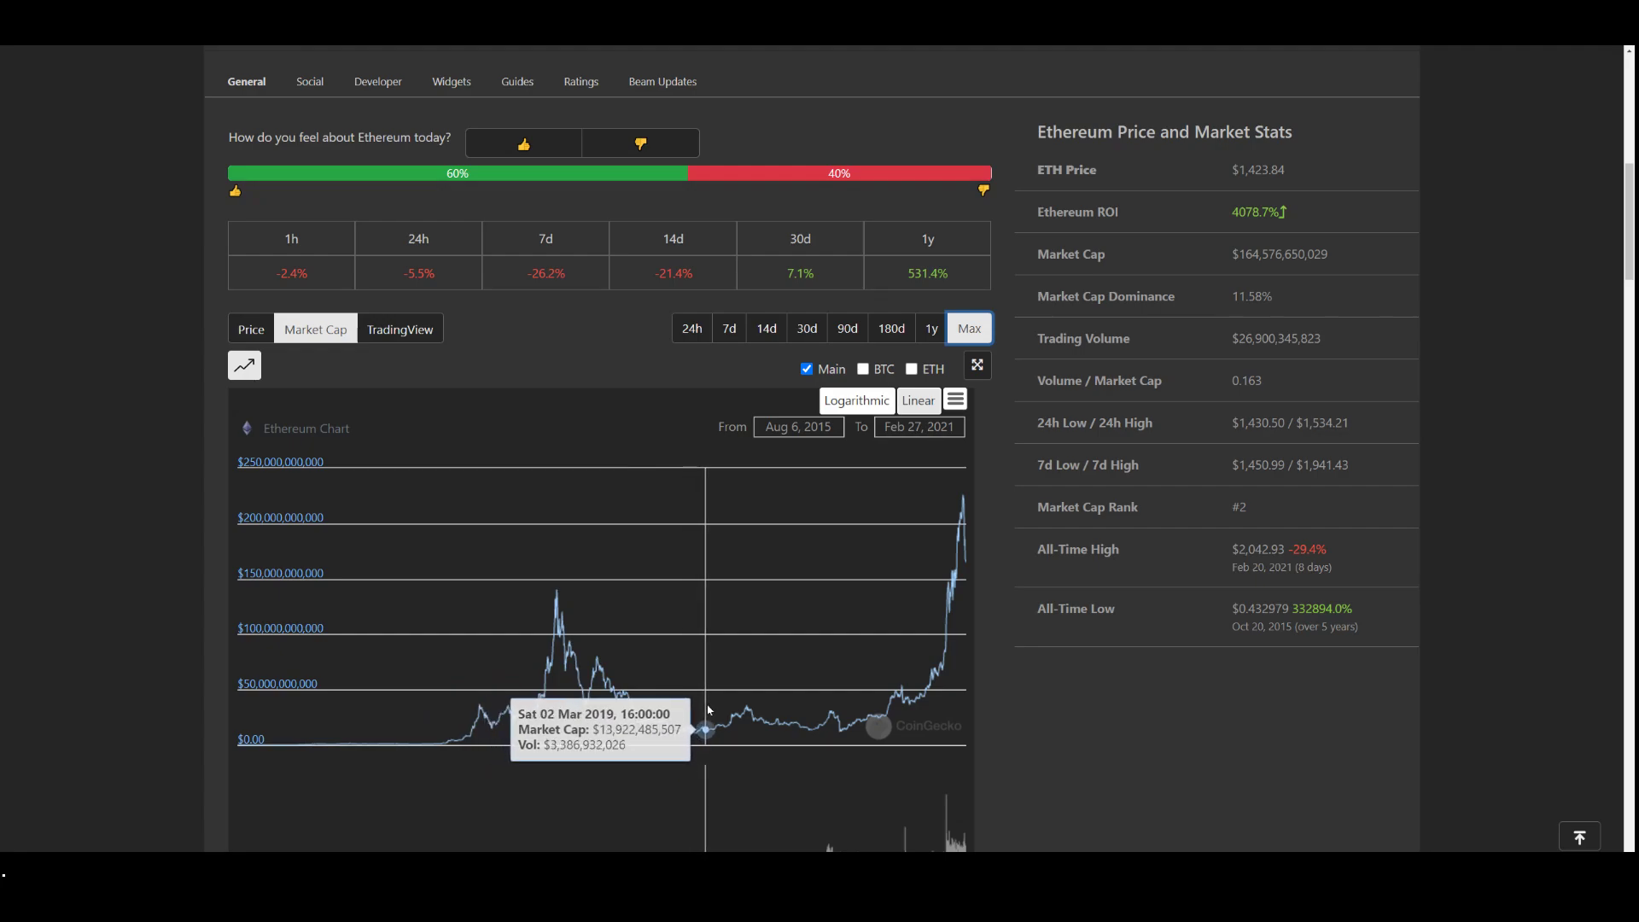
mouse_move(783, 699)
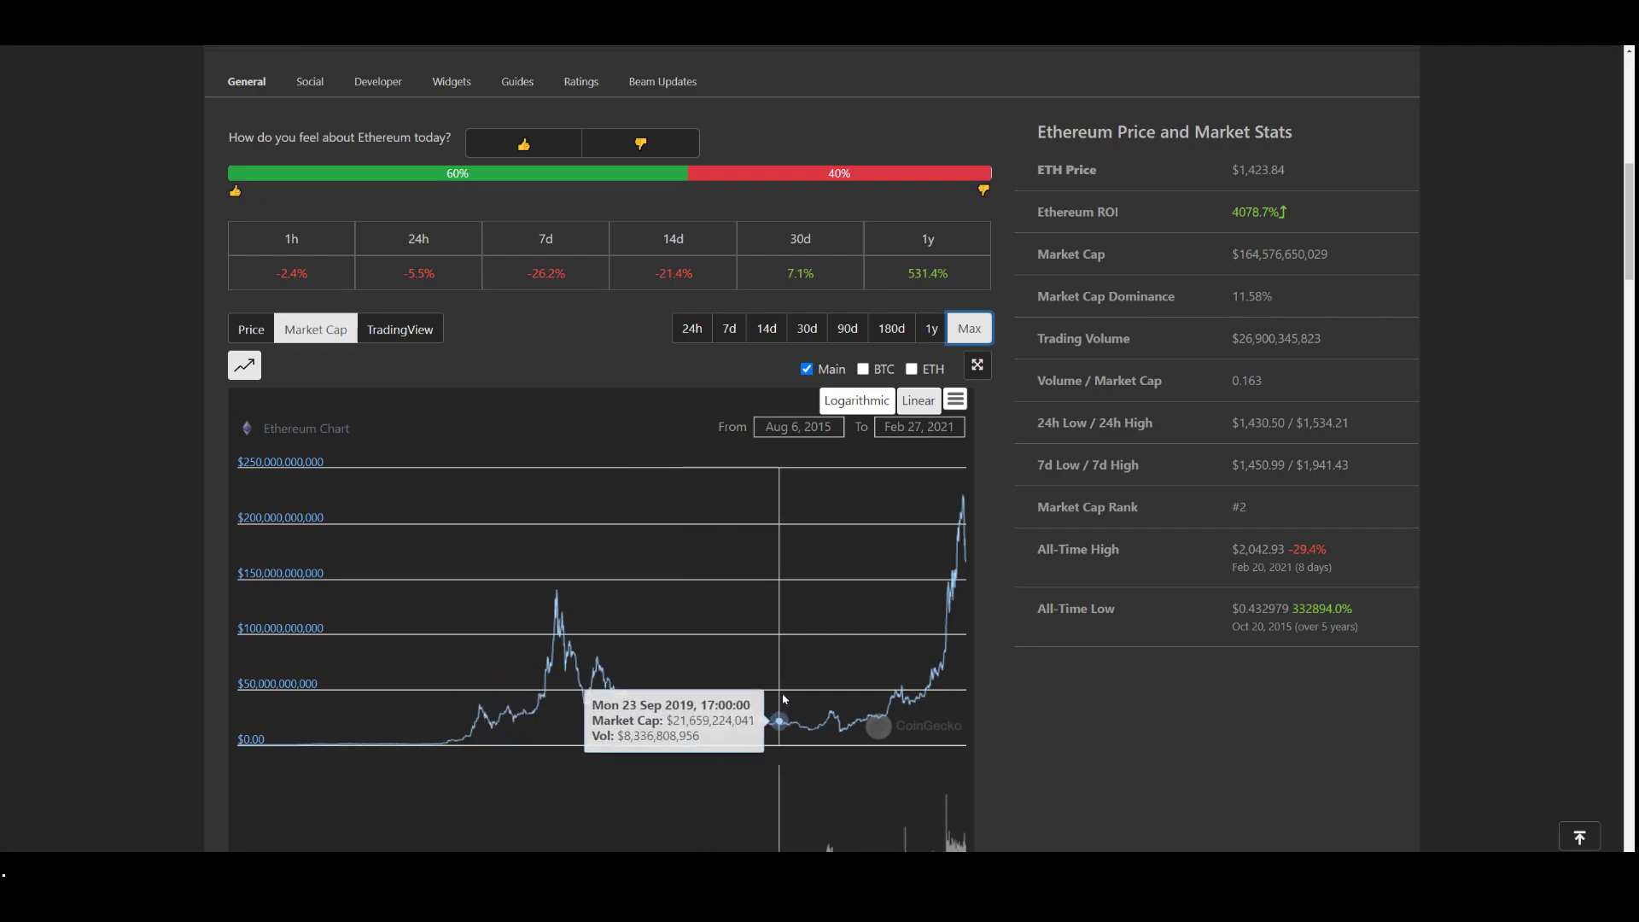
mouse_move(904, 703)
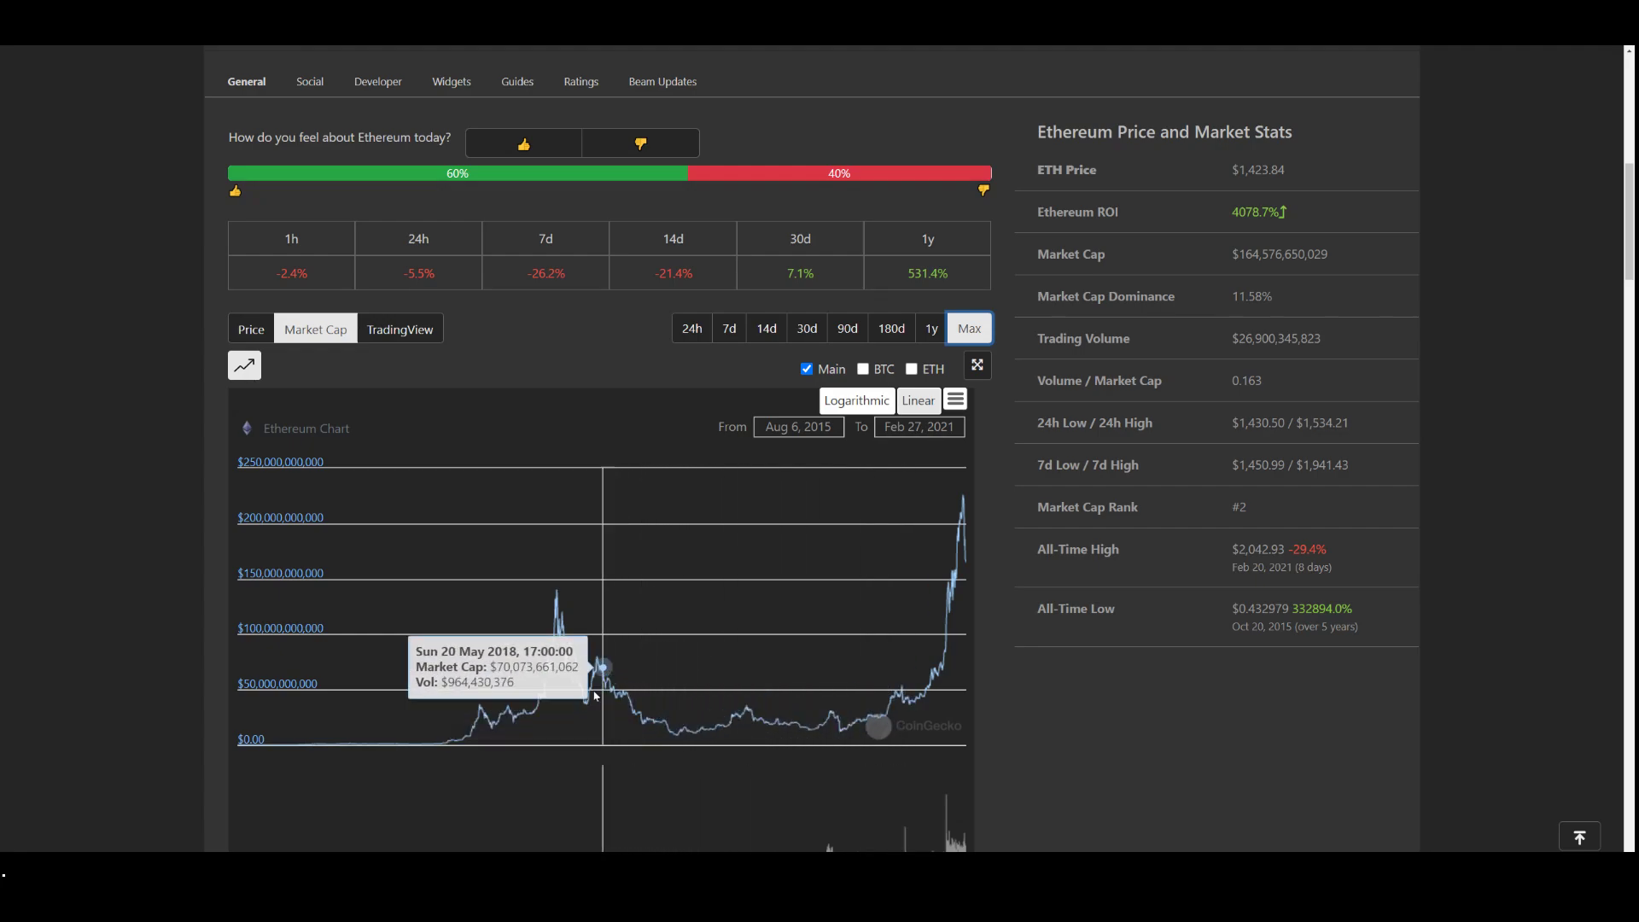
mouse_move(864, 694)
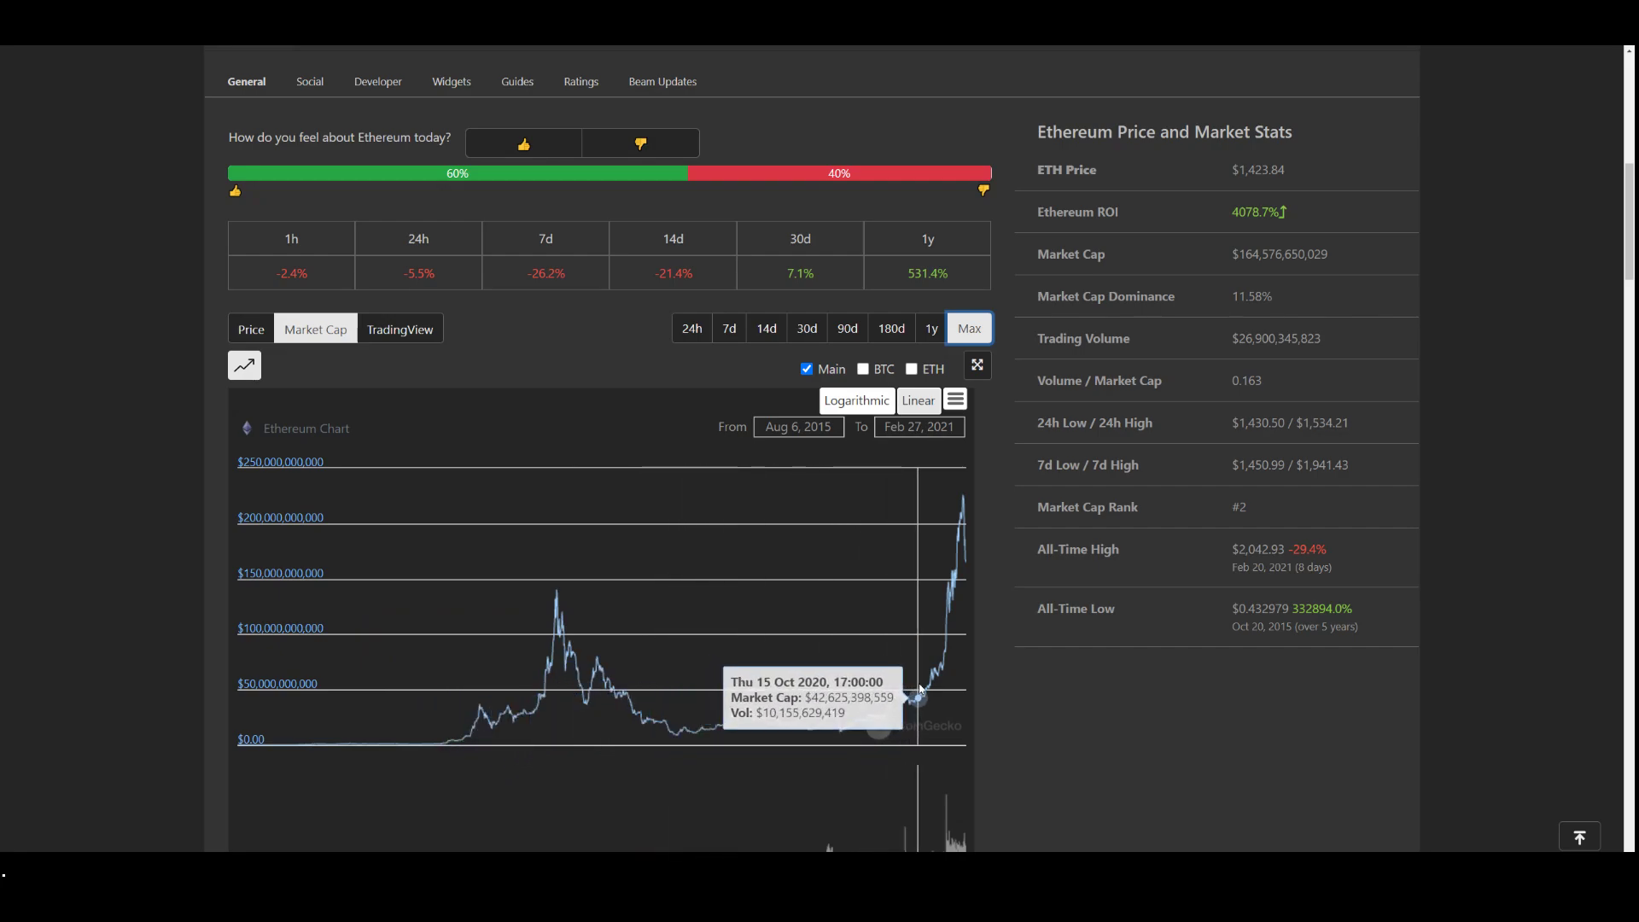
mouse_move(922, 698)
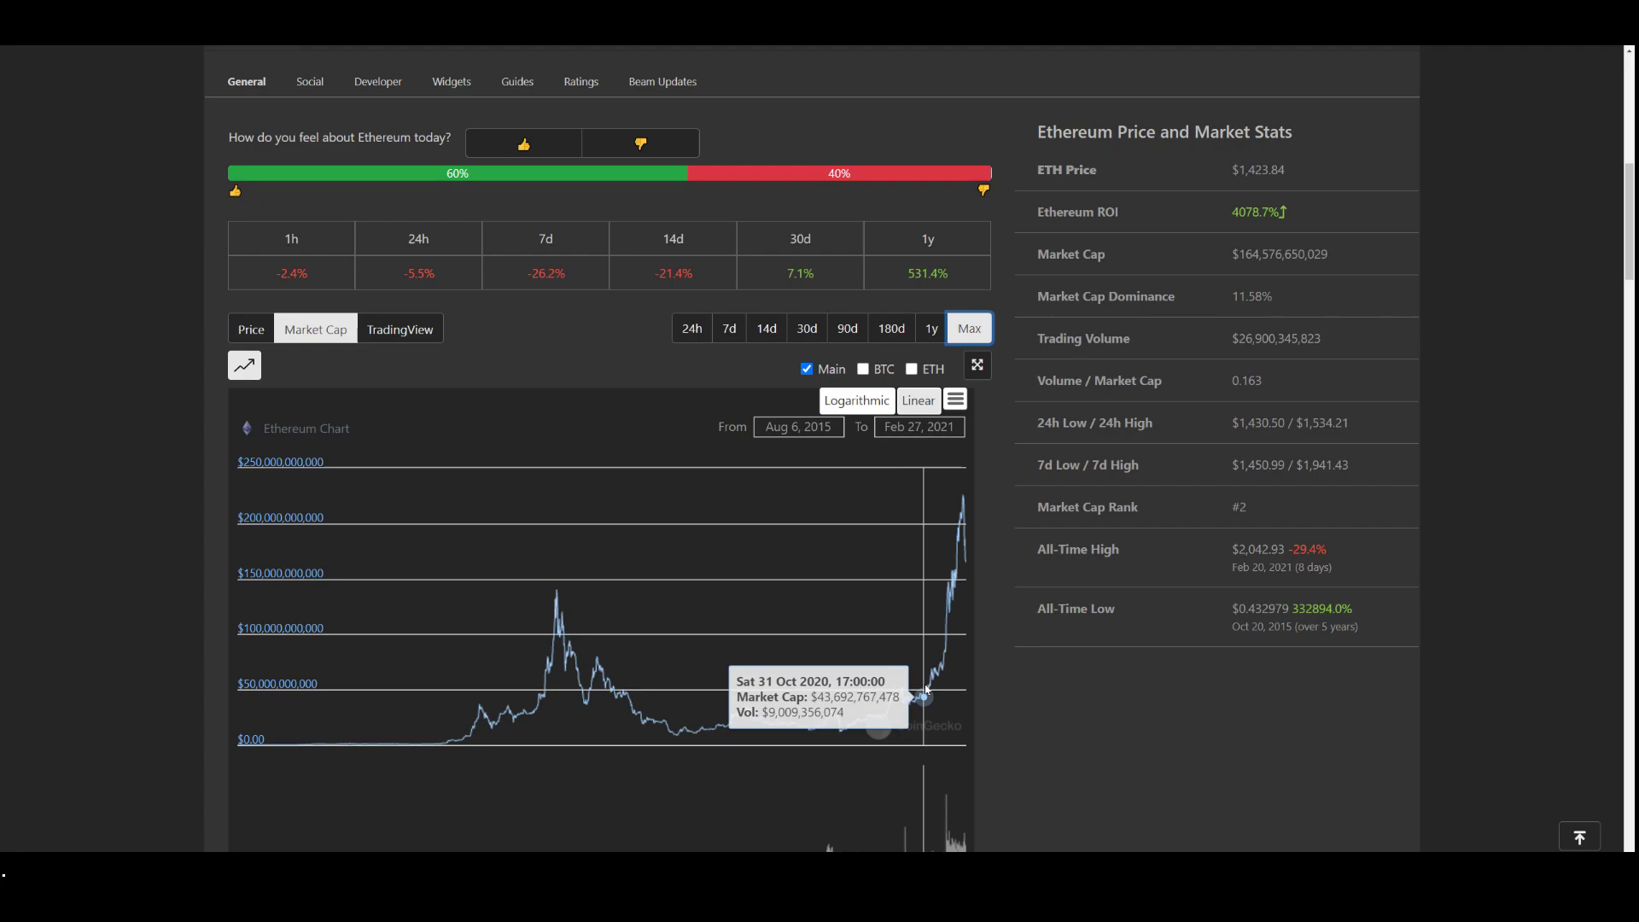
mouse_move(852, 704)
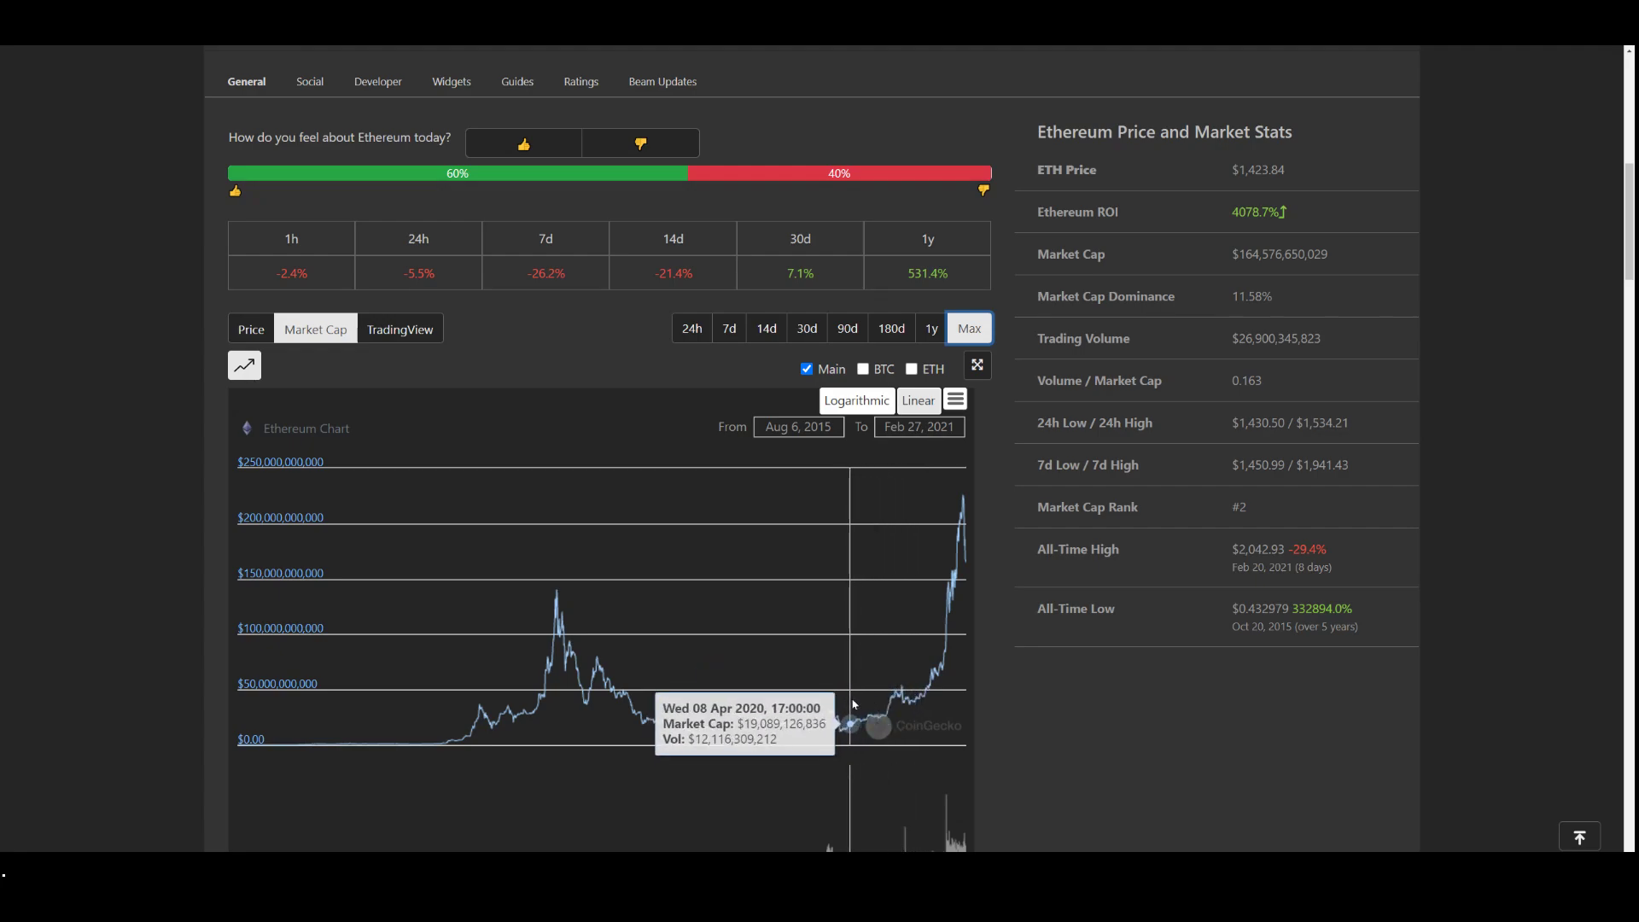
mouse_move(876, 719)
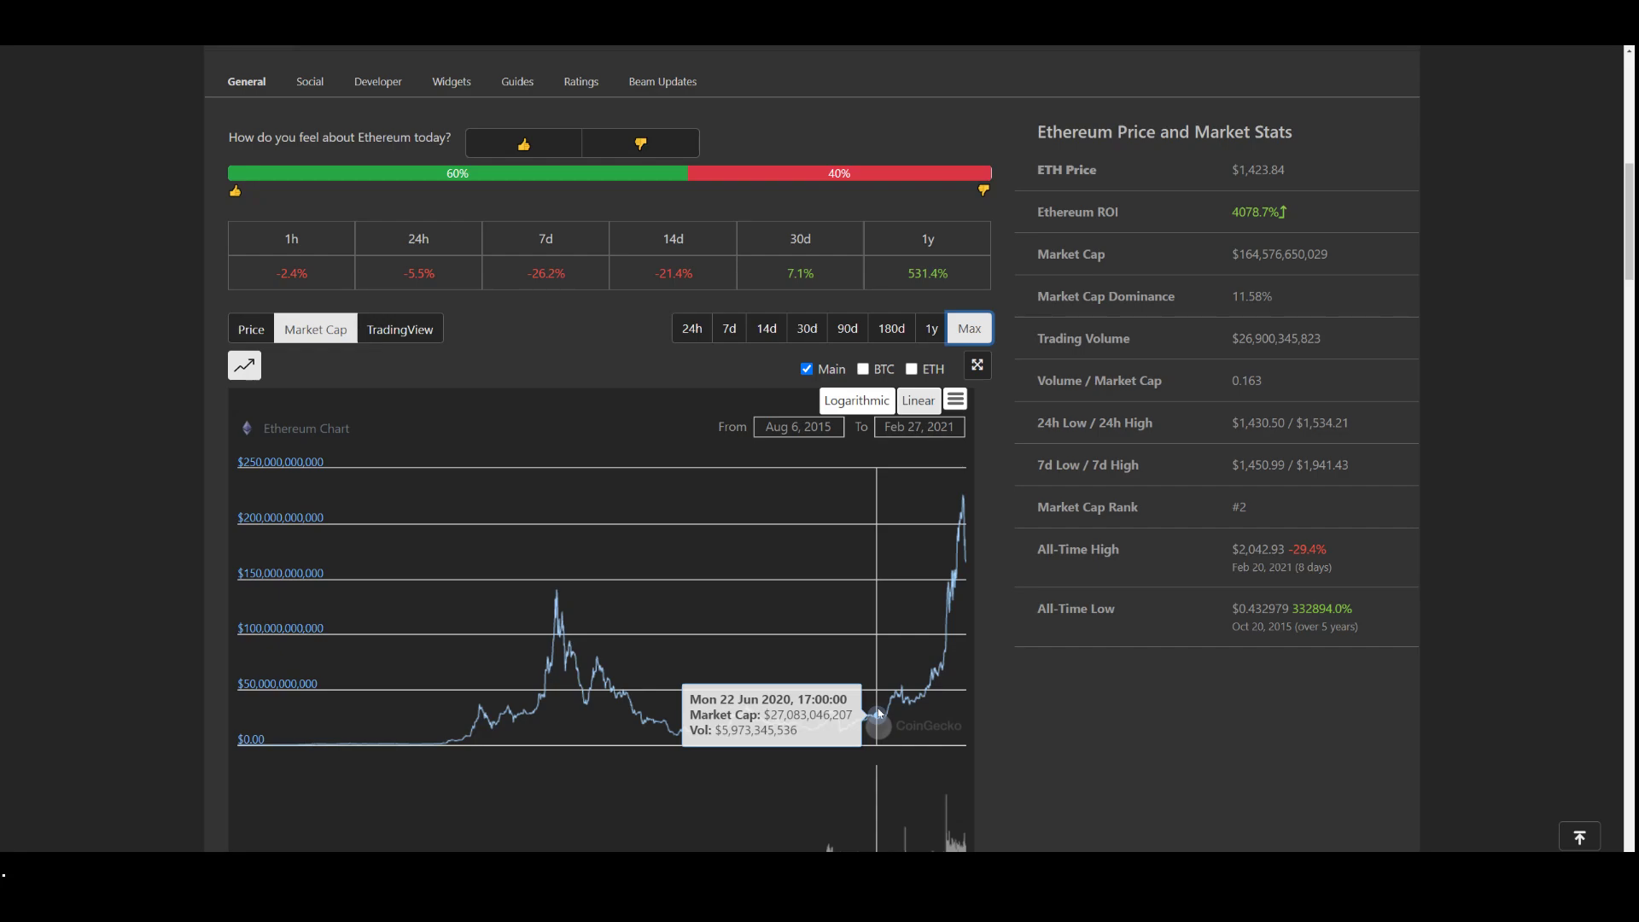
mouse_move(960, 512)
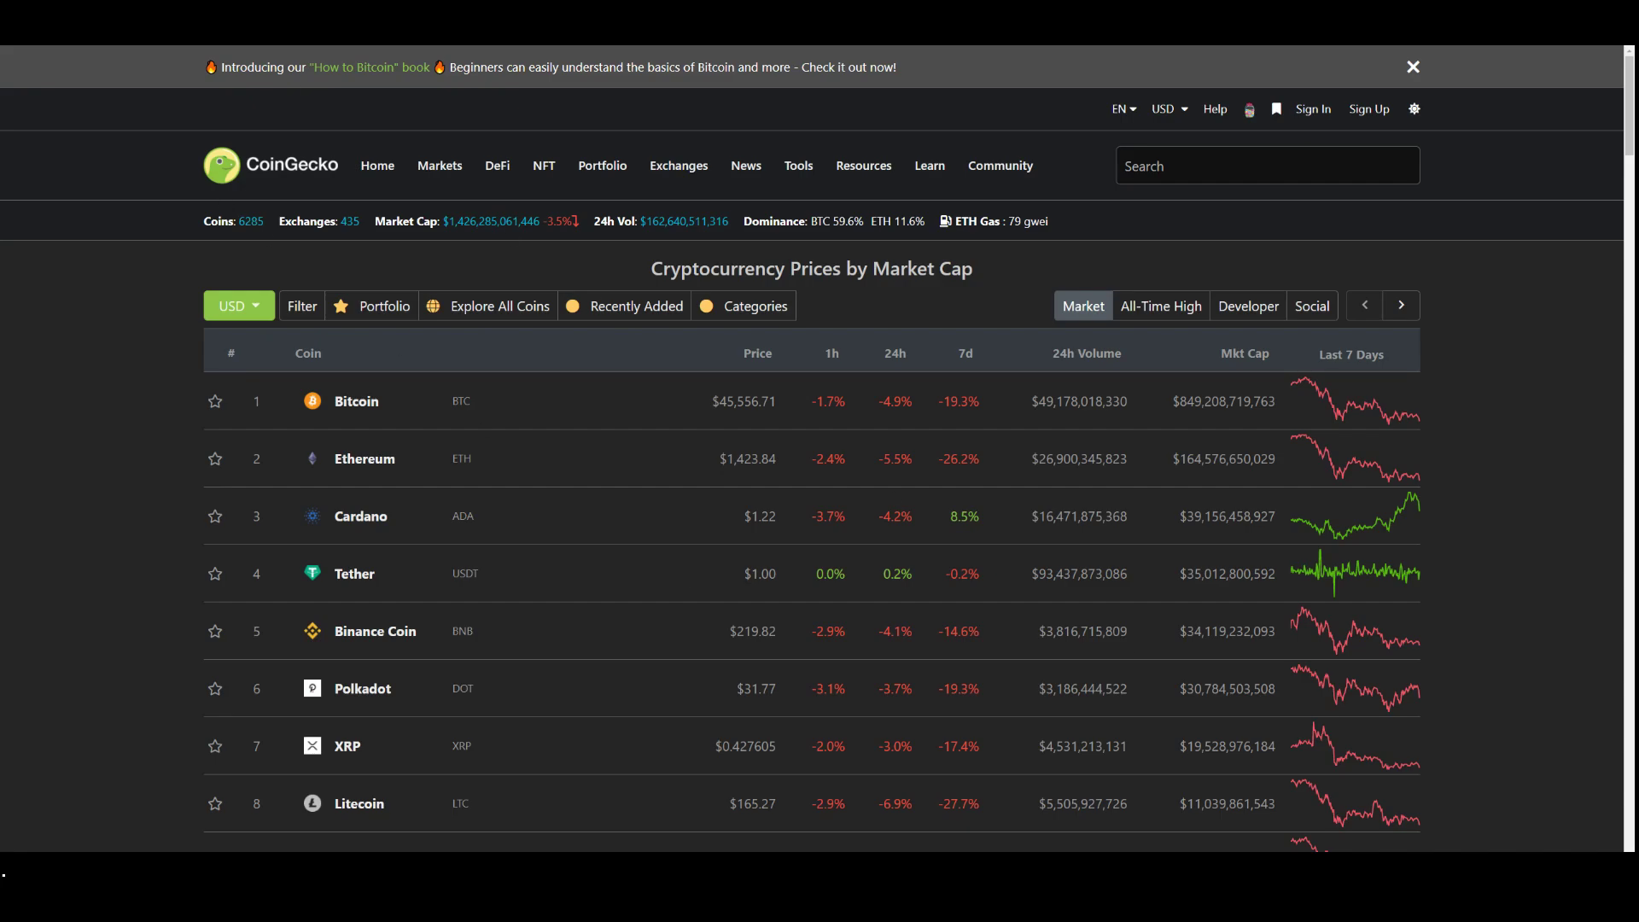
mouse_move(1341, 748)
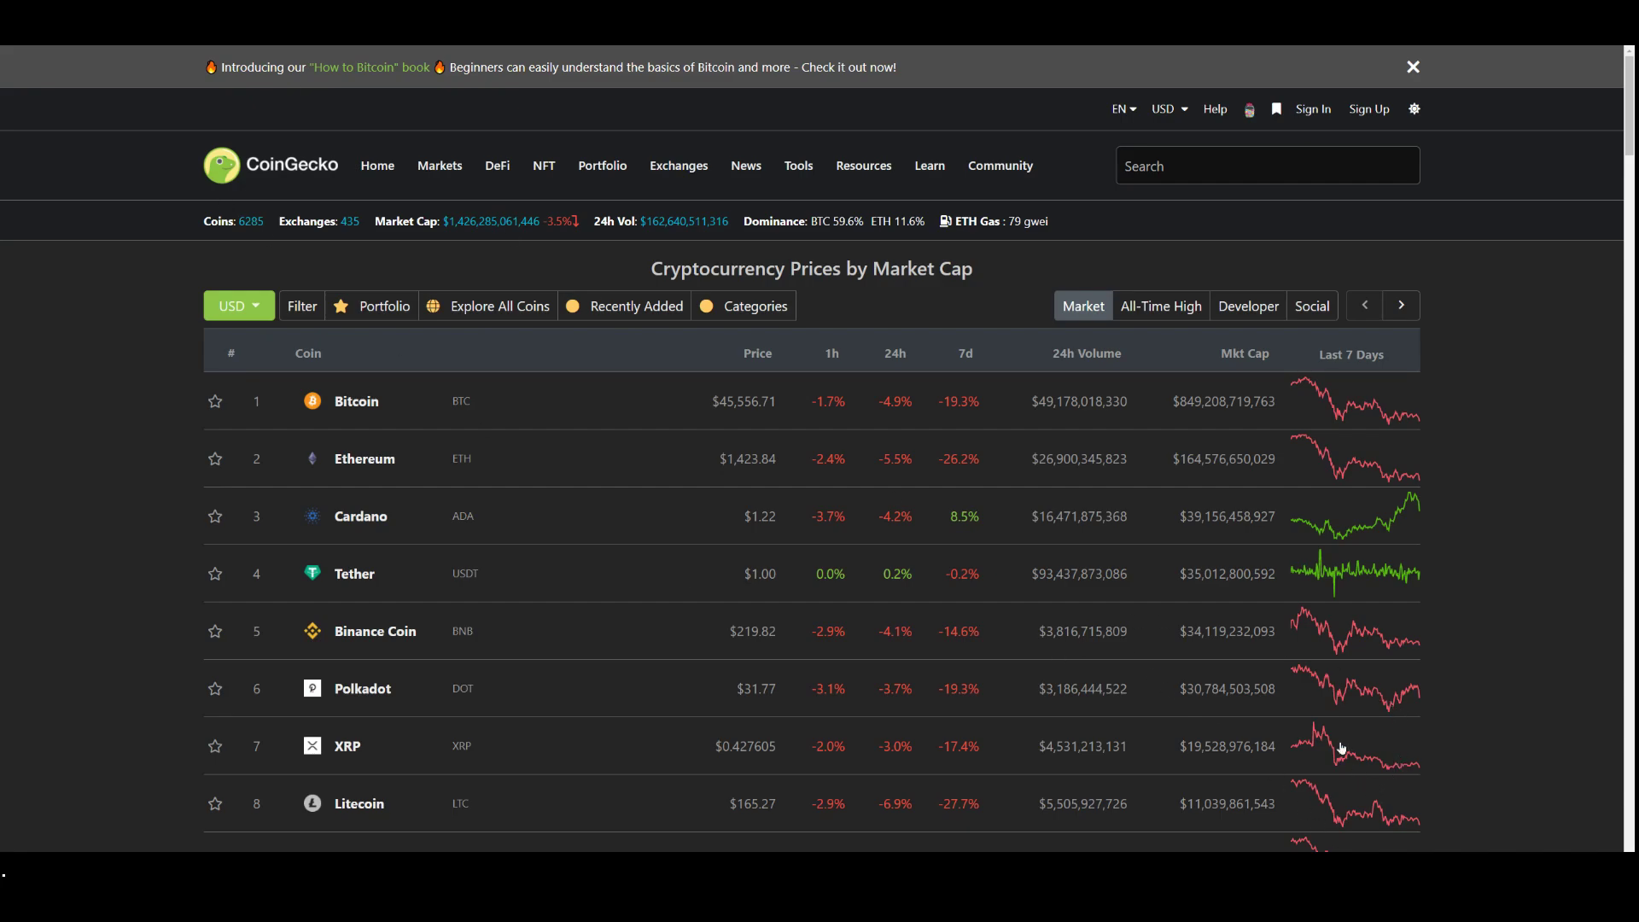
mouse_move(1260, 537)
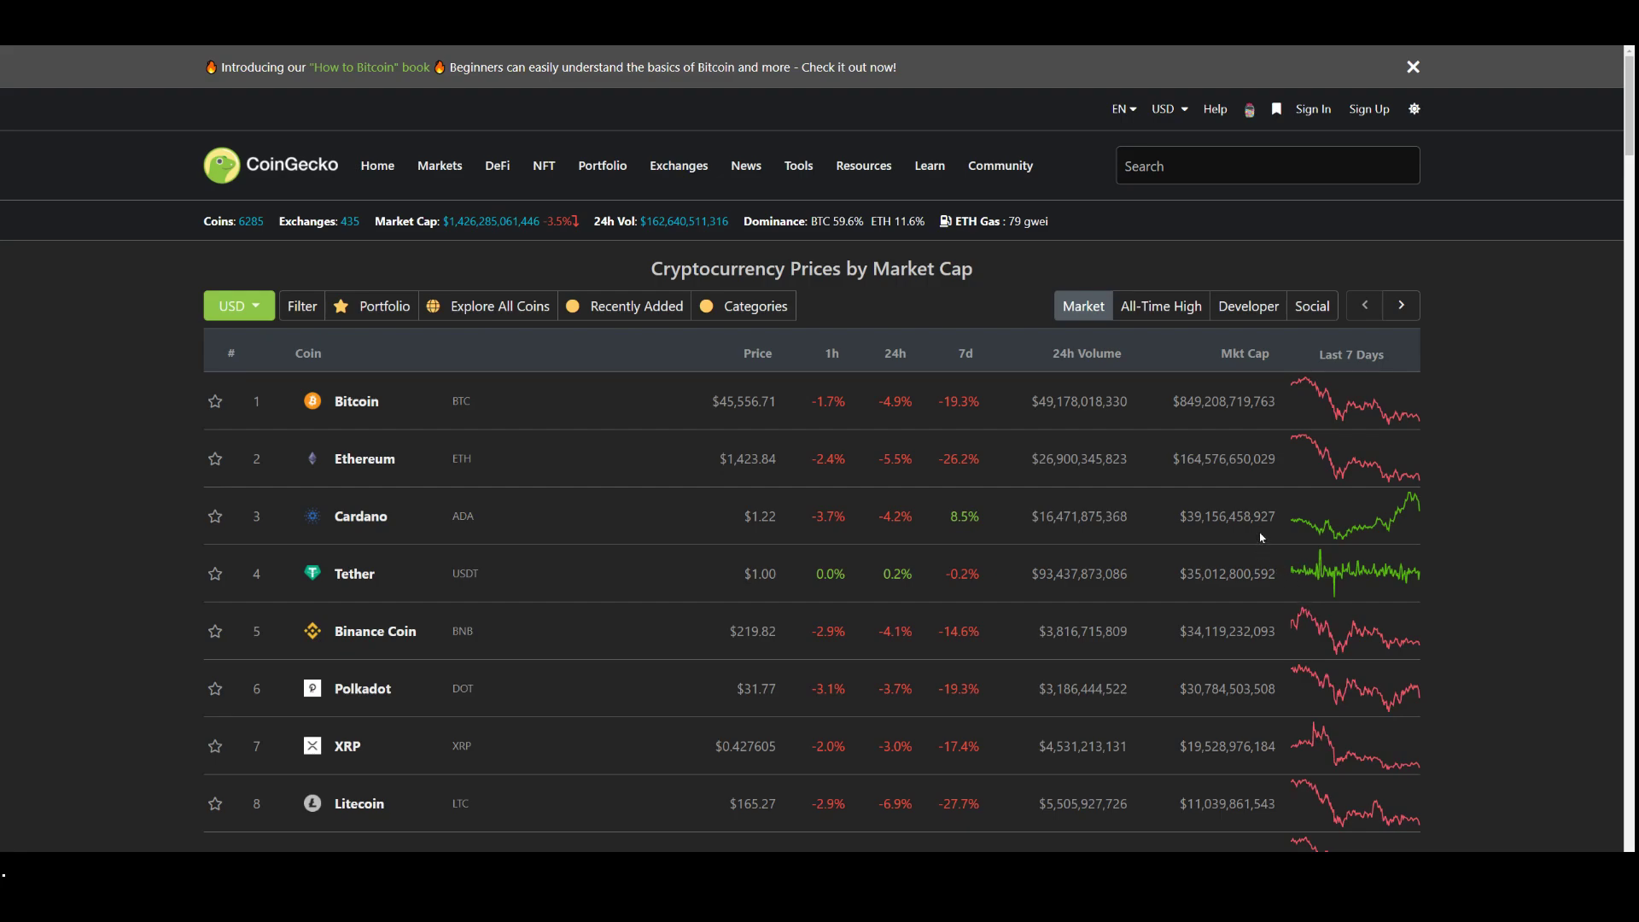
mouse_move(1243, 532)
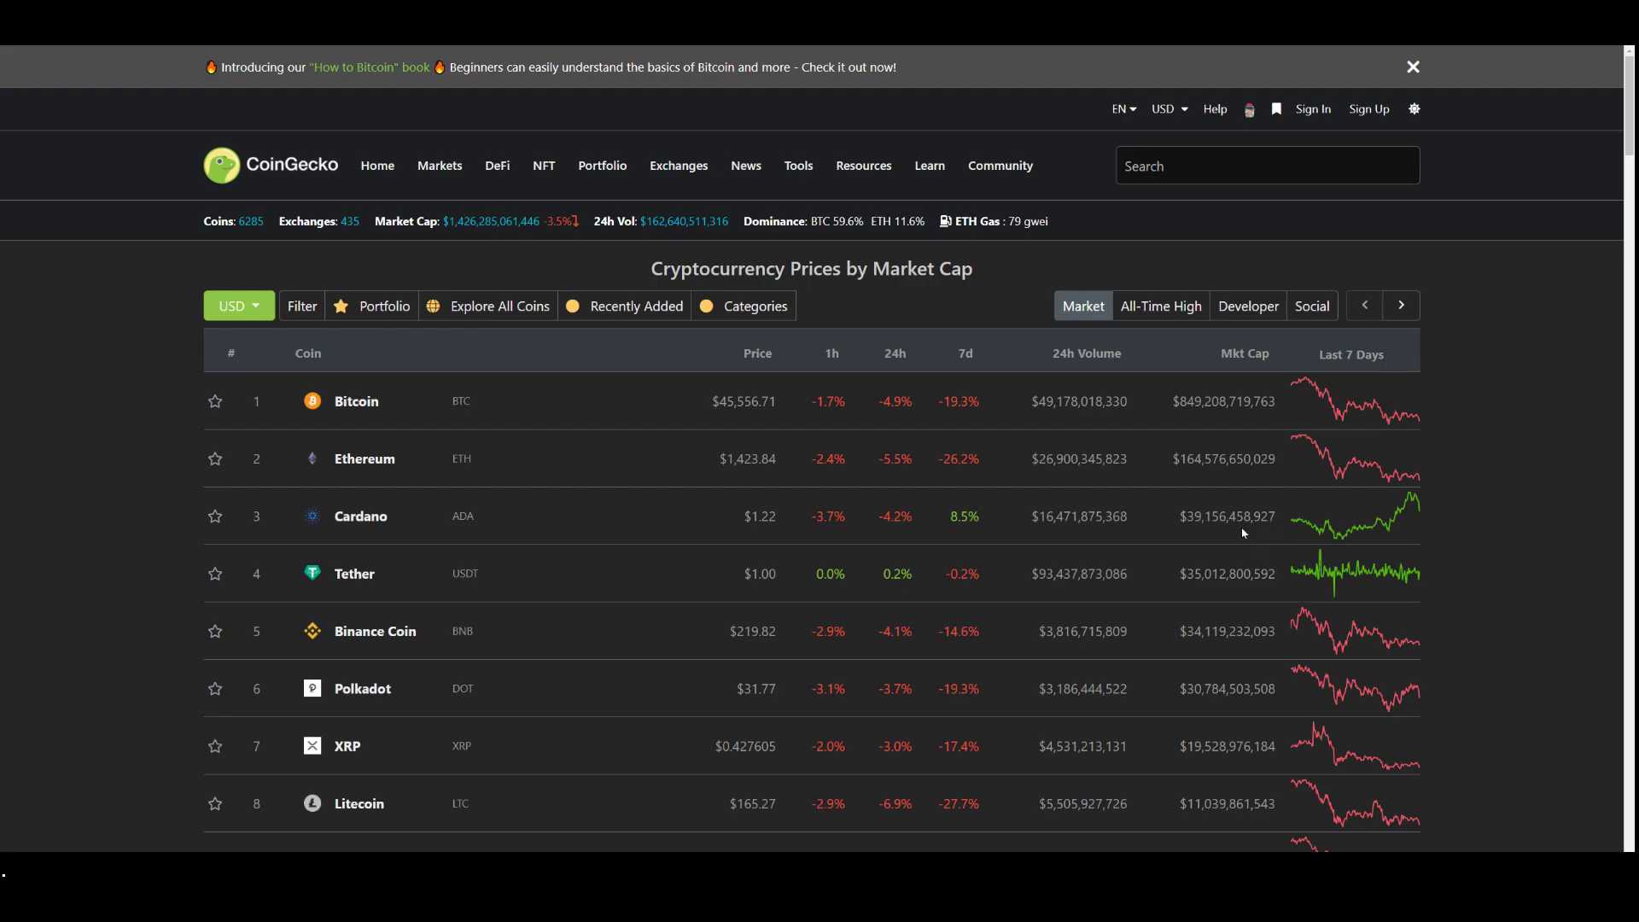
mouse_move(789, 481)
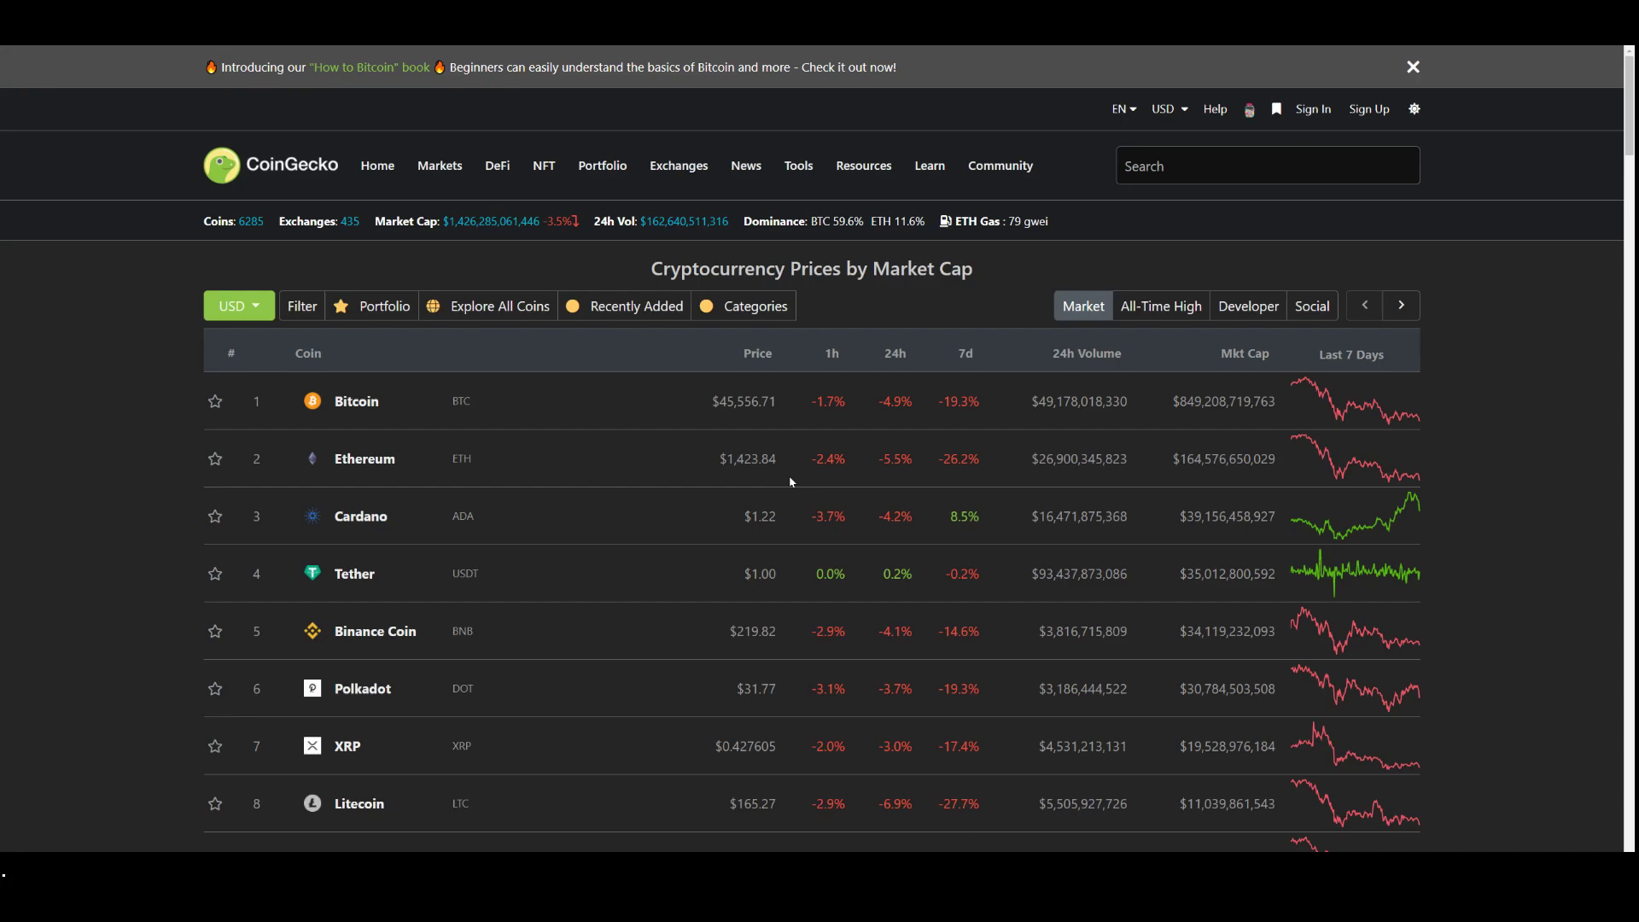
mouse_move(791, 482)
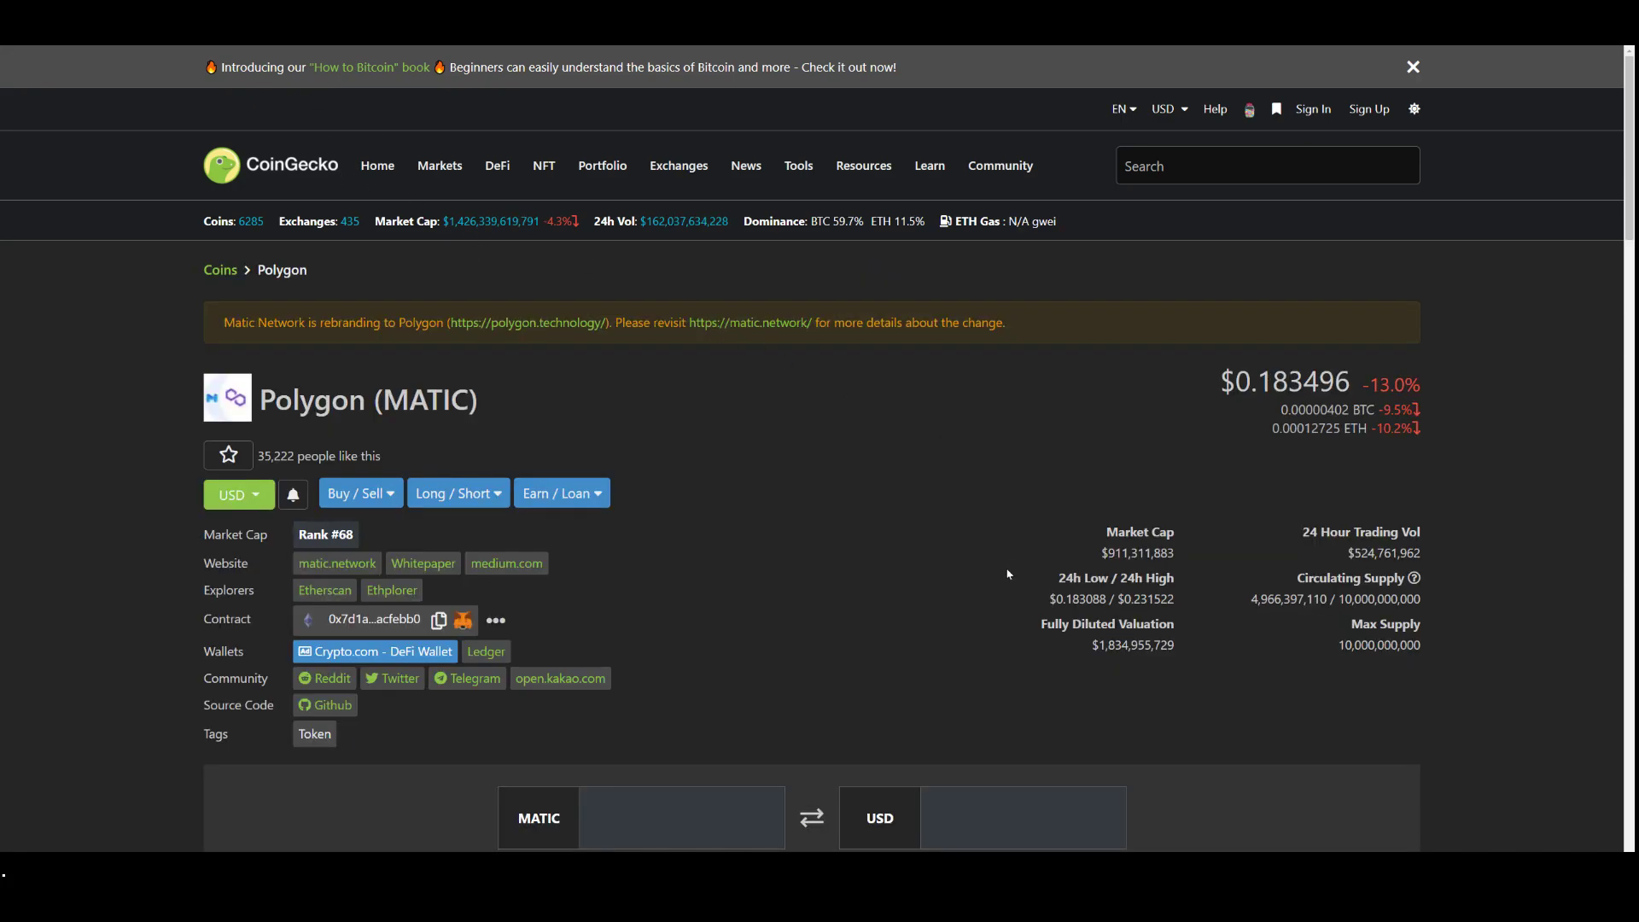
mouse_move(1020, 618)
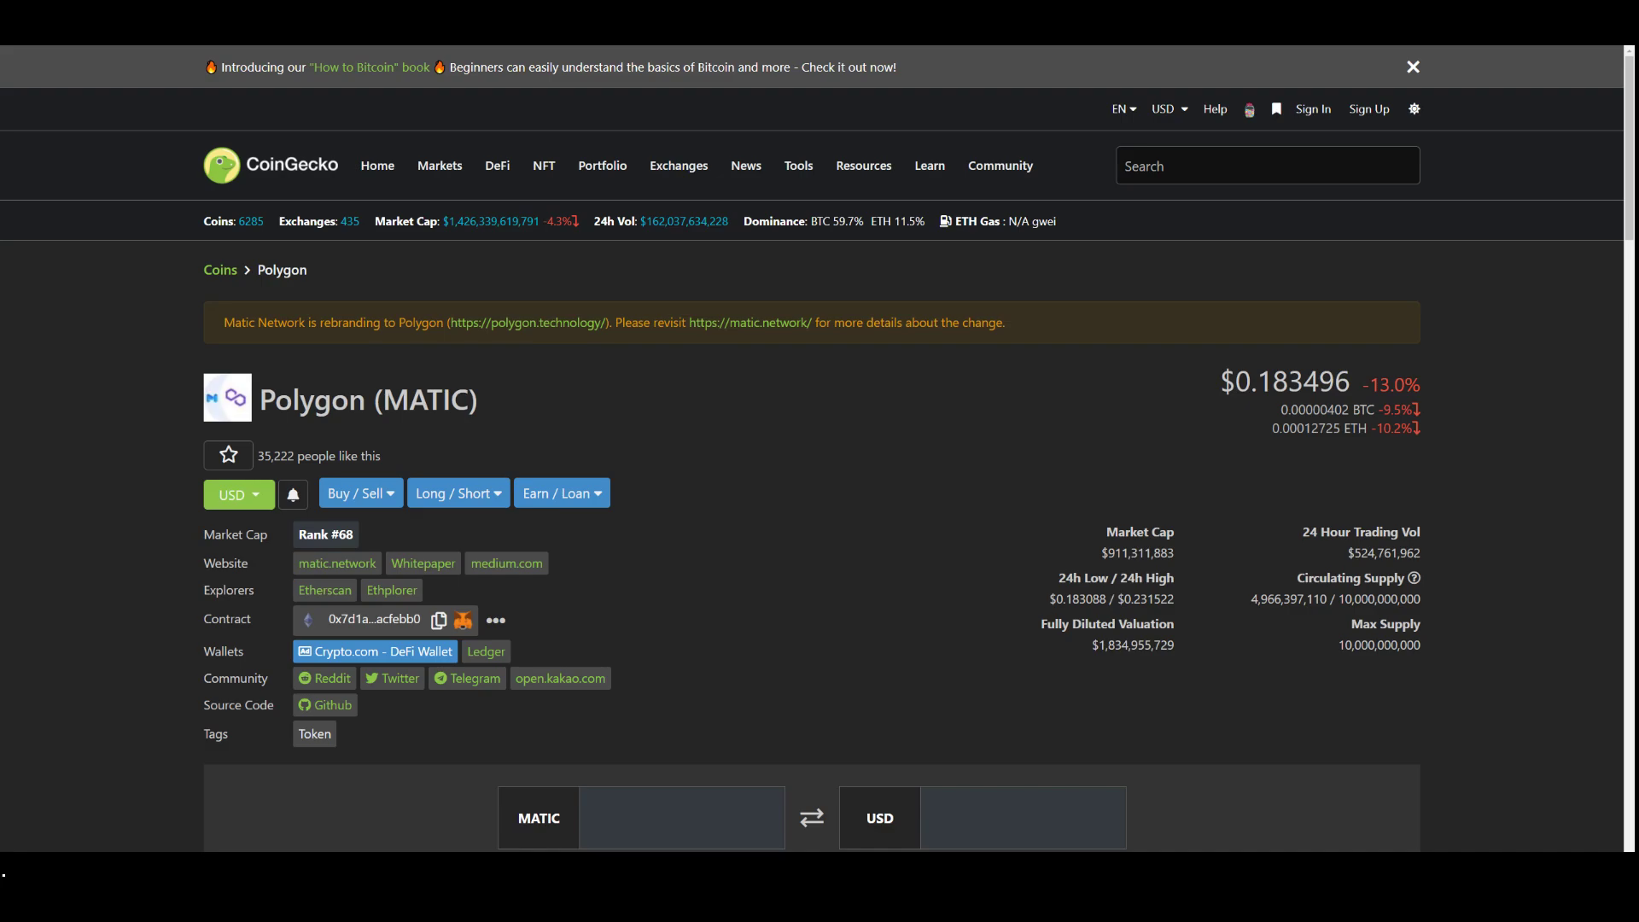
mouse_move(1048, 457)
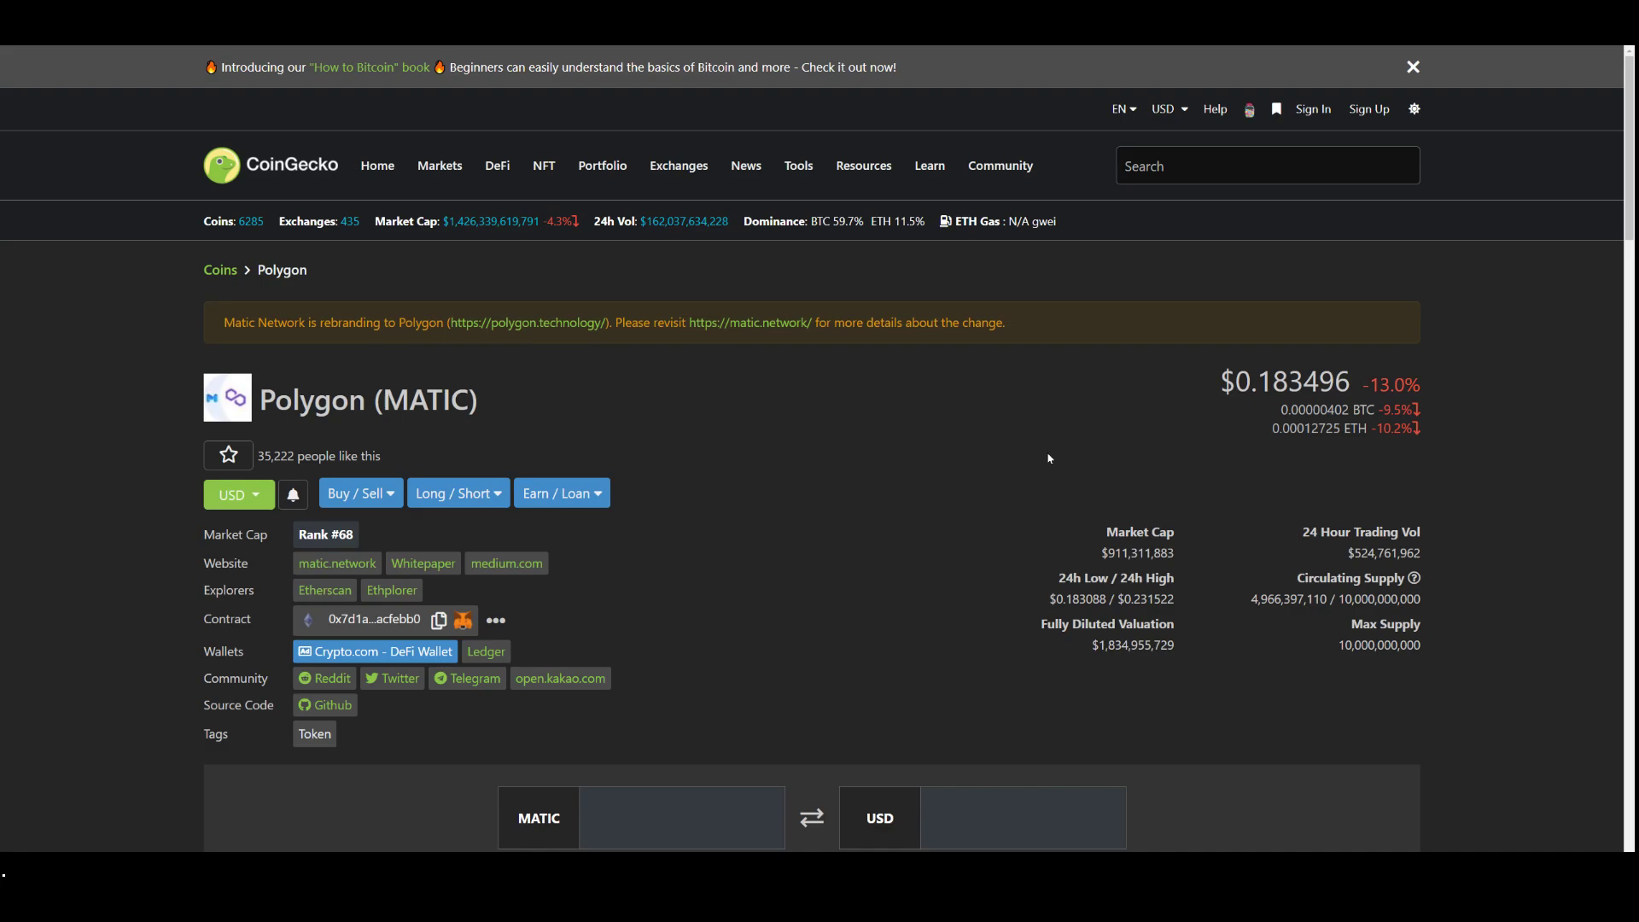
mouse_move(108, 327)
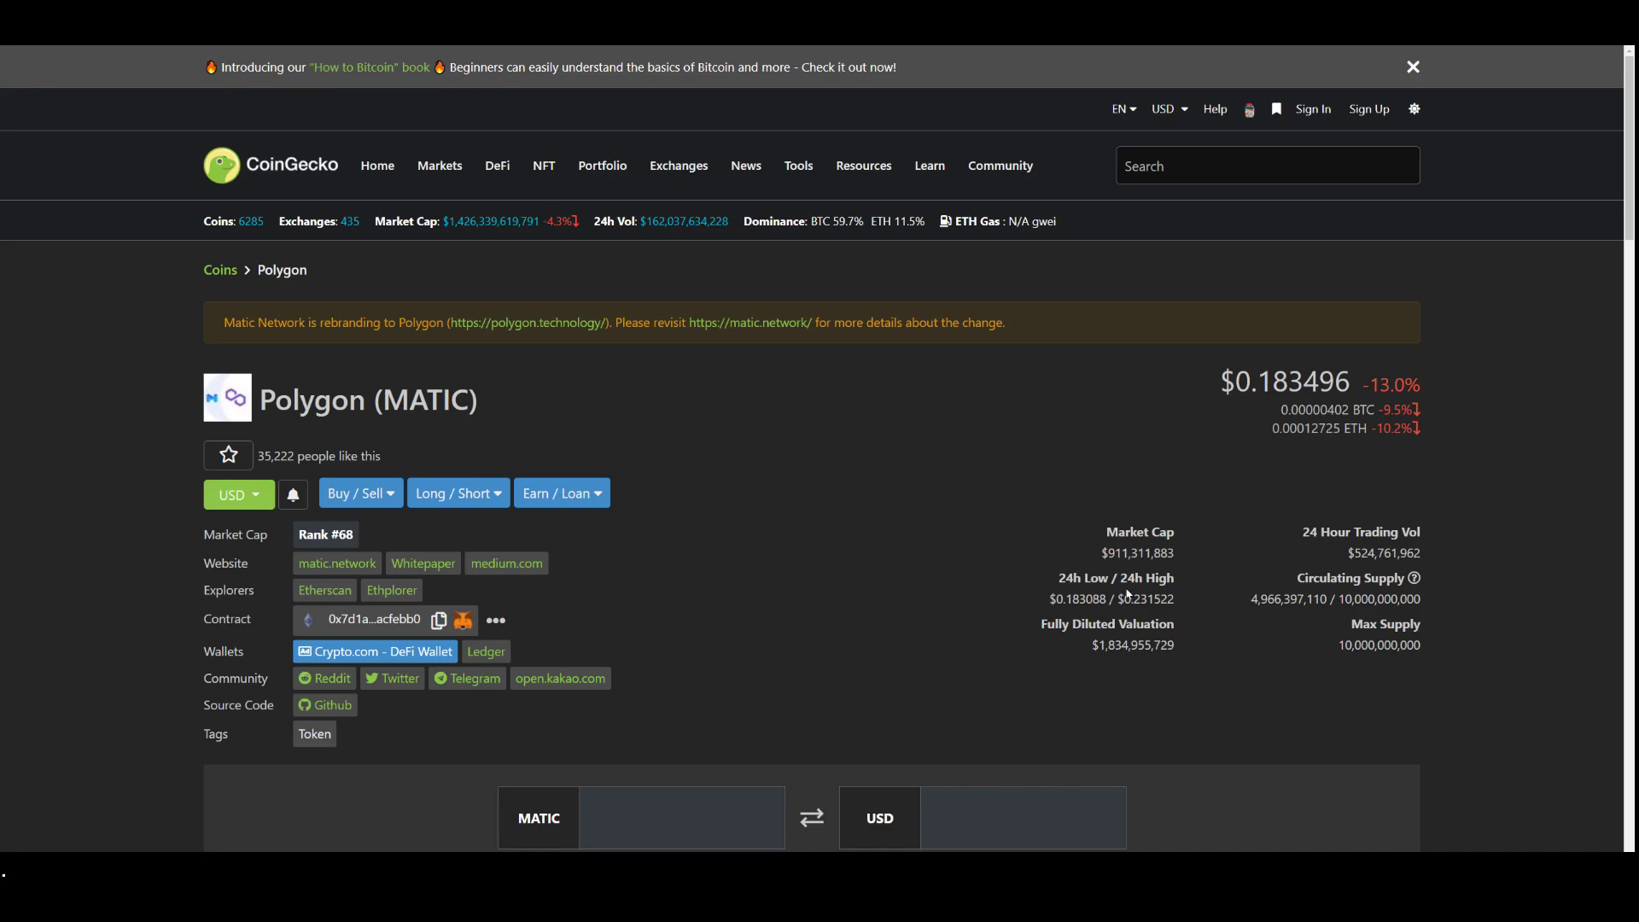
mouse_move(1223, 502)
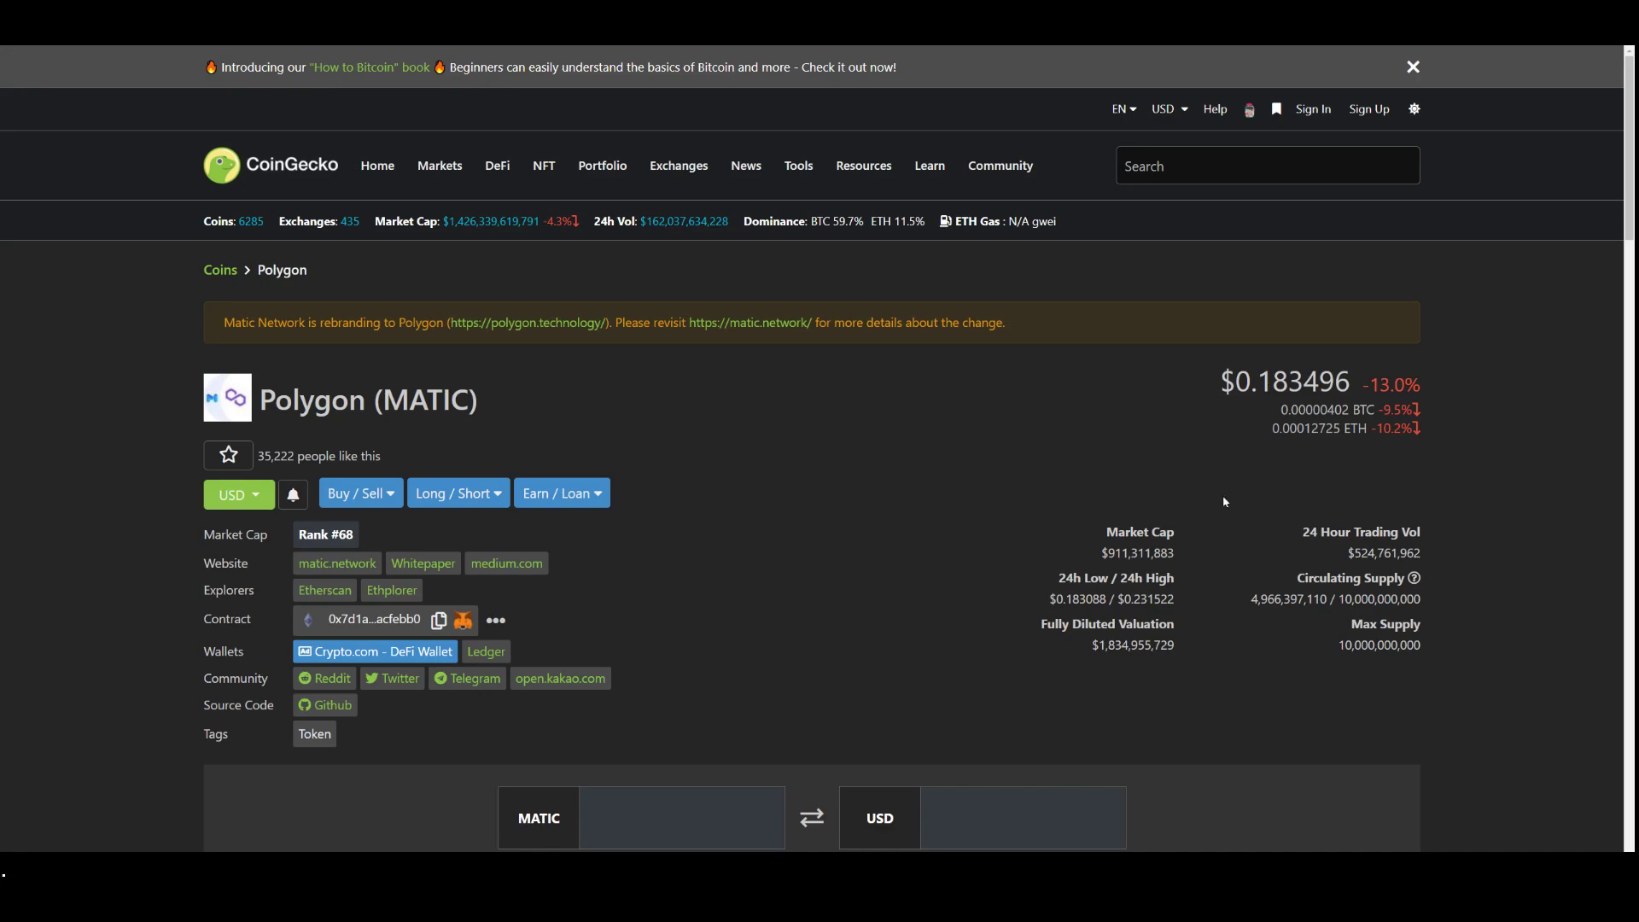
mouse_move(1327, 480)
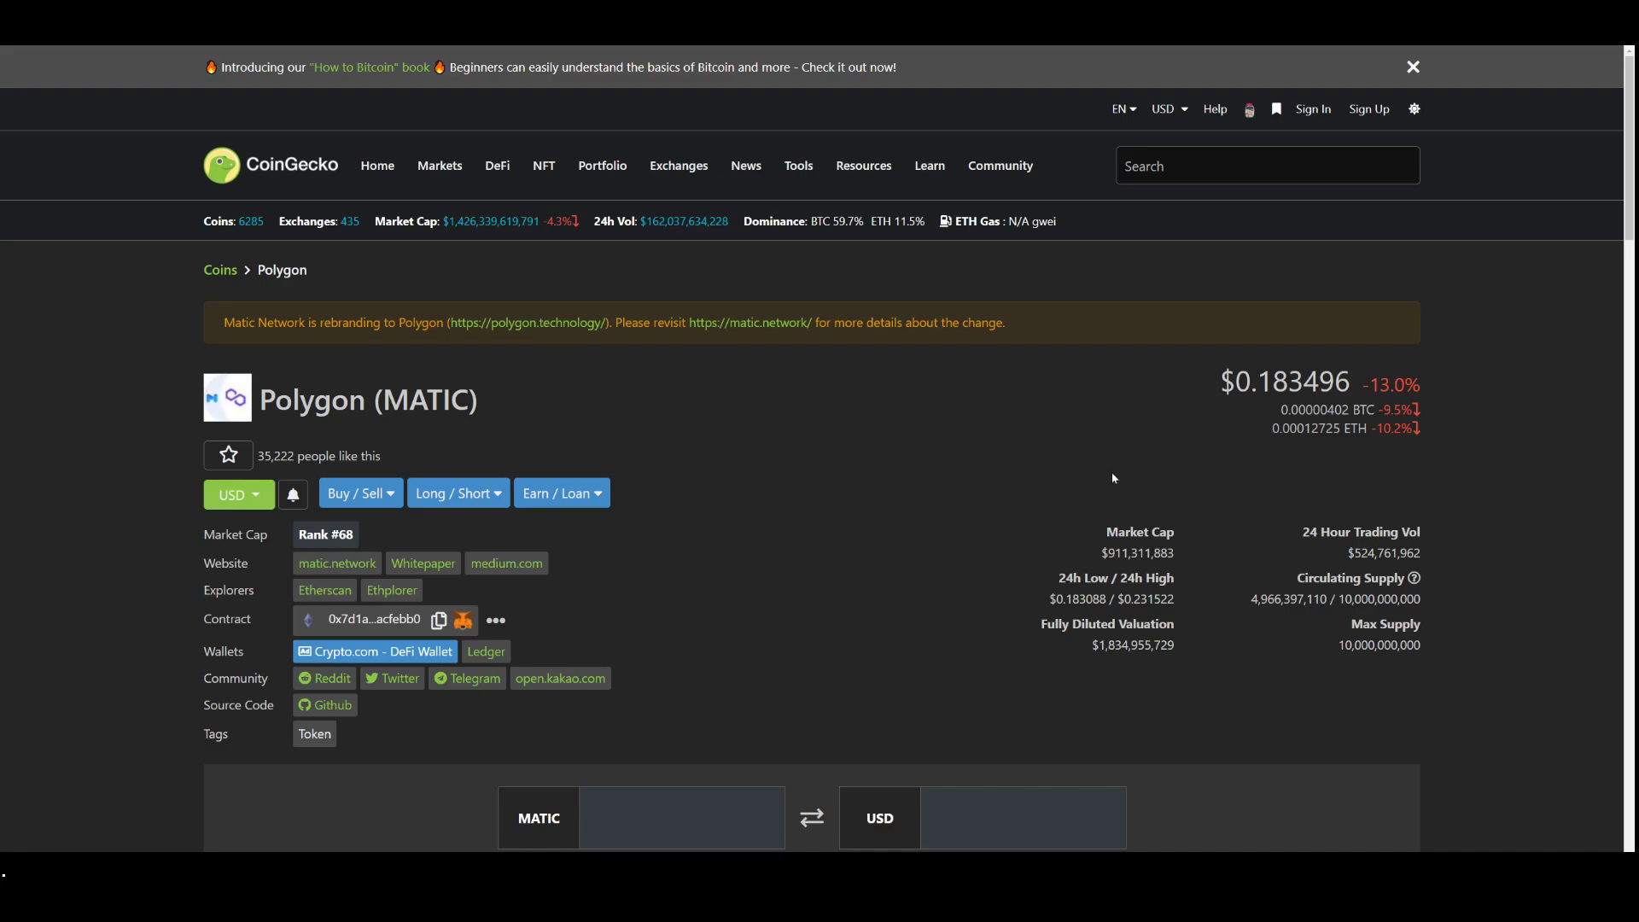
Review Polygon's market stats and select its $0.183496 price digits.
scroll(down, 3)
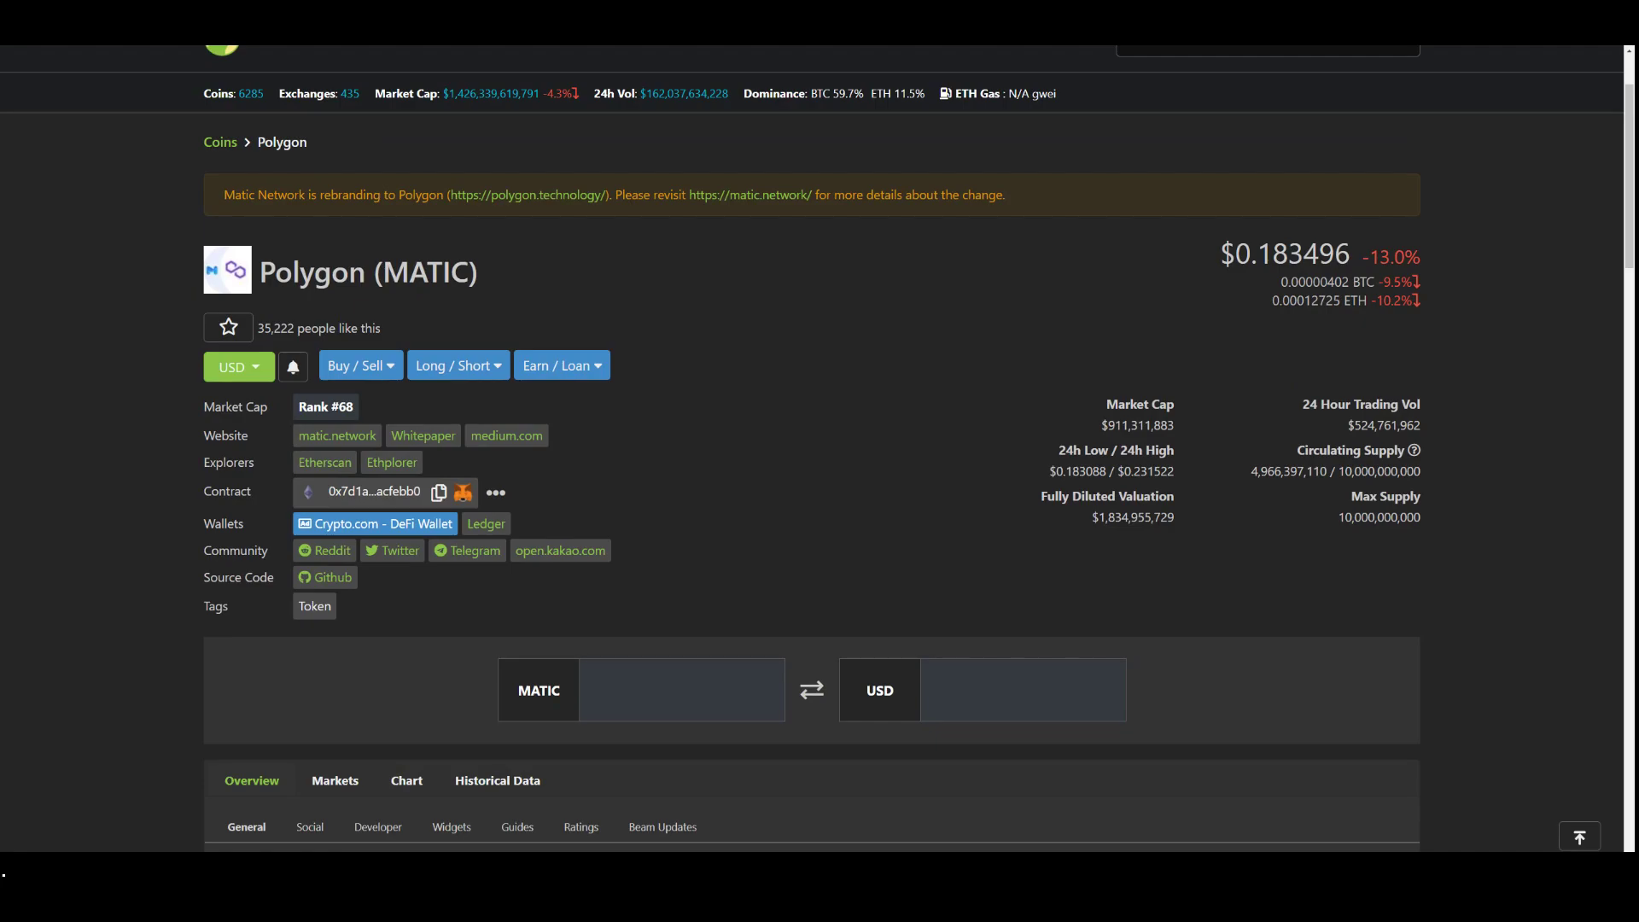
double_click(1301, 254)
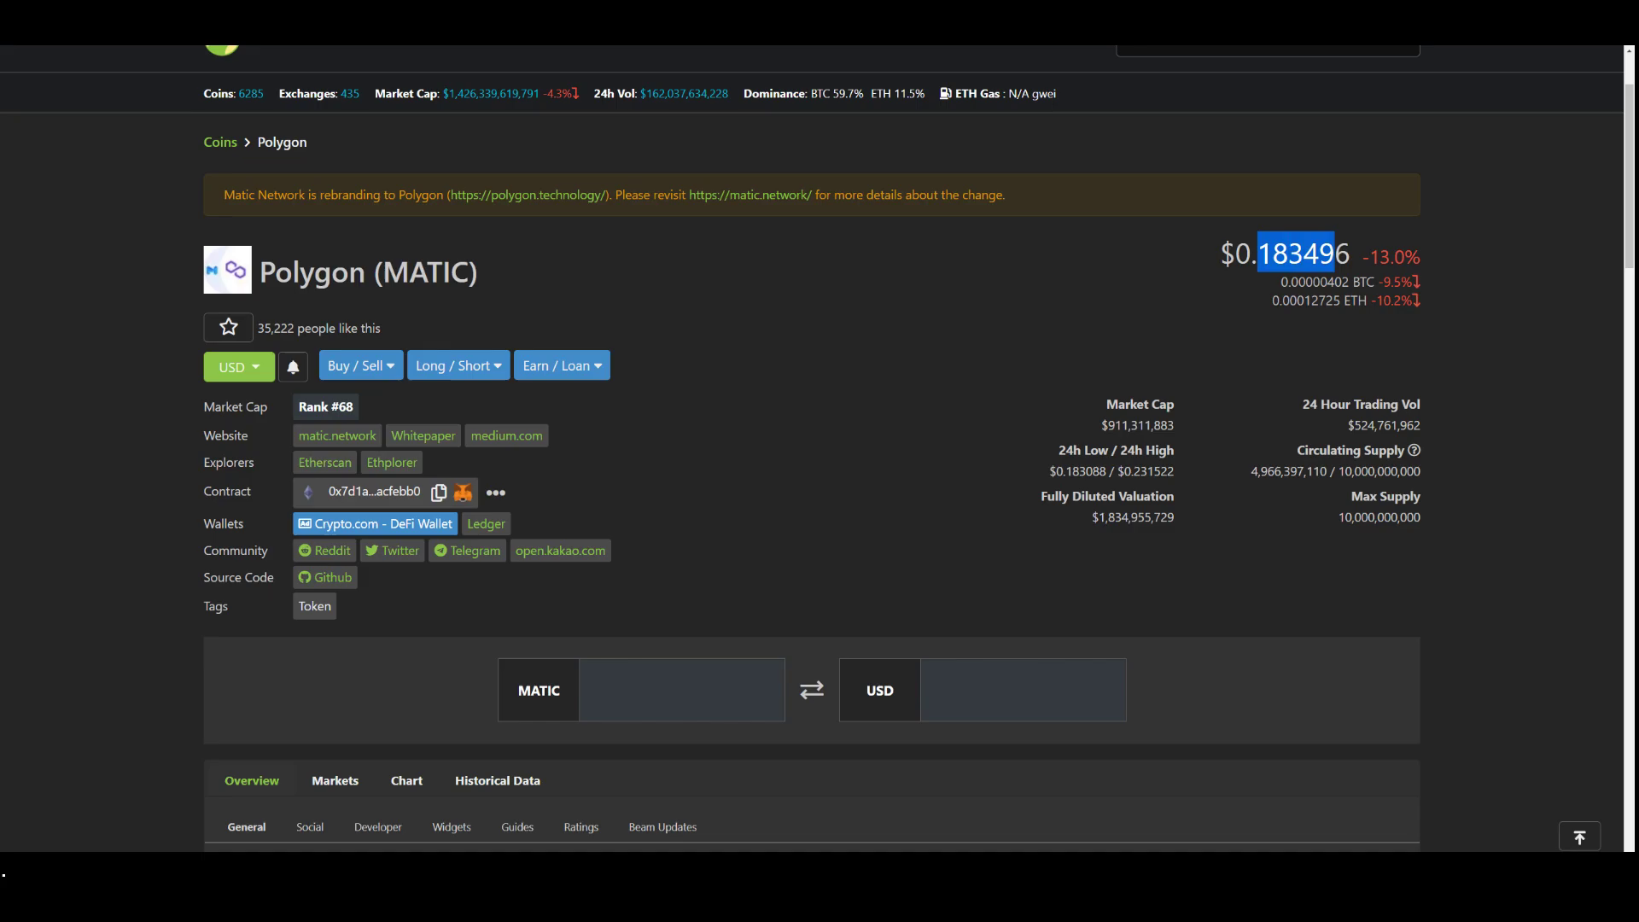
scroll(down, 3)
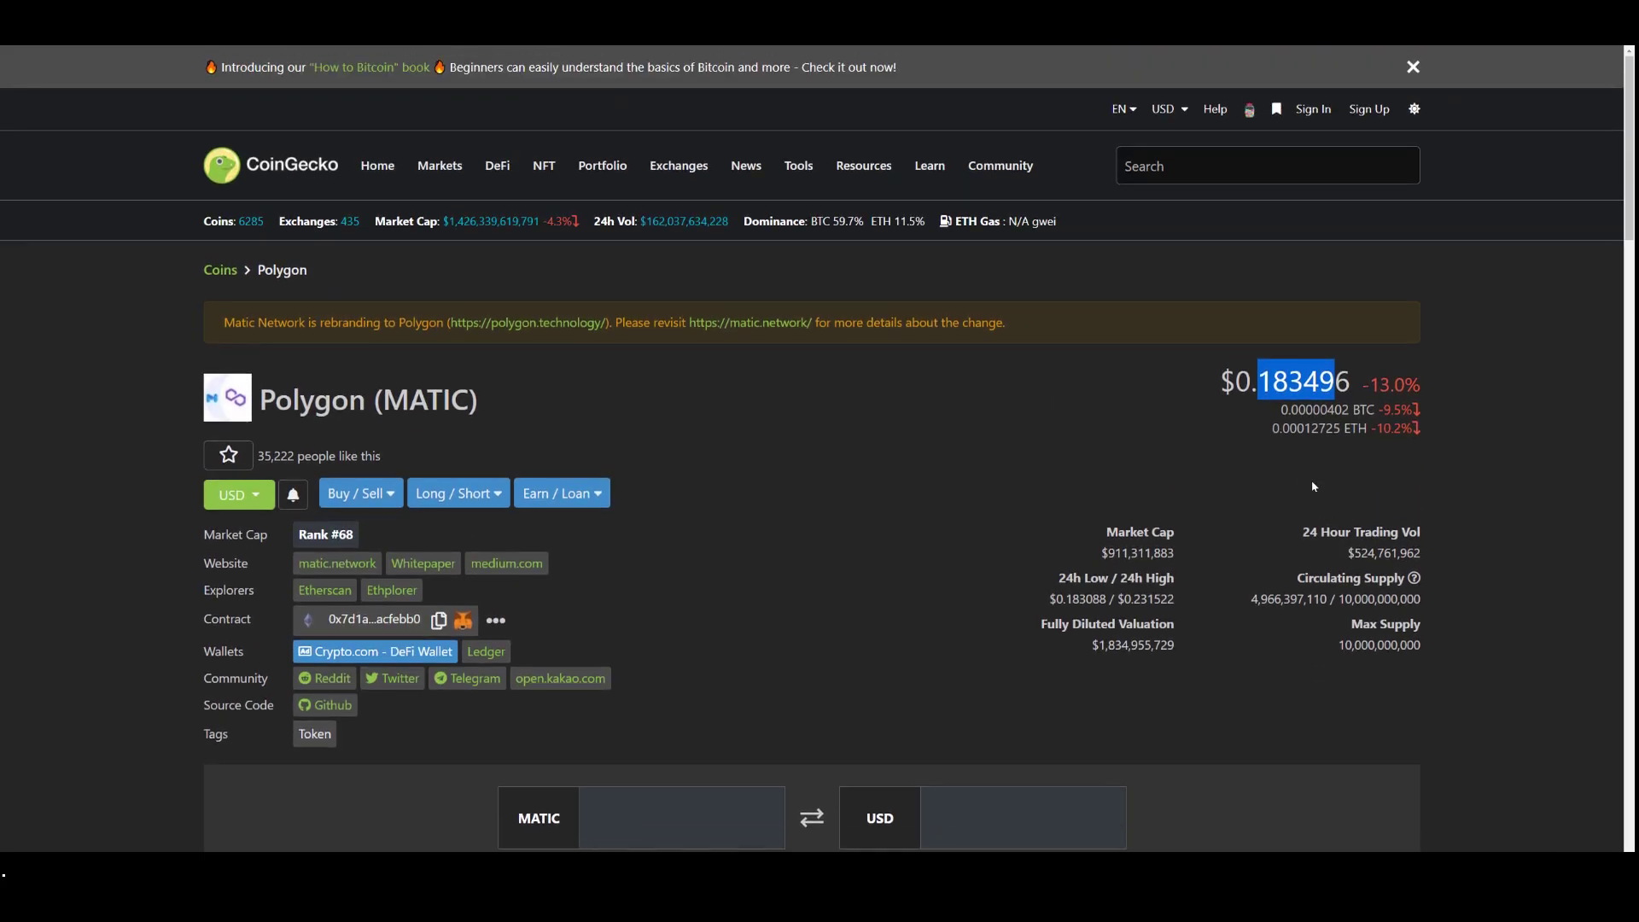
mouse_move(689, 489)
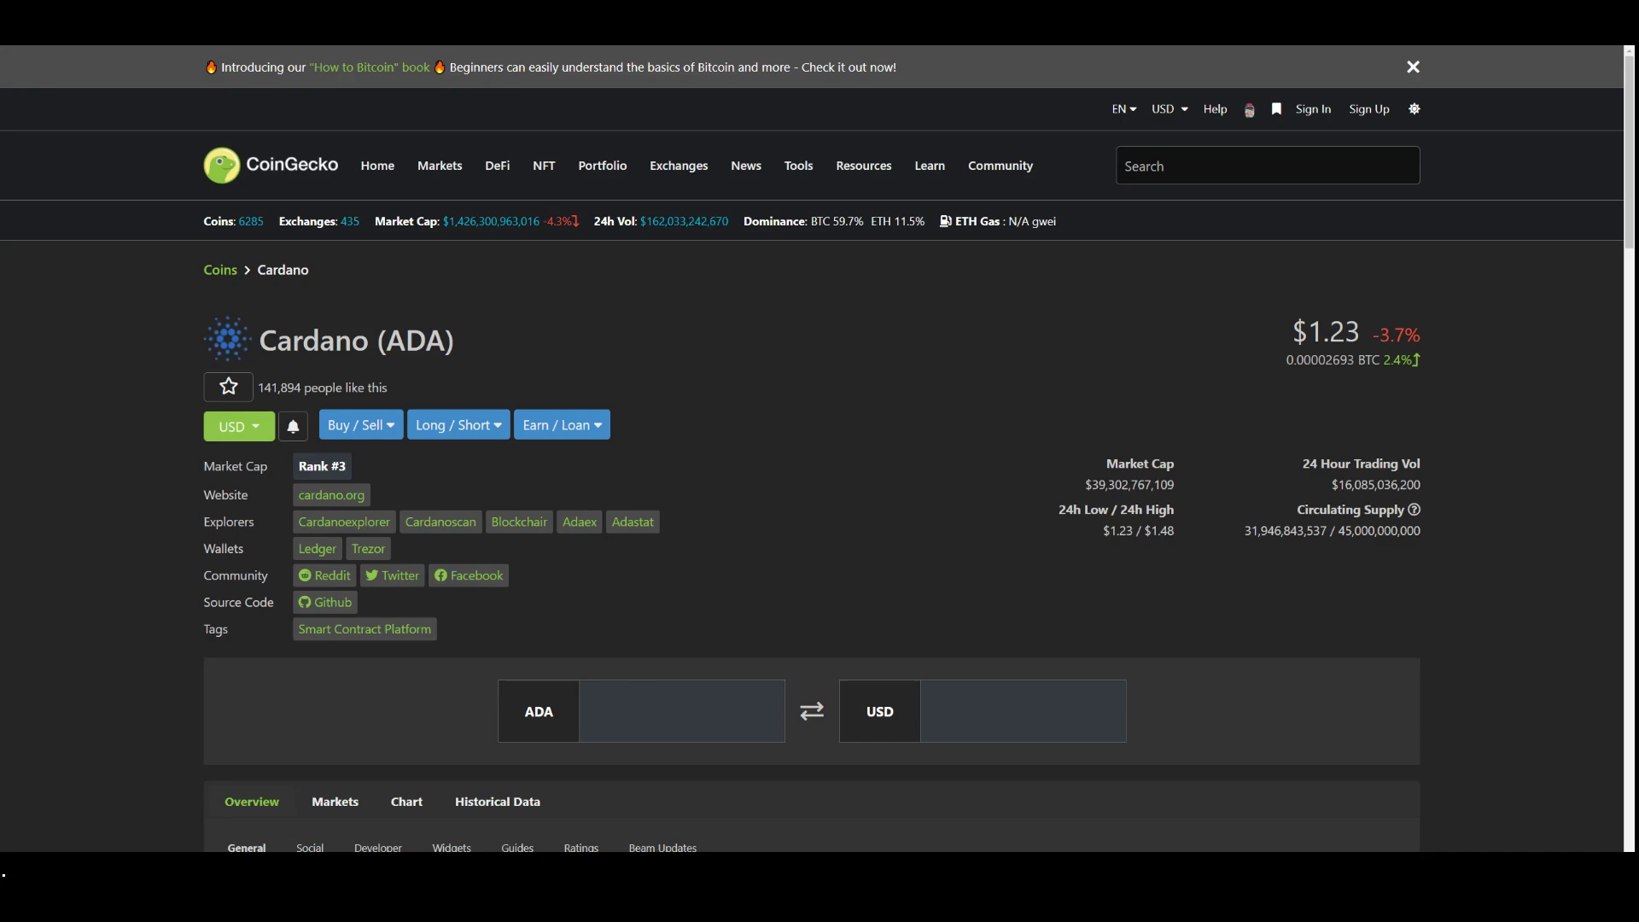
mouse_move(986, 517)
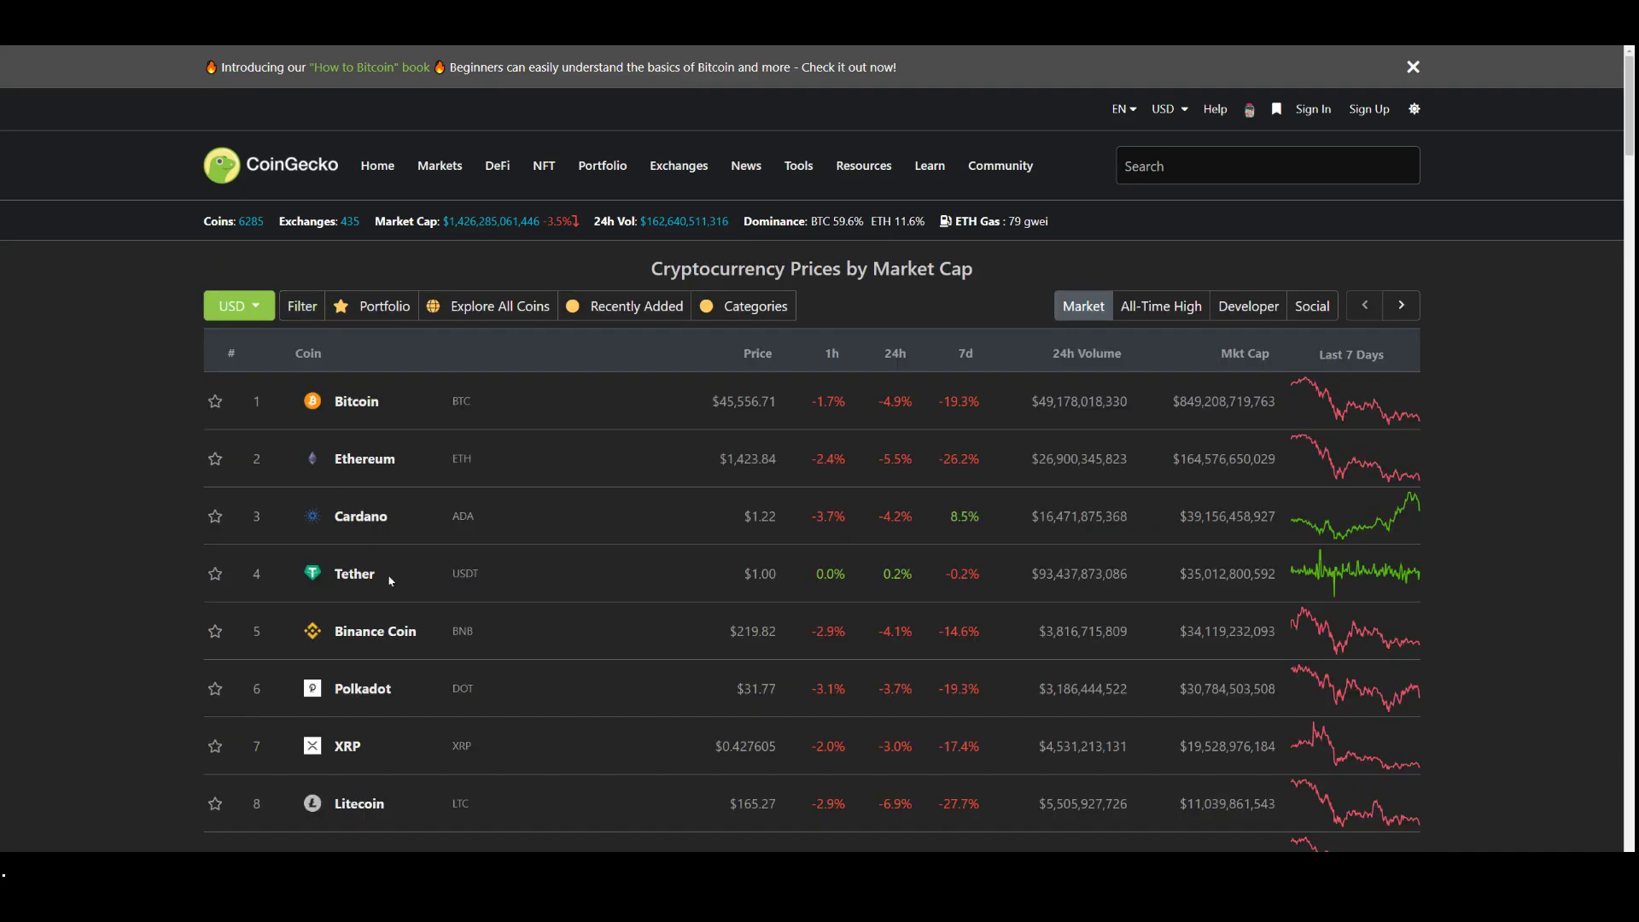
mouse_move(504, 485)
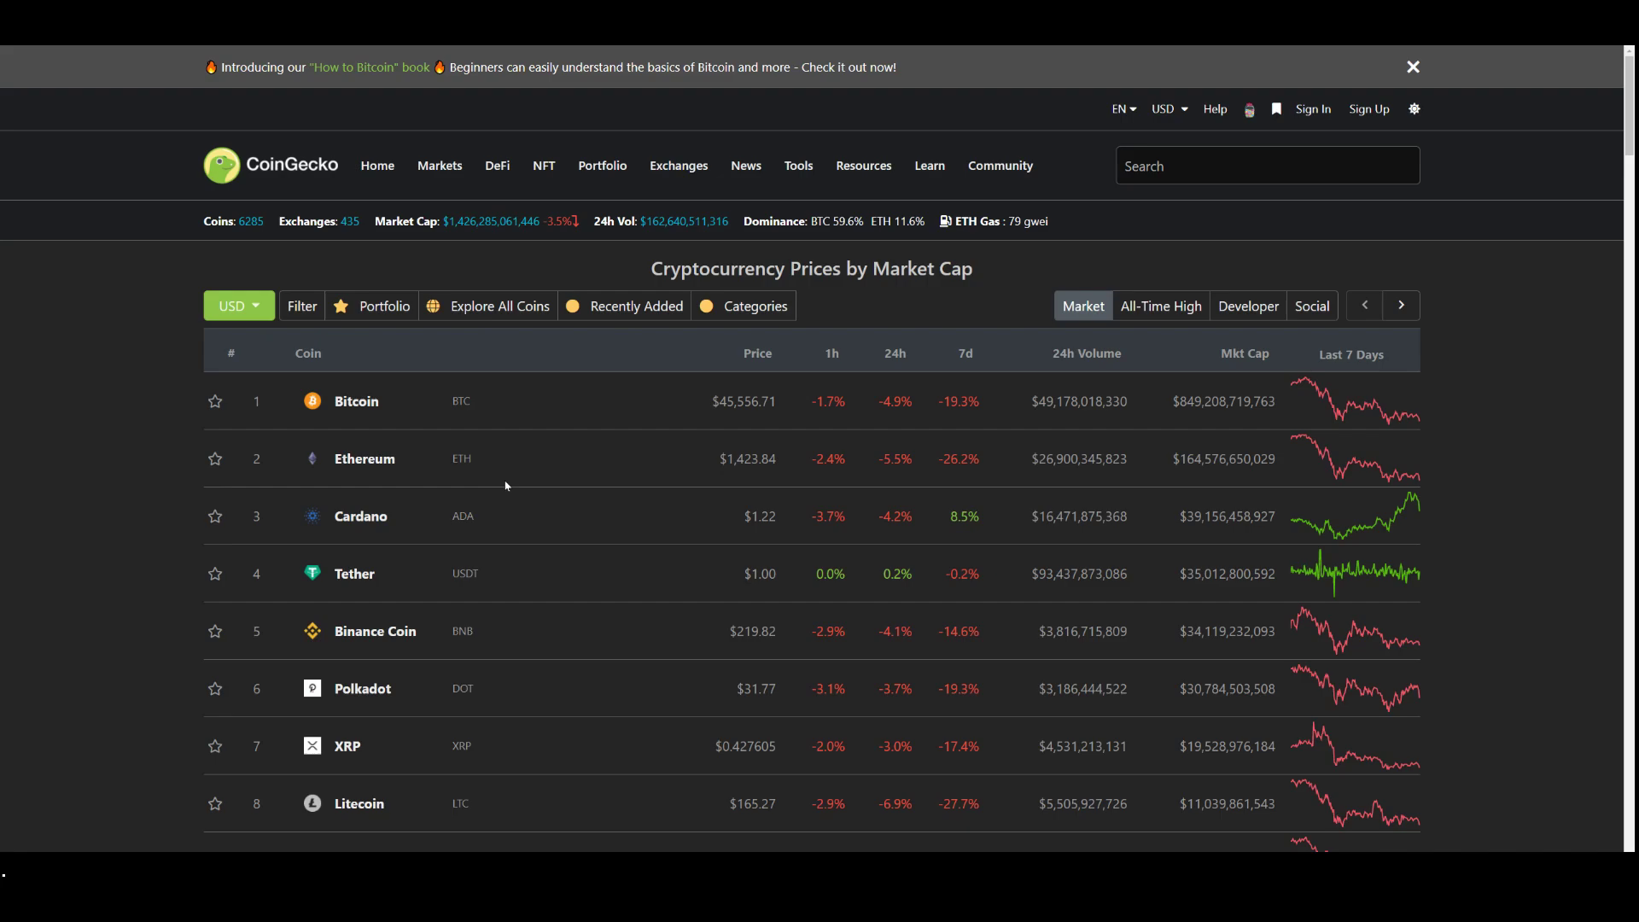
mouse_move(917, 97)
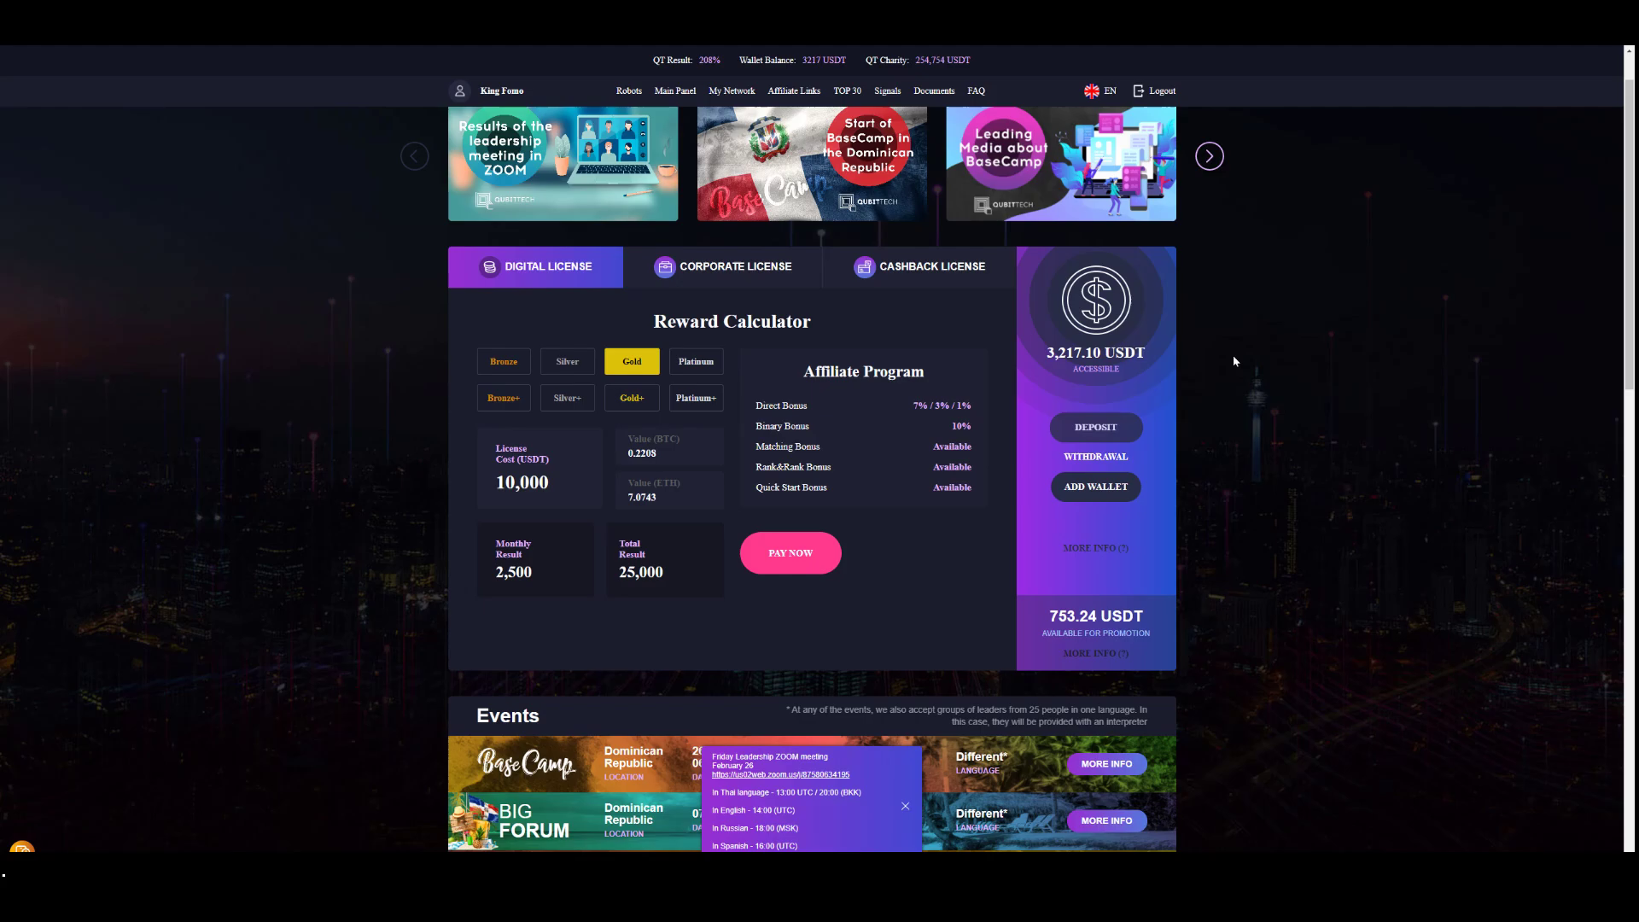
mouse_move(1460, 414)
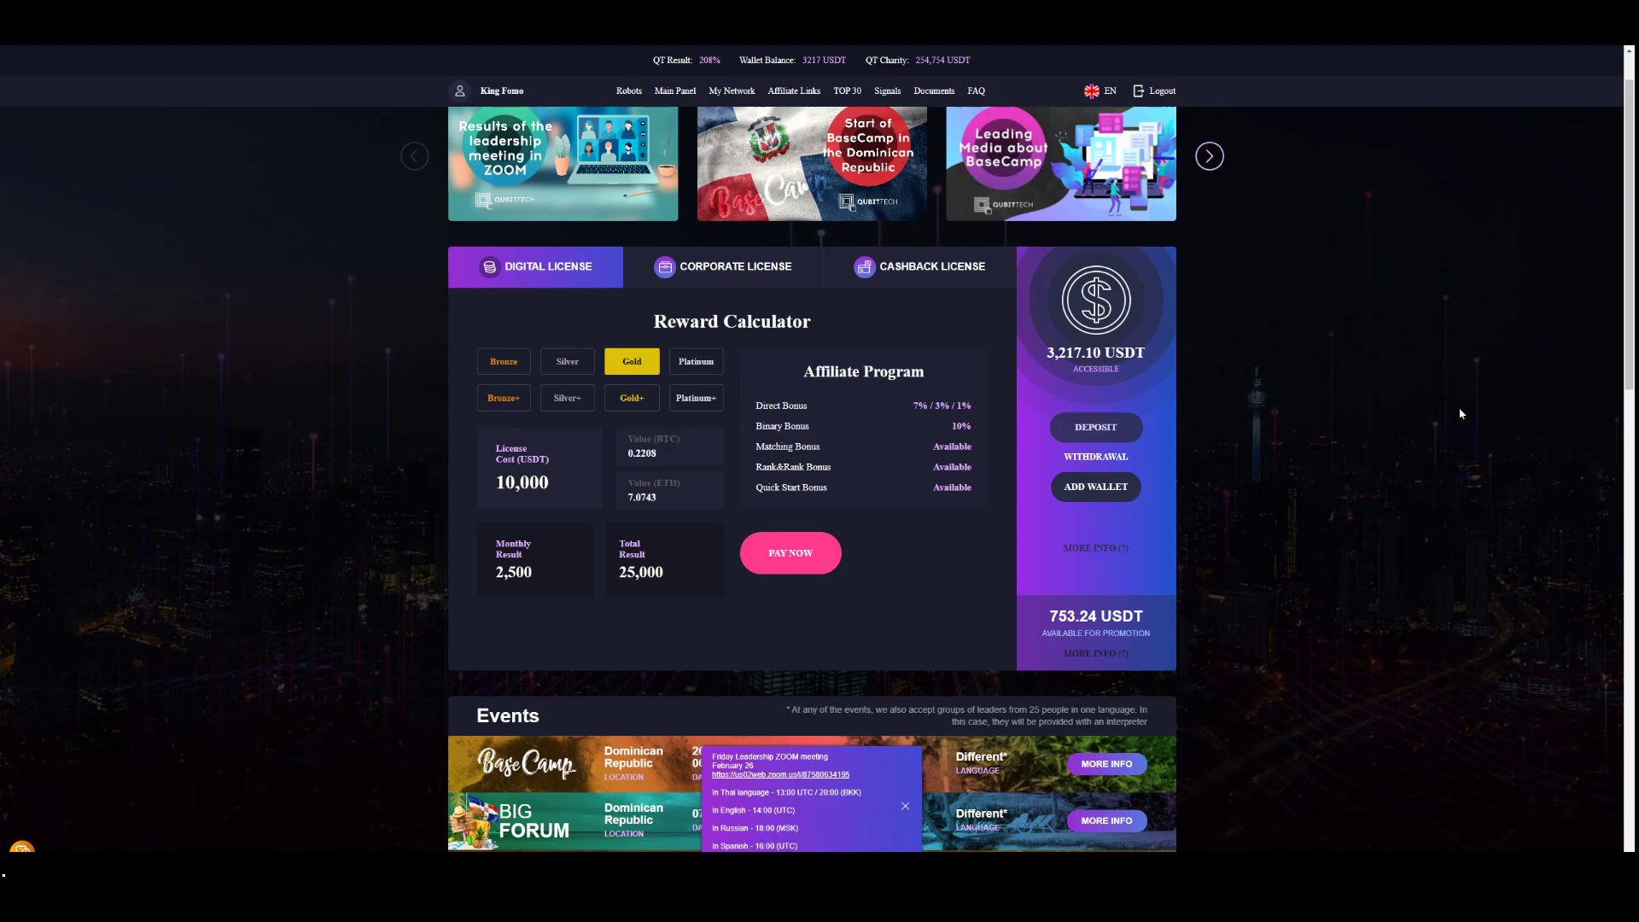
mouse_move(1446, 440)
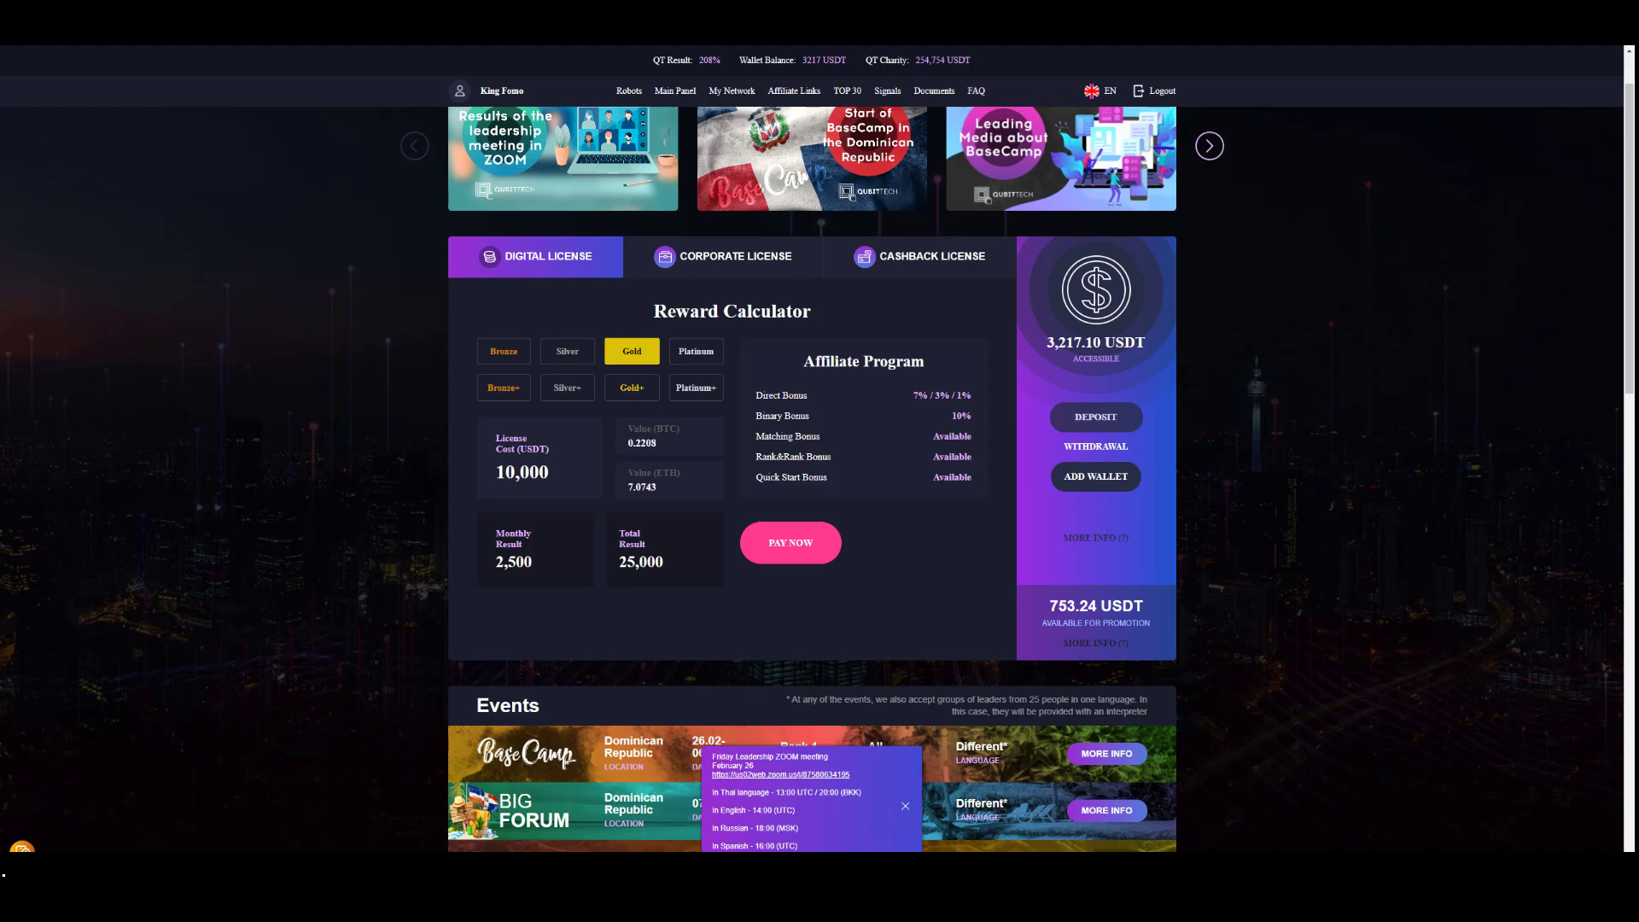
mouse_move(308, 199)
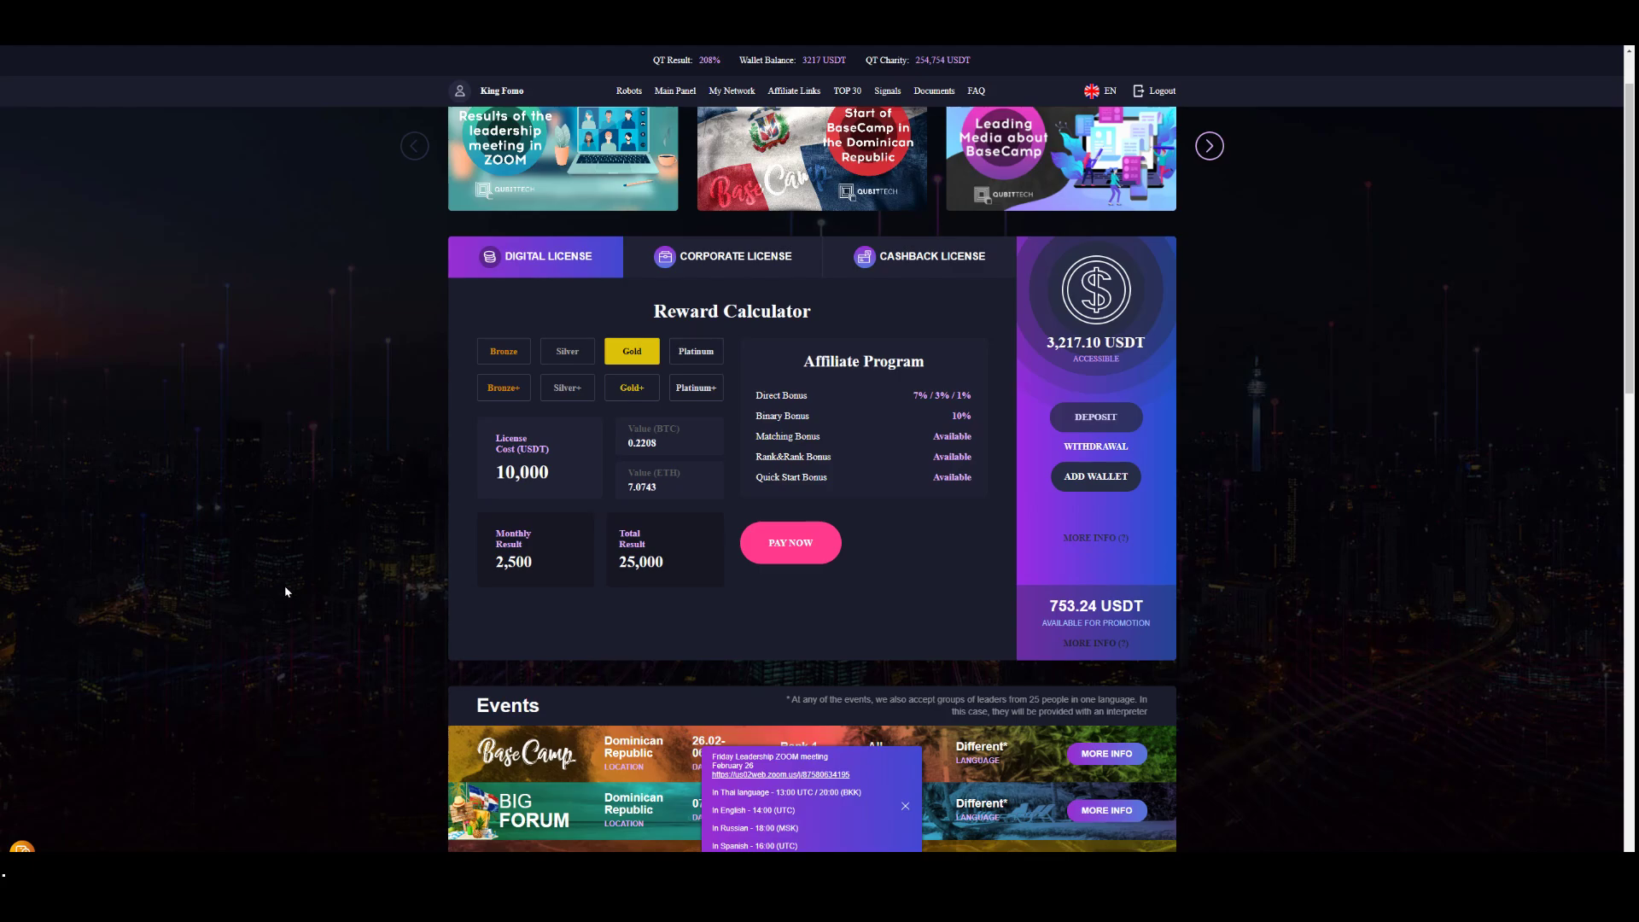
mouse_move(267, 725)
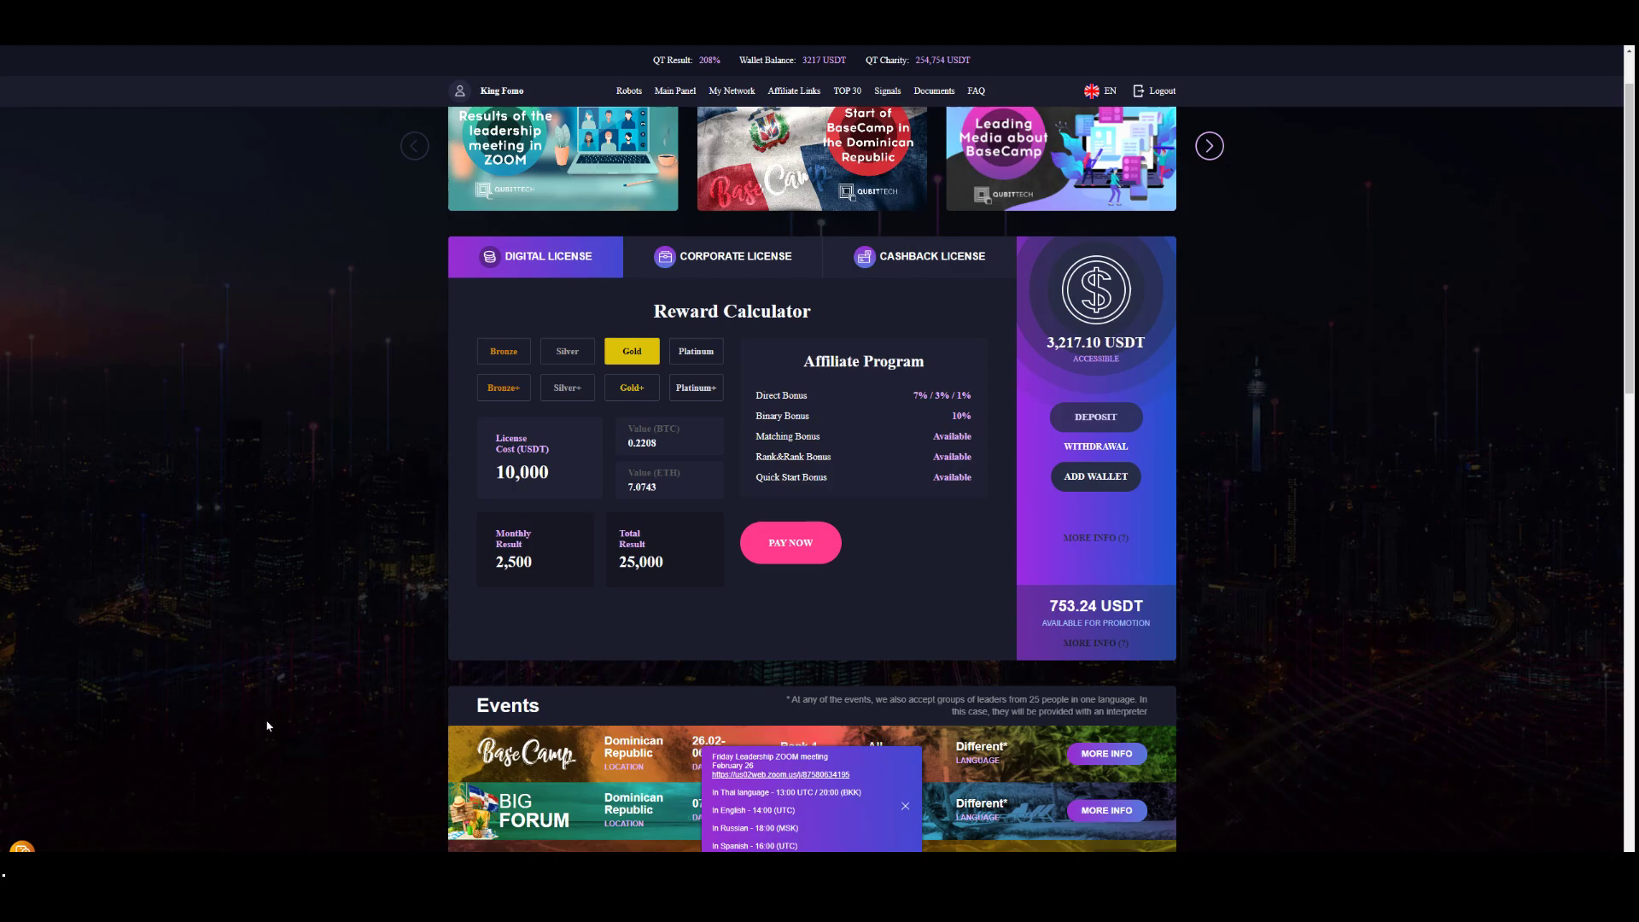
mouse_move(284, 559)
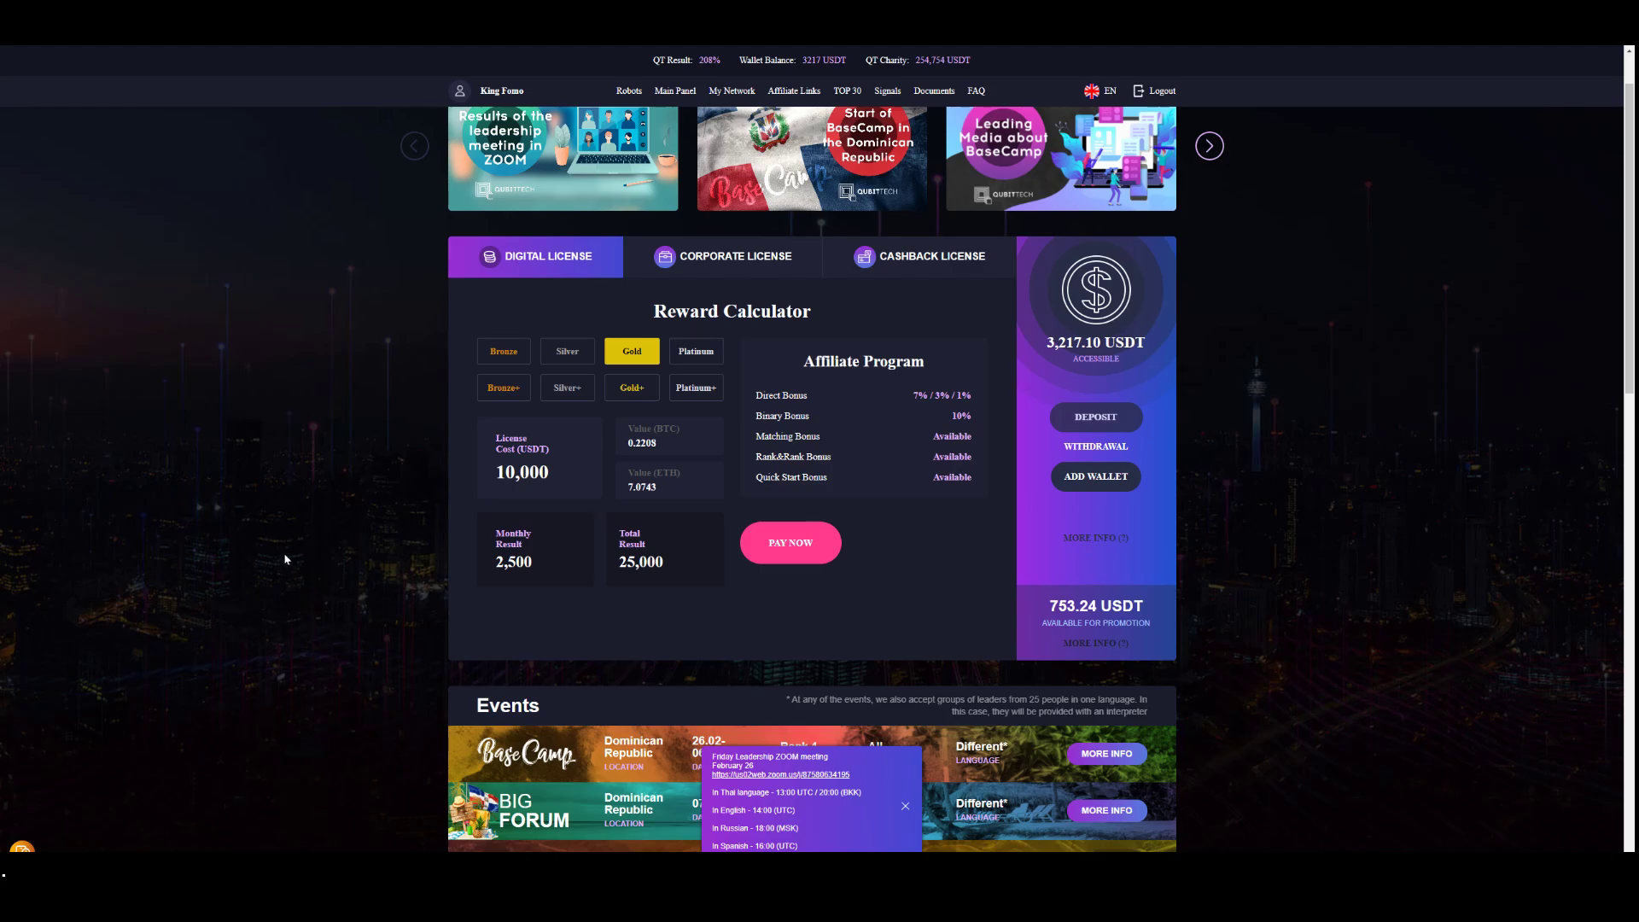
mouse_move(379, 577)
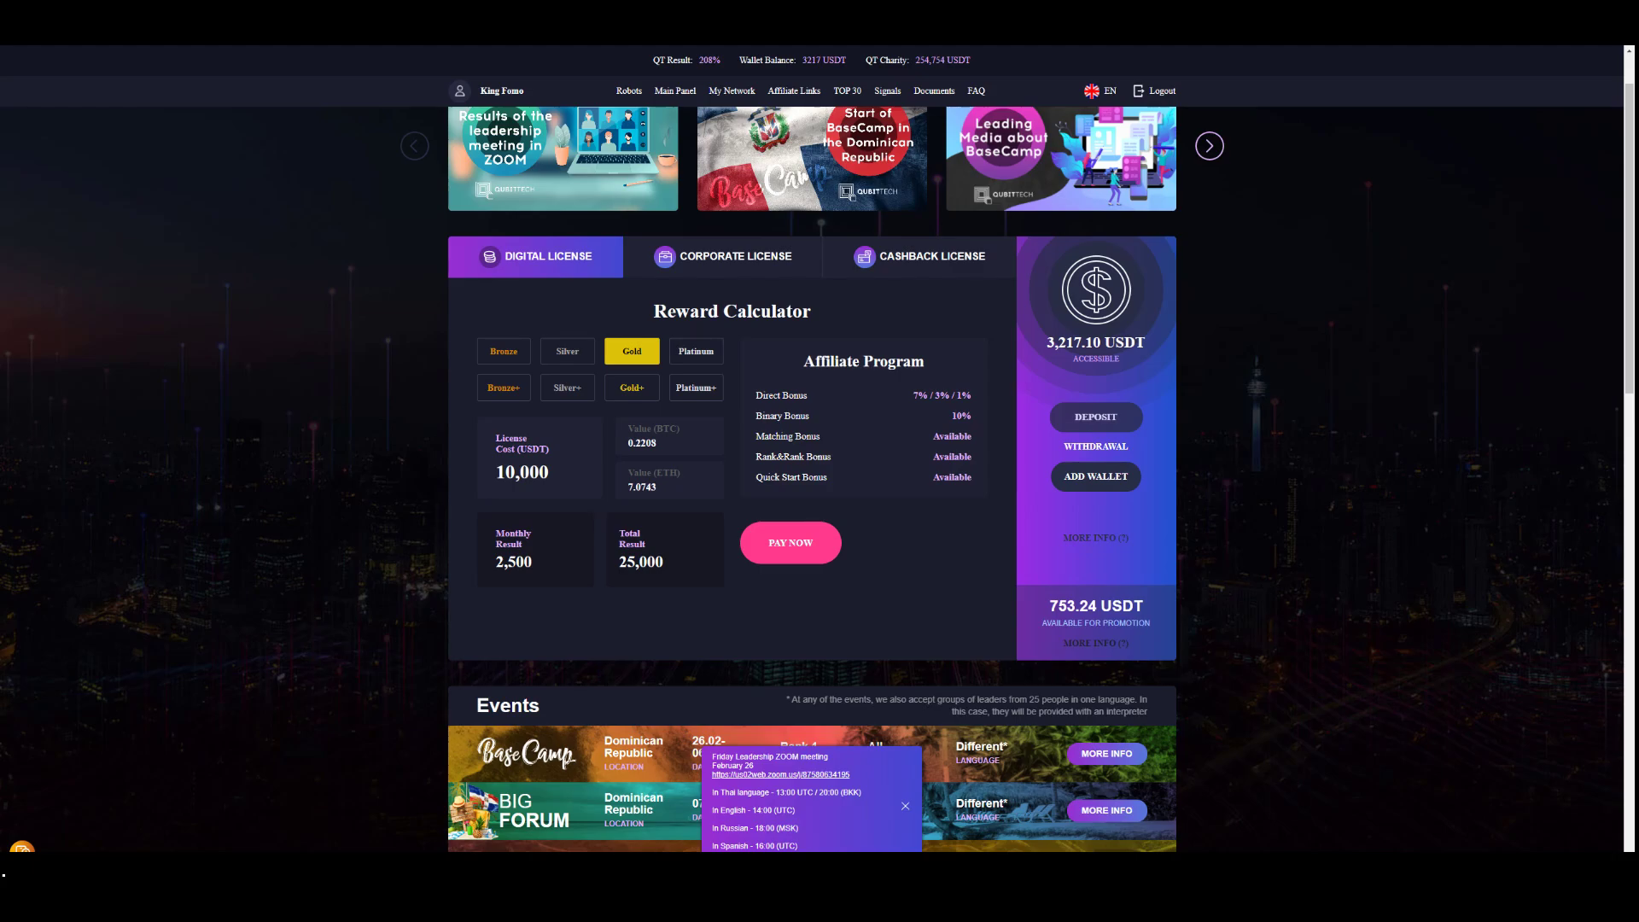
mouse_move(354, 637)
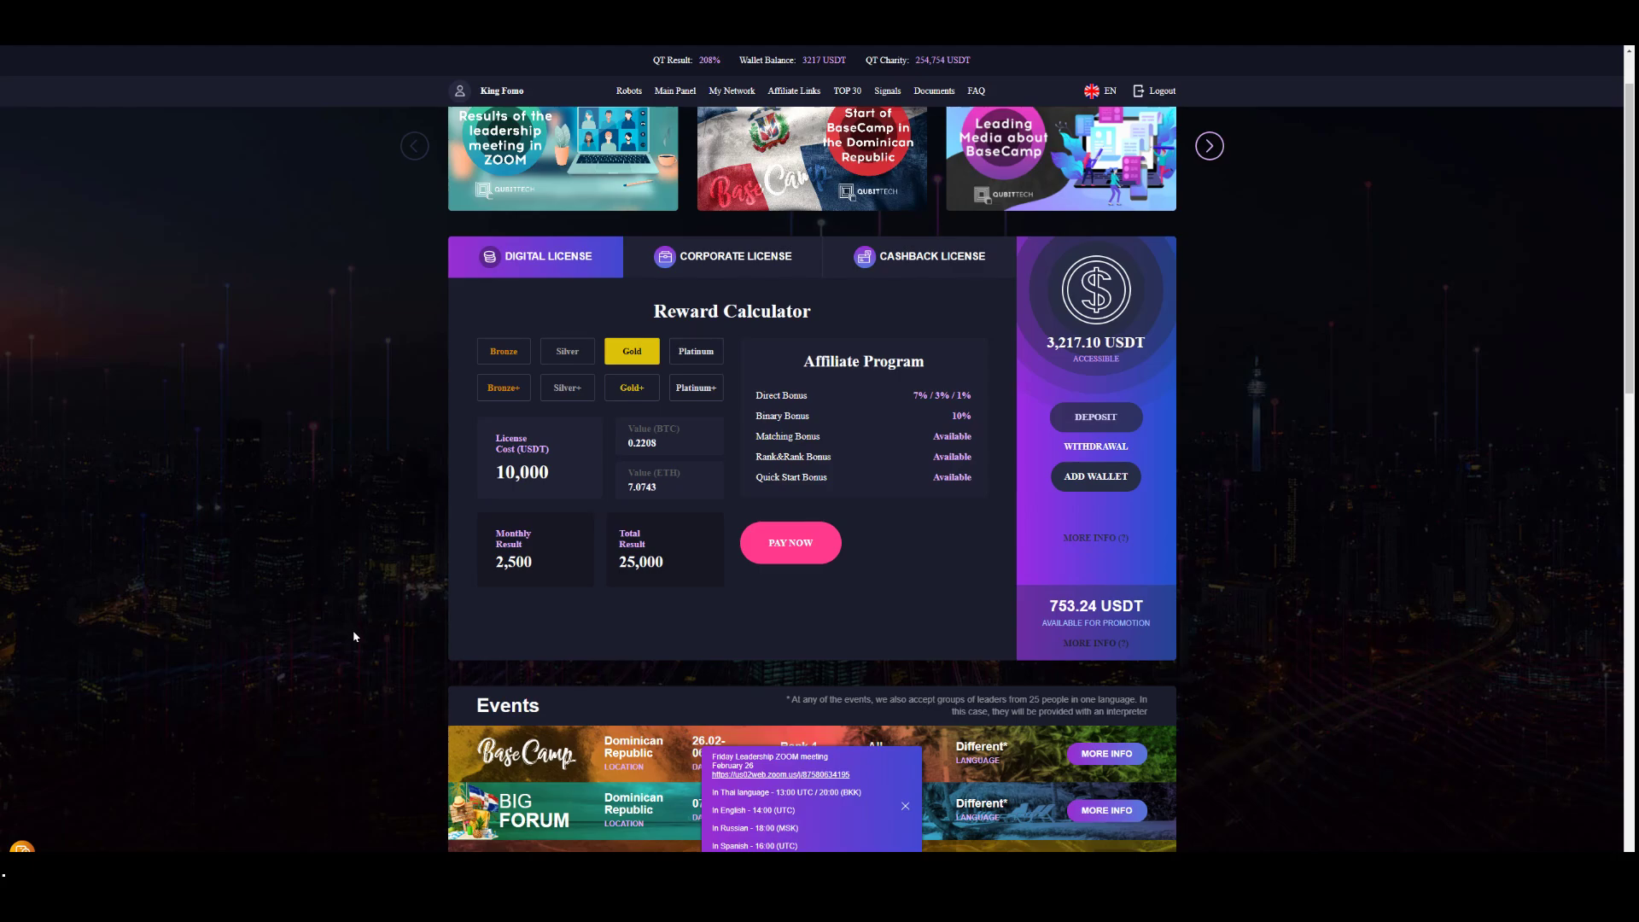
mouse_move(344, 632)
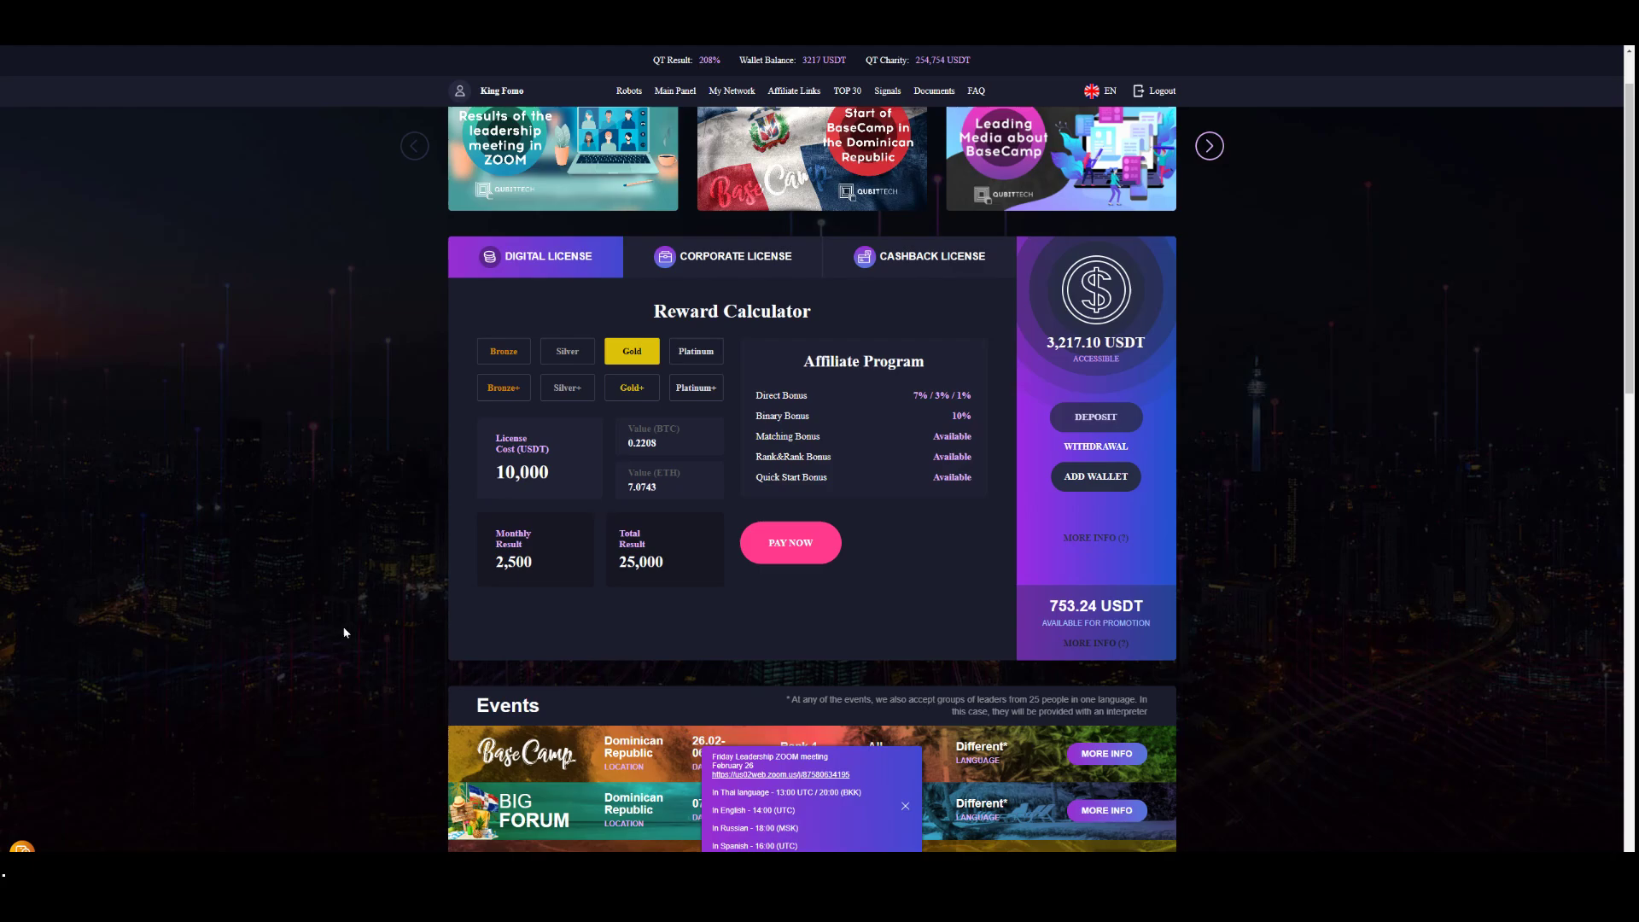